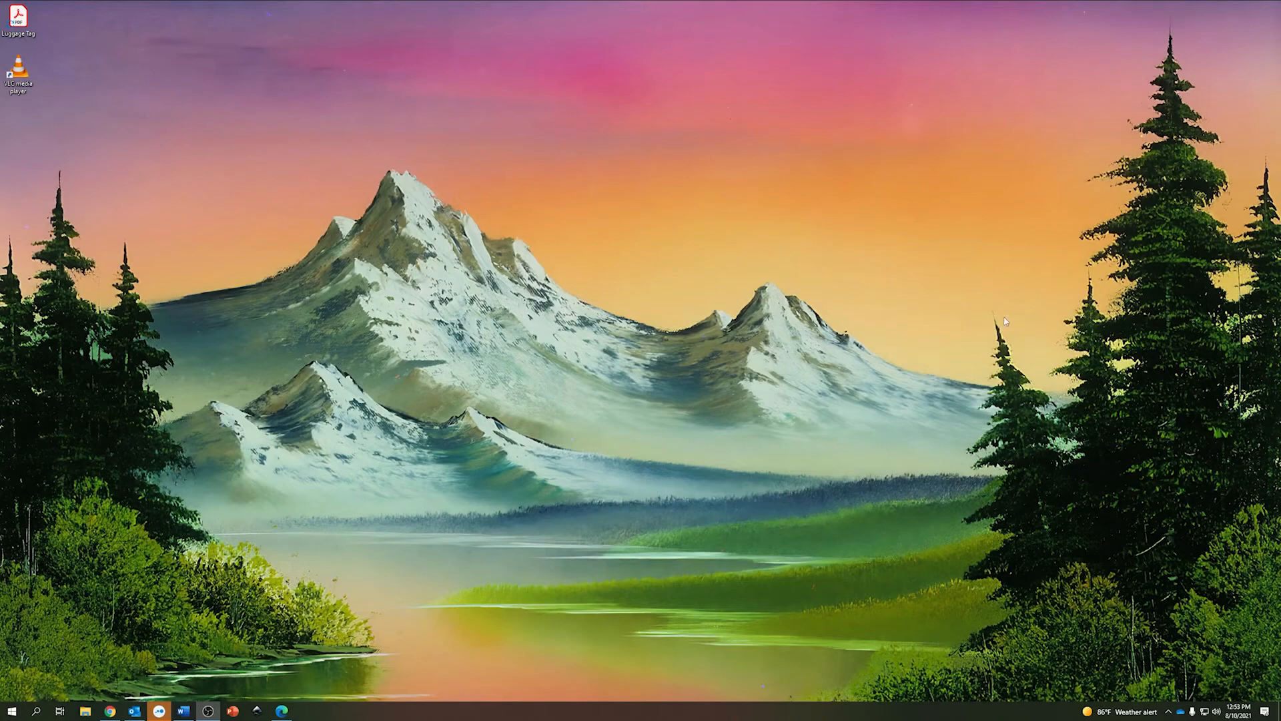
{"action": "mouse_move", "coordinate": [521, 345]}
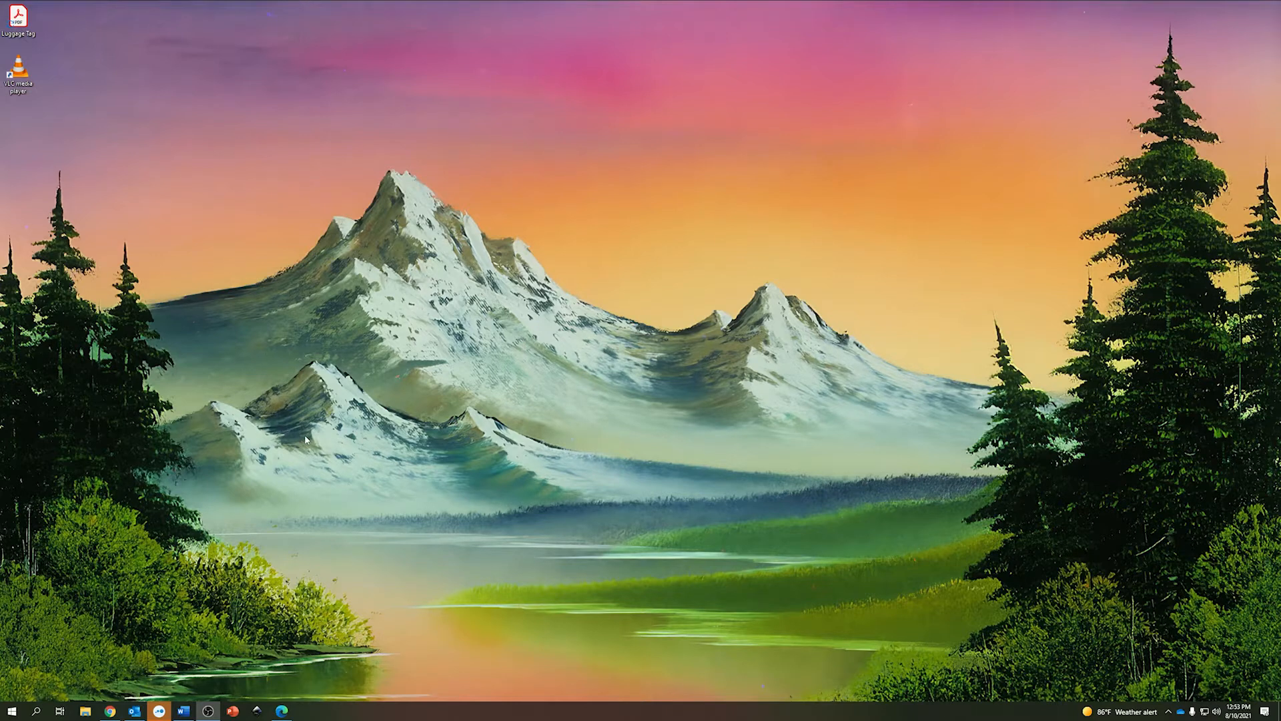
{"action": "mouse_move", "coordinate": [258, 592]}
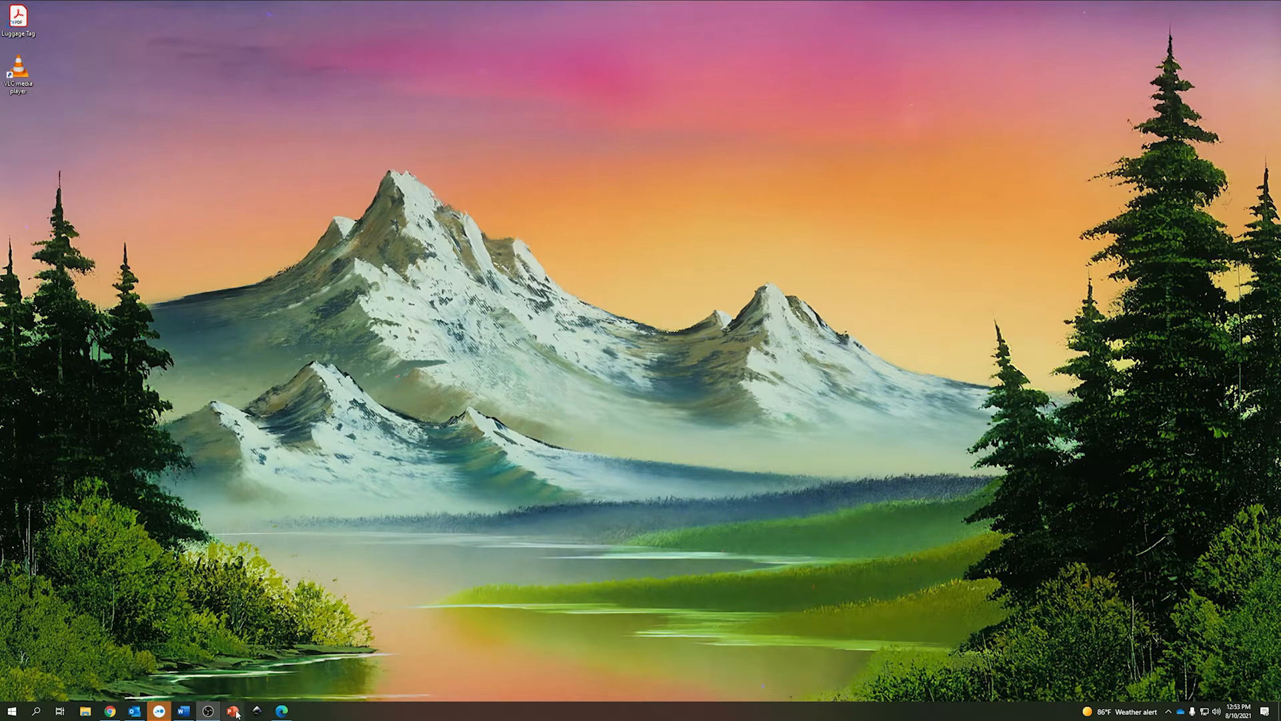
- Launch PowerPoint and start a new blank presentation
{"action": "left_click", "coordinate": [233, 710]}
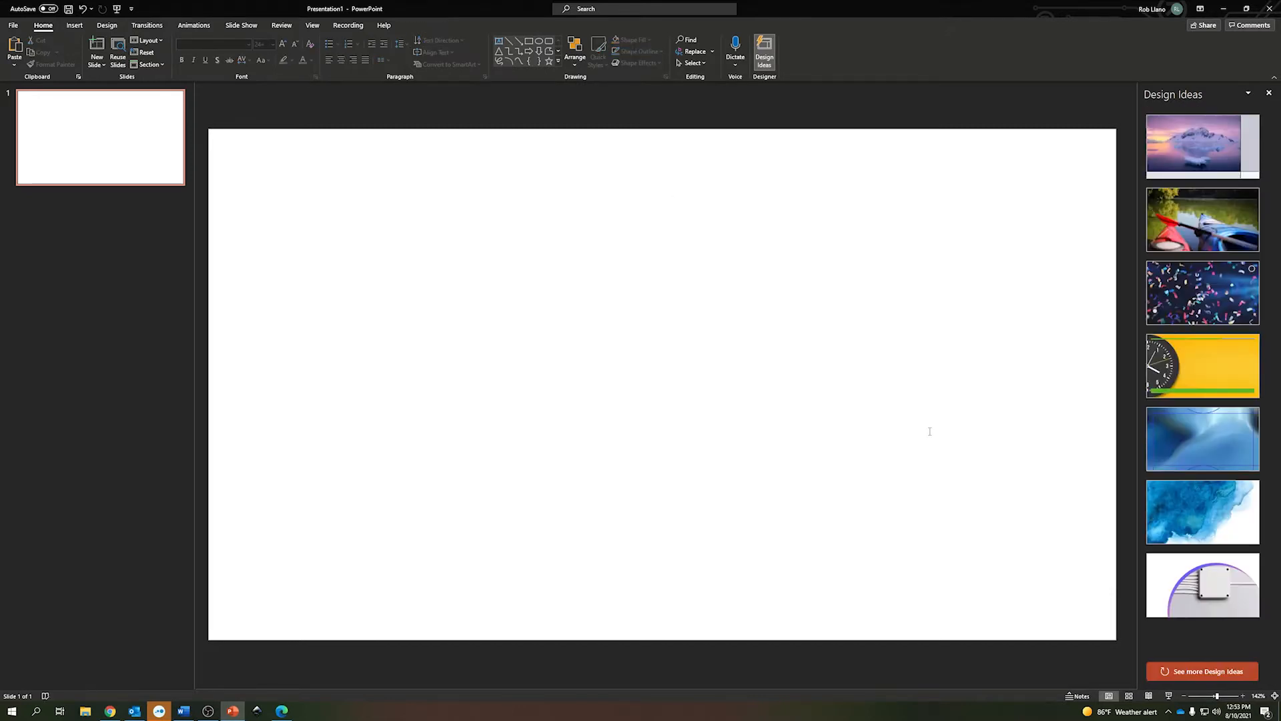
{"action": "mouse_move", "coordinate": [485, 200]}
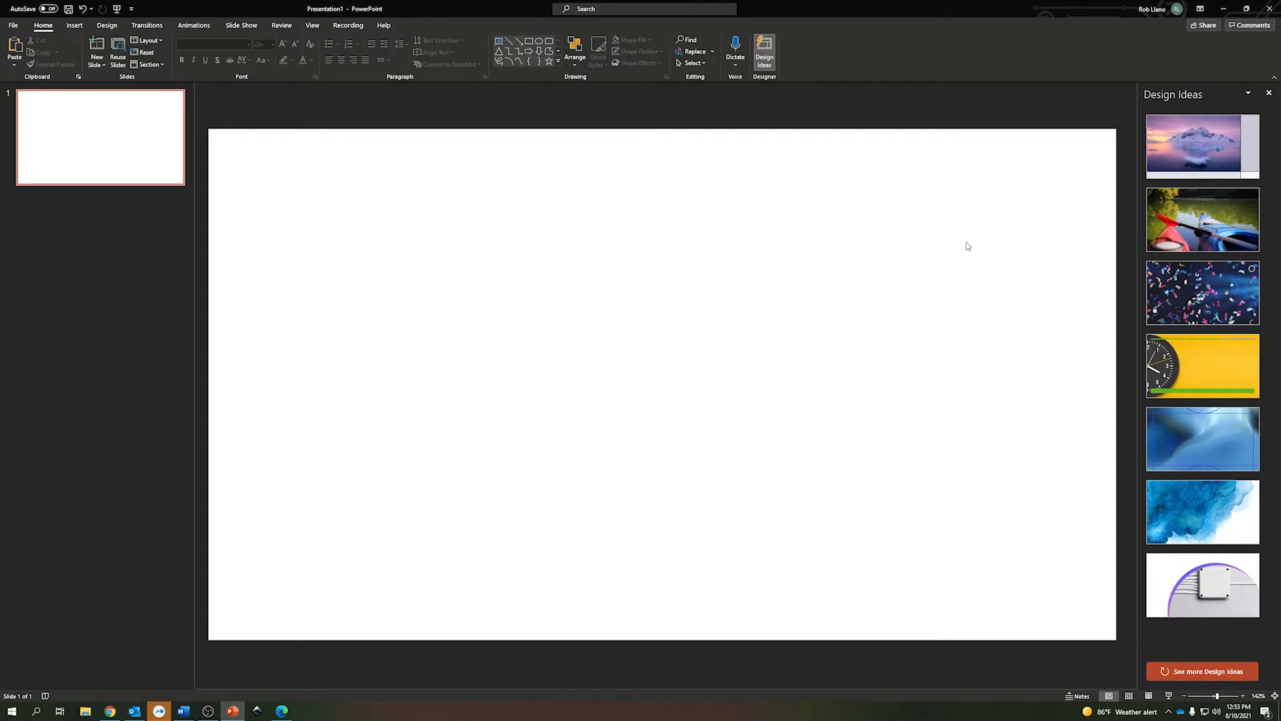
{"action": "mouse_move", "coordinate": [221, 464]}
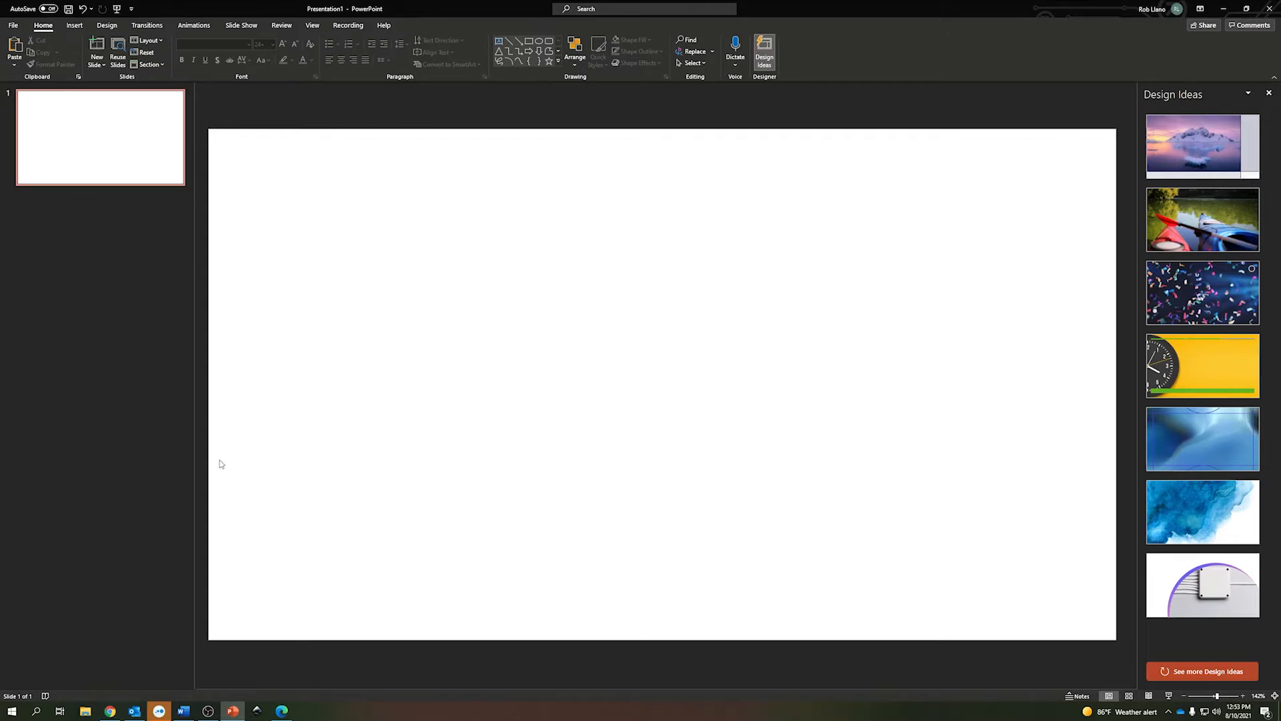
{"action": "mouse_move", "coordinate": [1118, 448]}
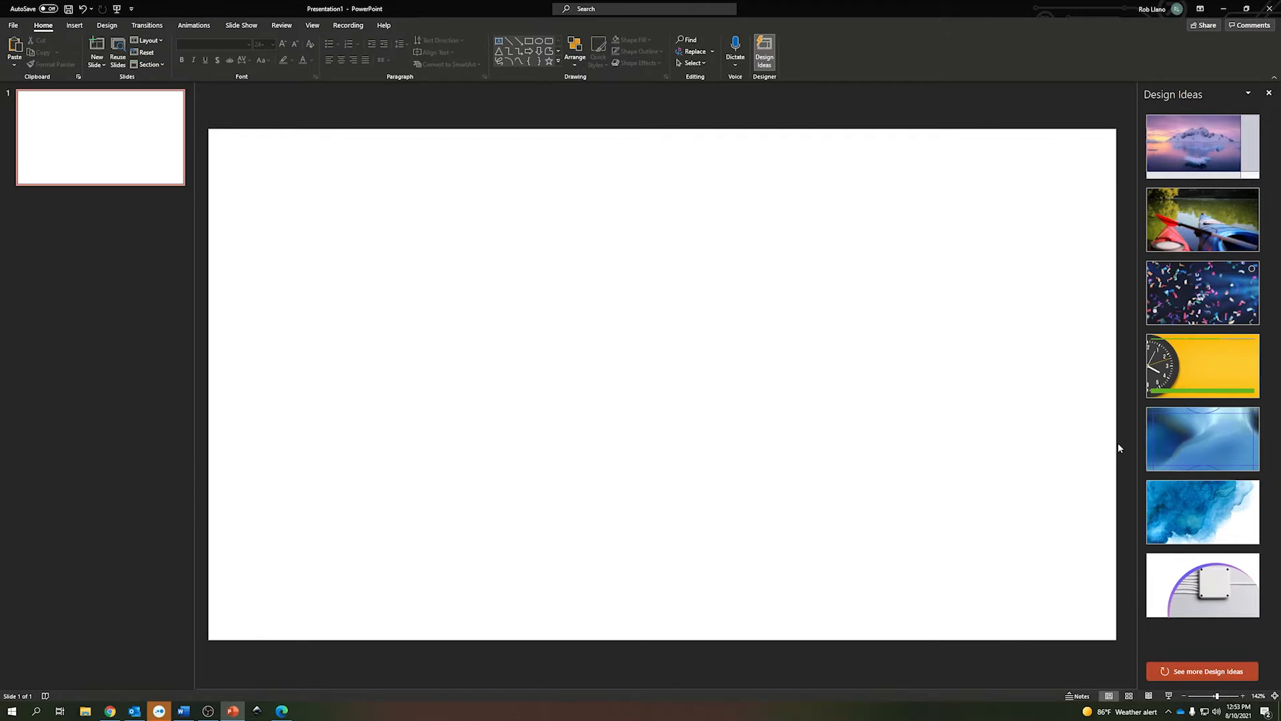
{"action": "mouse_move", "coordinate": [211, 641]}
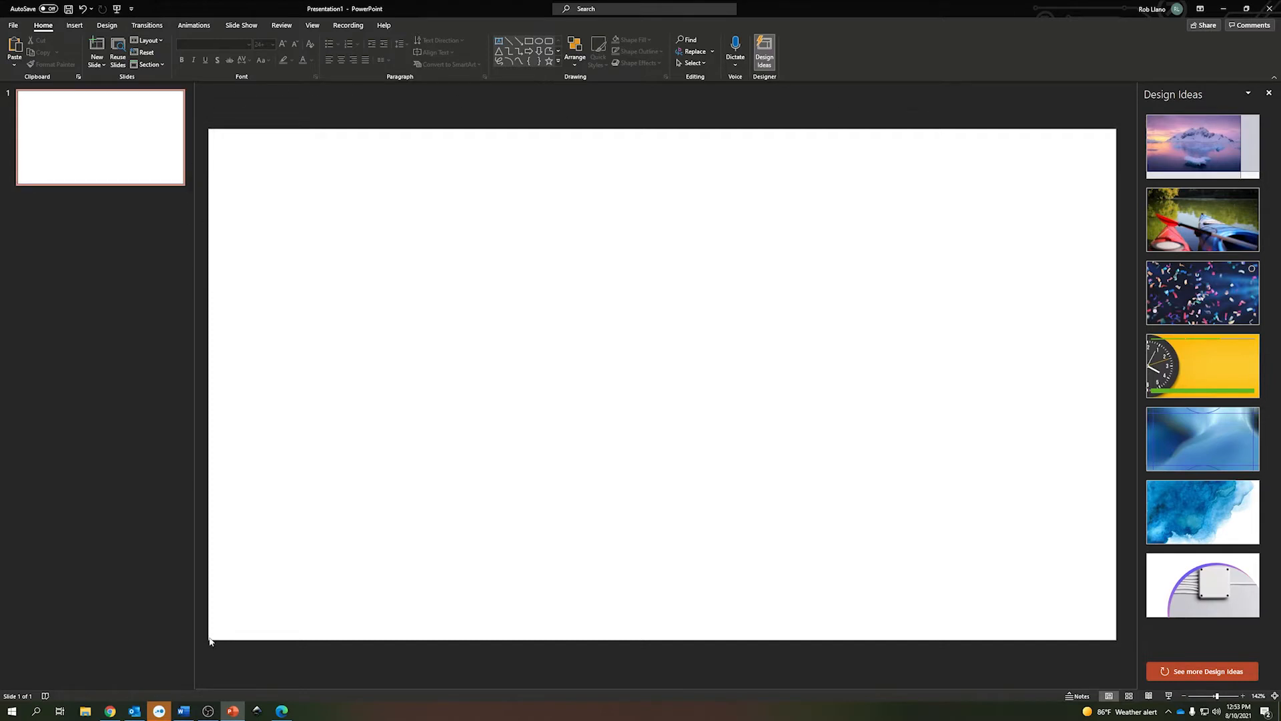
{"action": "mouse_move", "coordinate": [874, 656]}
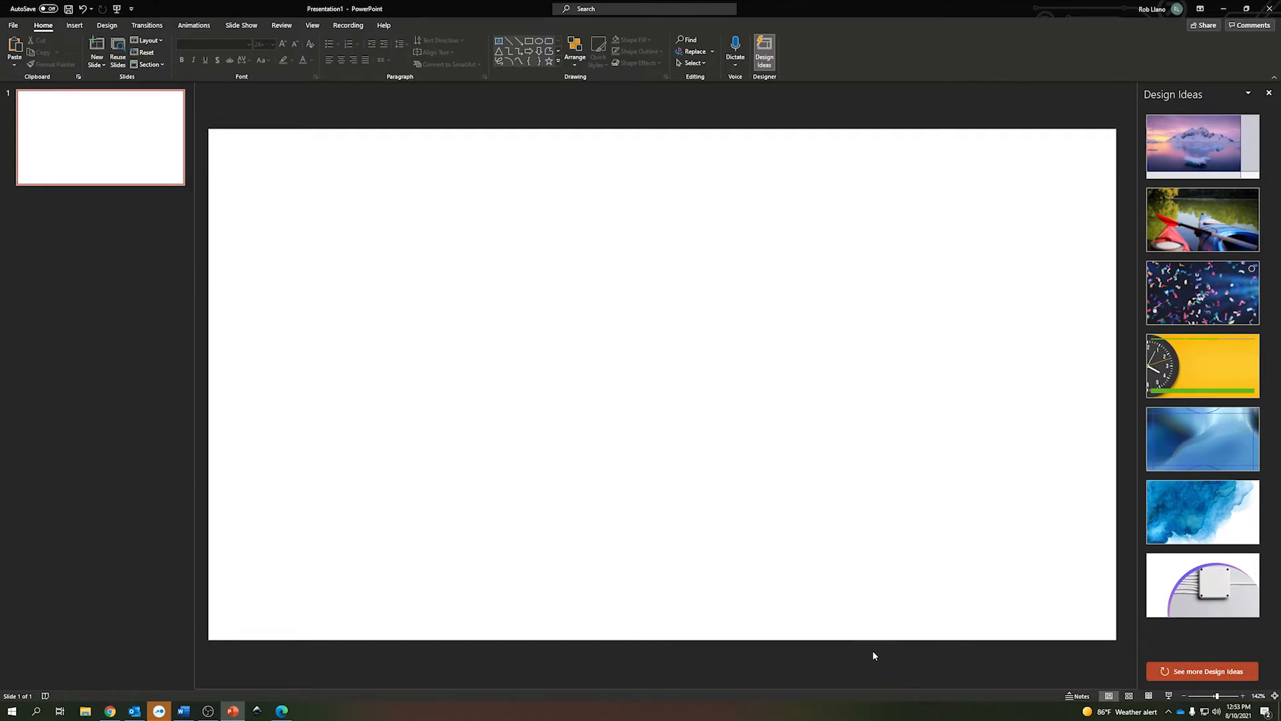
{"action": "mouse_move", "coordinate": [689, 494]}
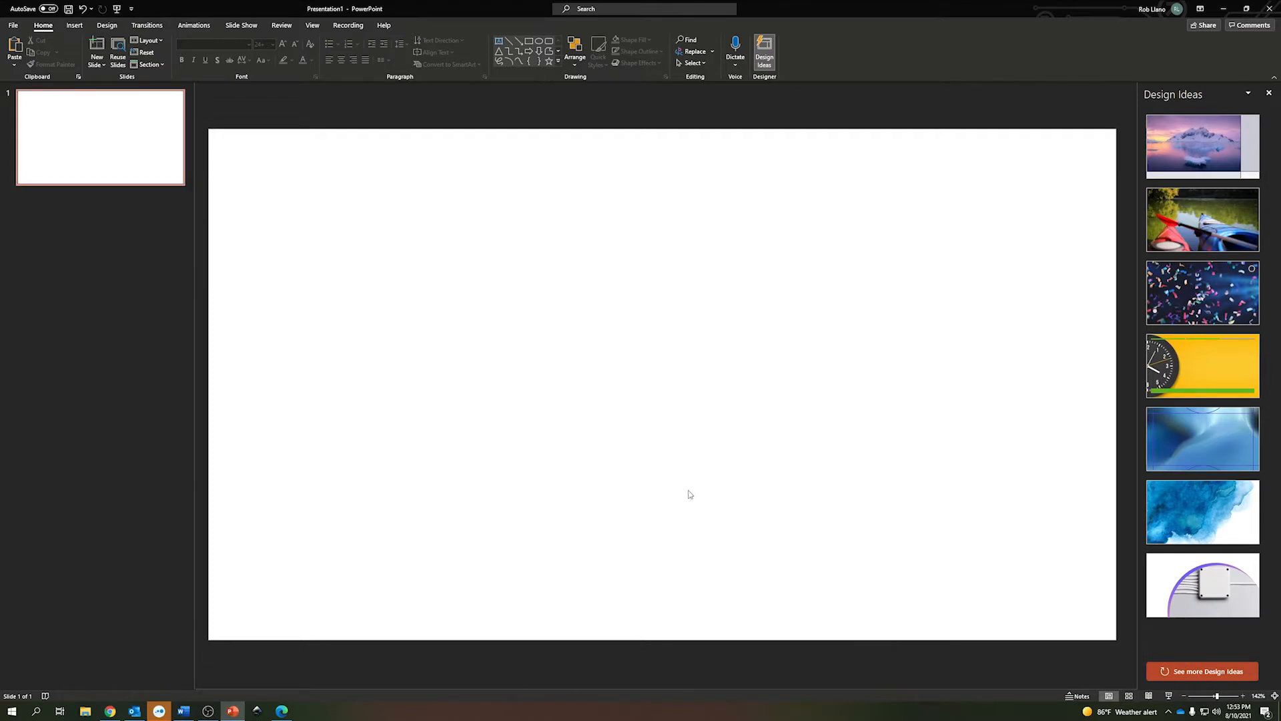
{"action": "mouse_move", "coordinate": [618, 422]}
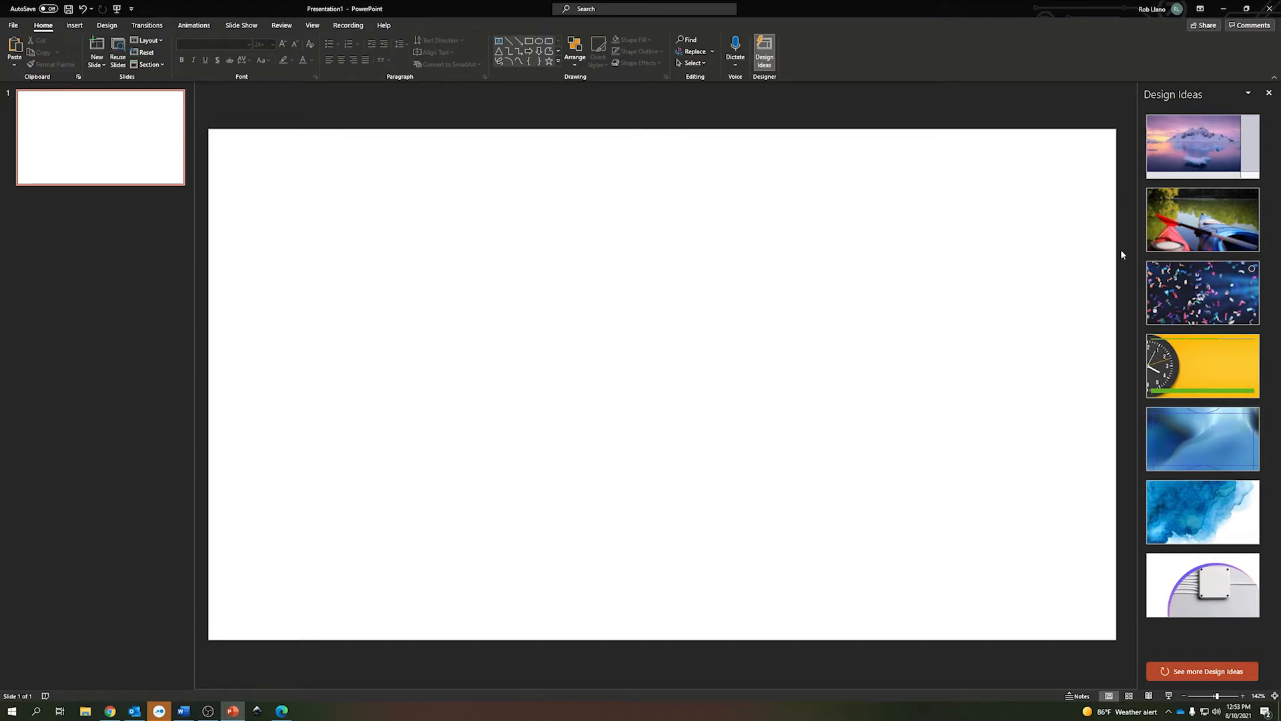
{"action": "mouse_move", "coordinate": [821, 320]}
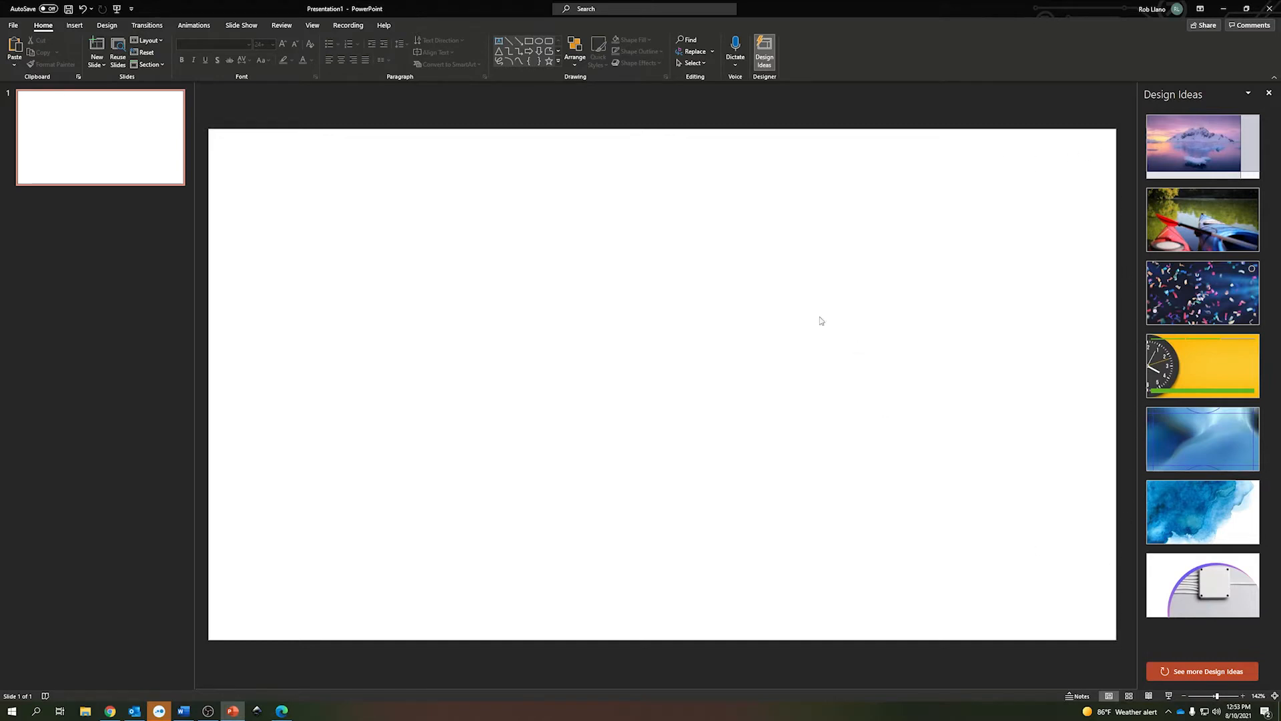
{"action": "mouse_move", "coordinate": [181, 38]}
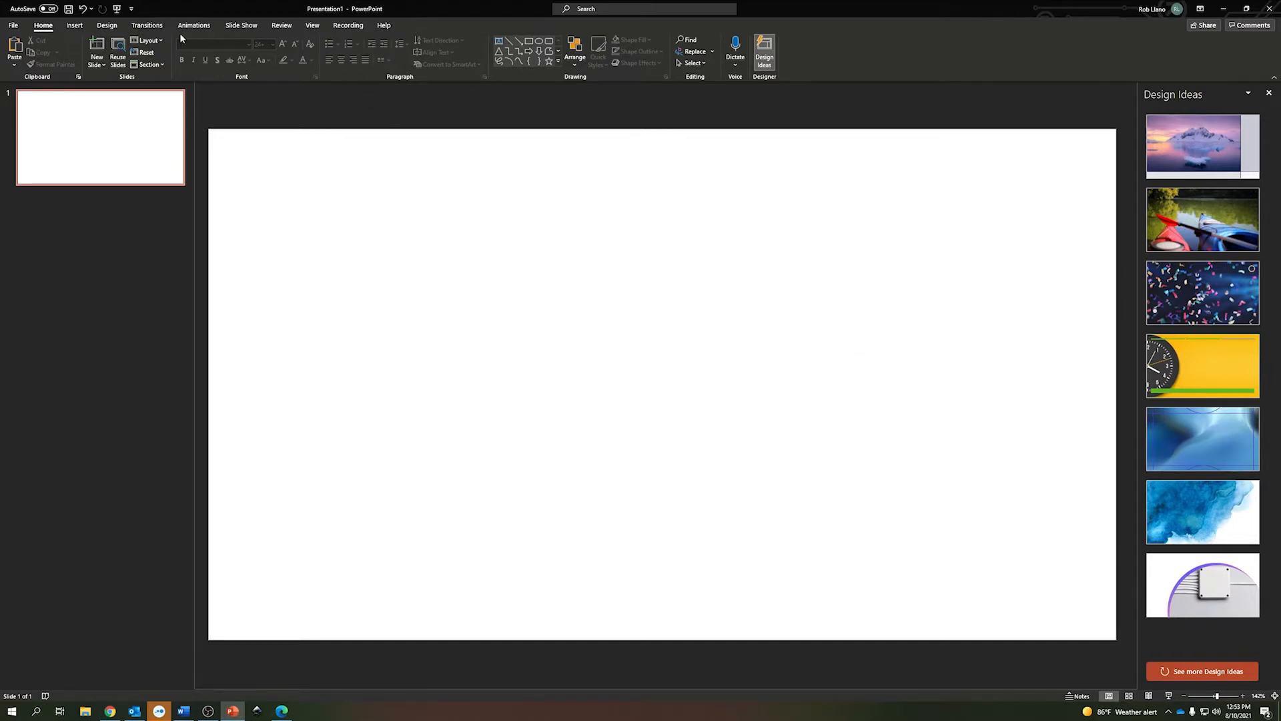
- Resize the slide to a custom 24 × 12 inch landscape page, maximizing content
{"action": "left_click", "coordinate": [106, 25]}
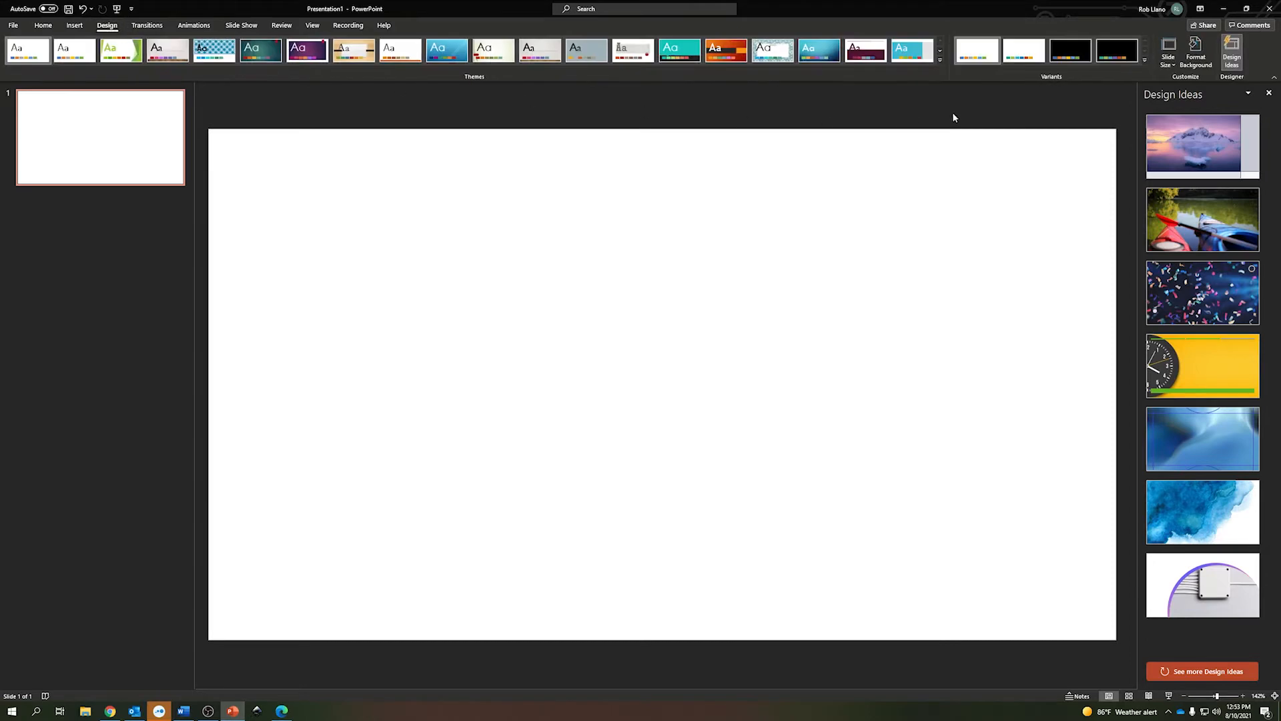
{"action": "left_click", "coordinate": [1168, 51]}
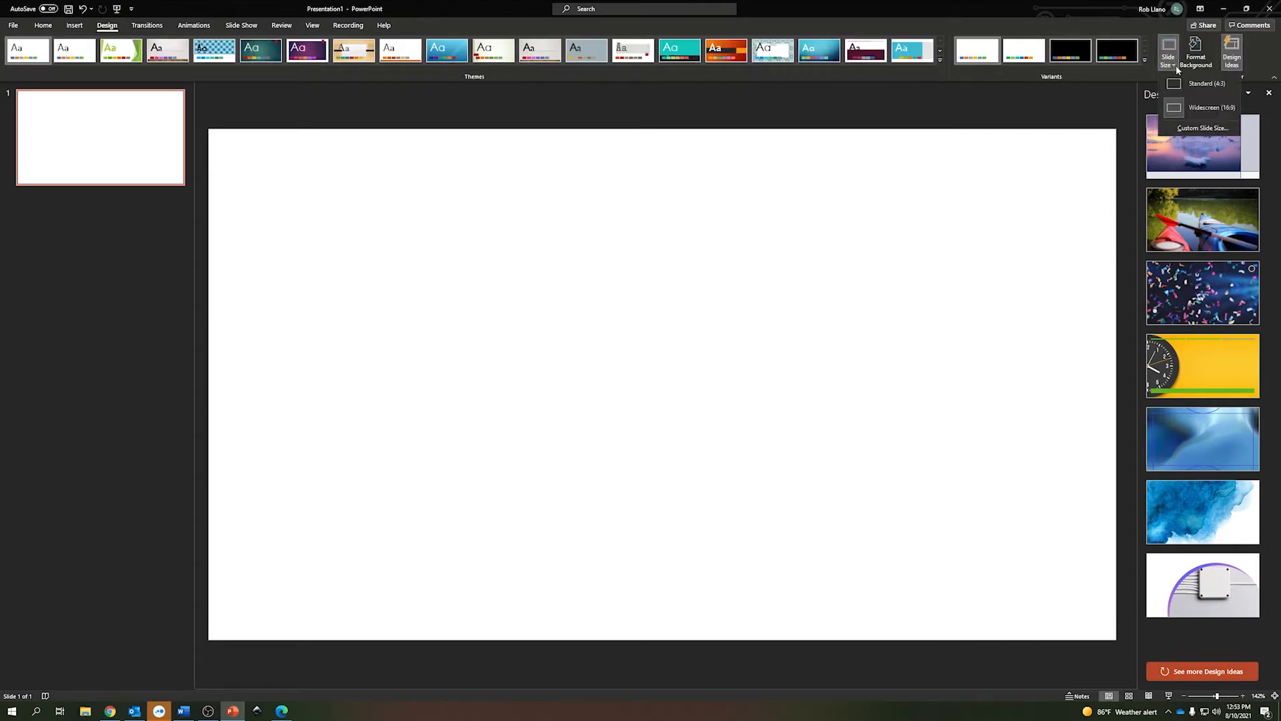
{"action": "left_click", "coordinate": [1201, 128]}
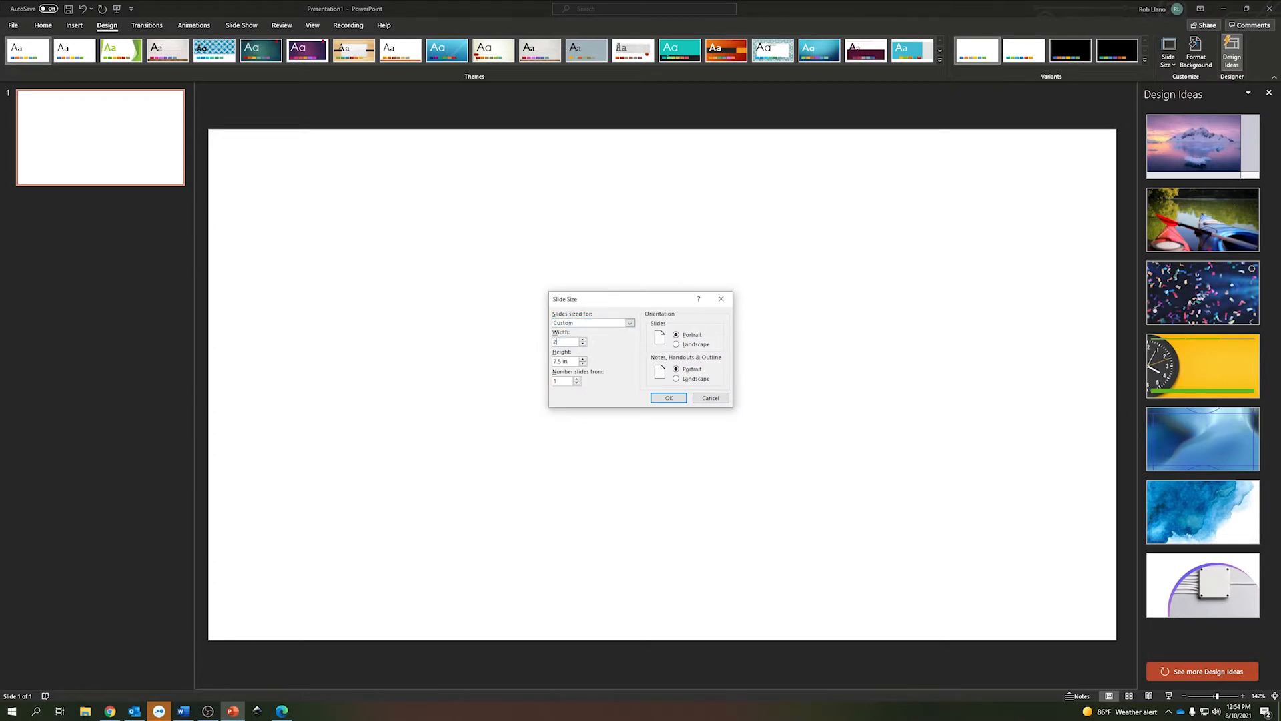
{"action": "left_click", "coordinate": [677, 344]}
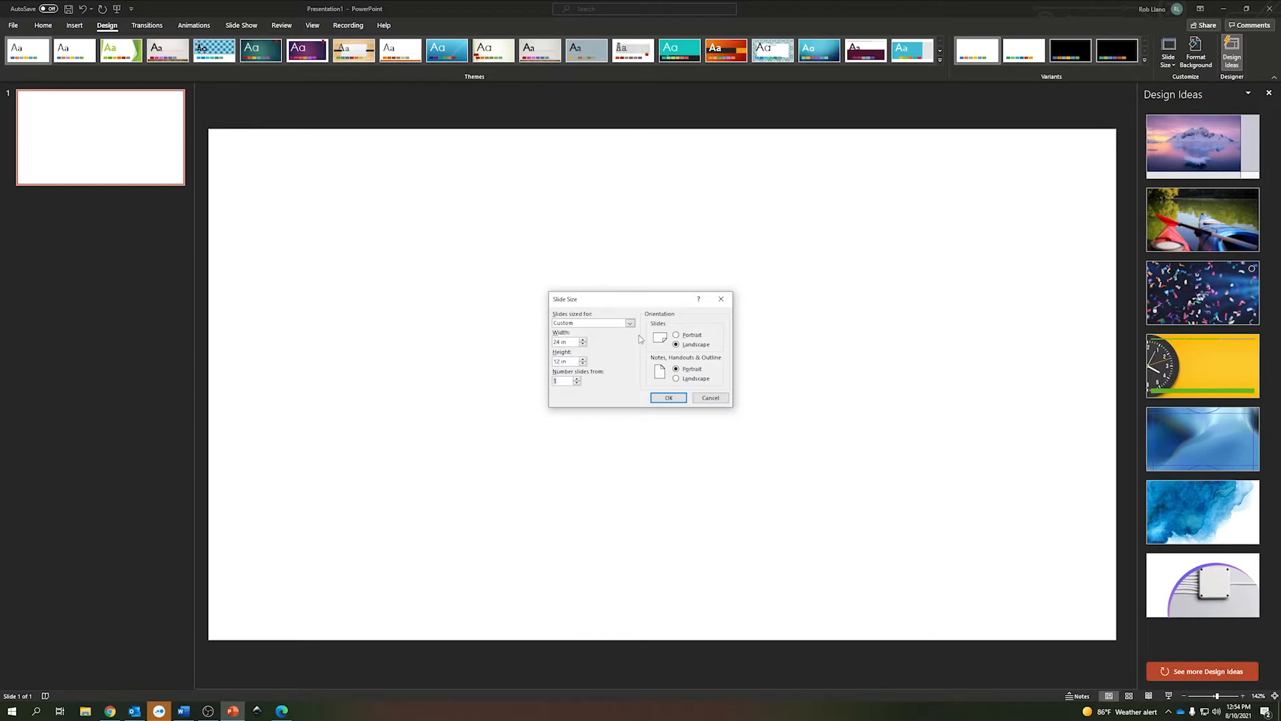
{"action": "left_click", "coordinate": [667, 397]}
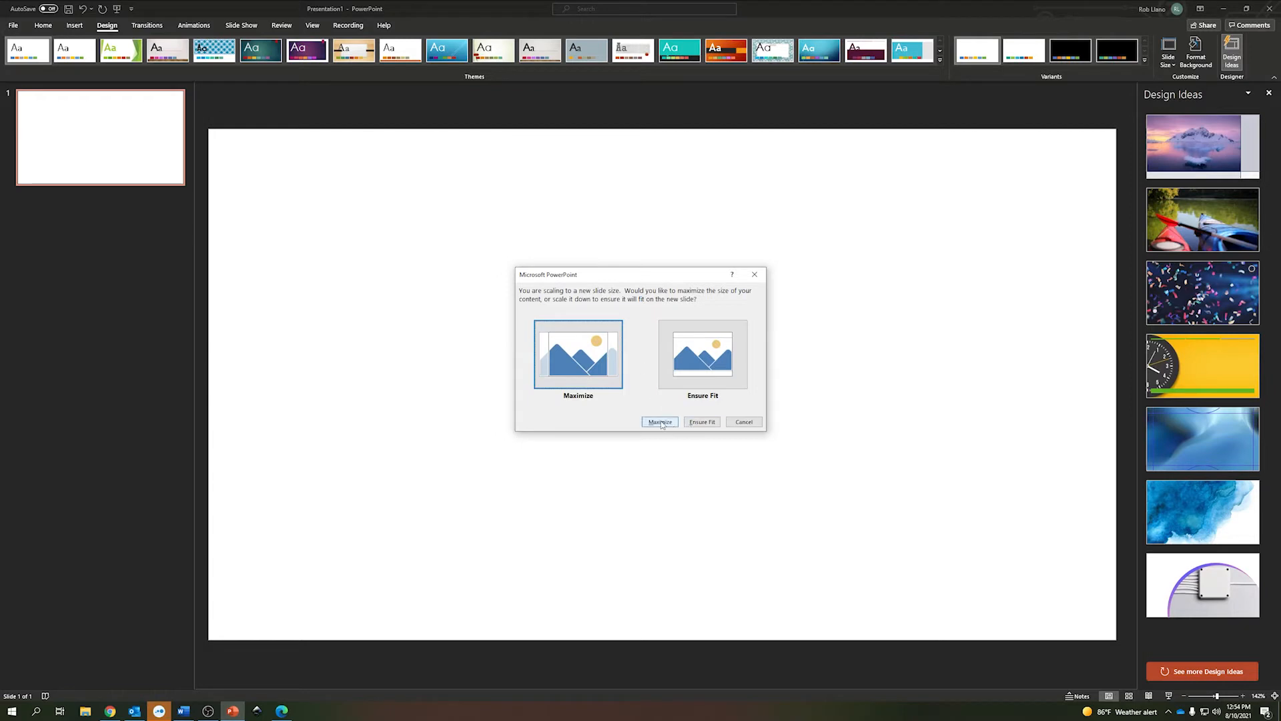
{"action": "left_click", "coordinate": [659, 421]}
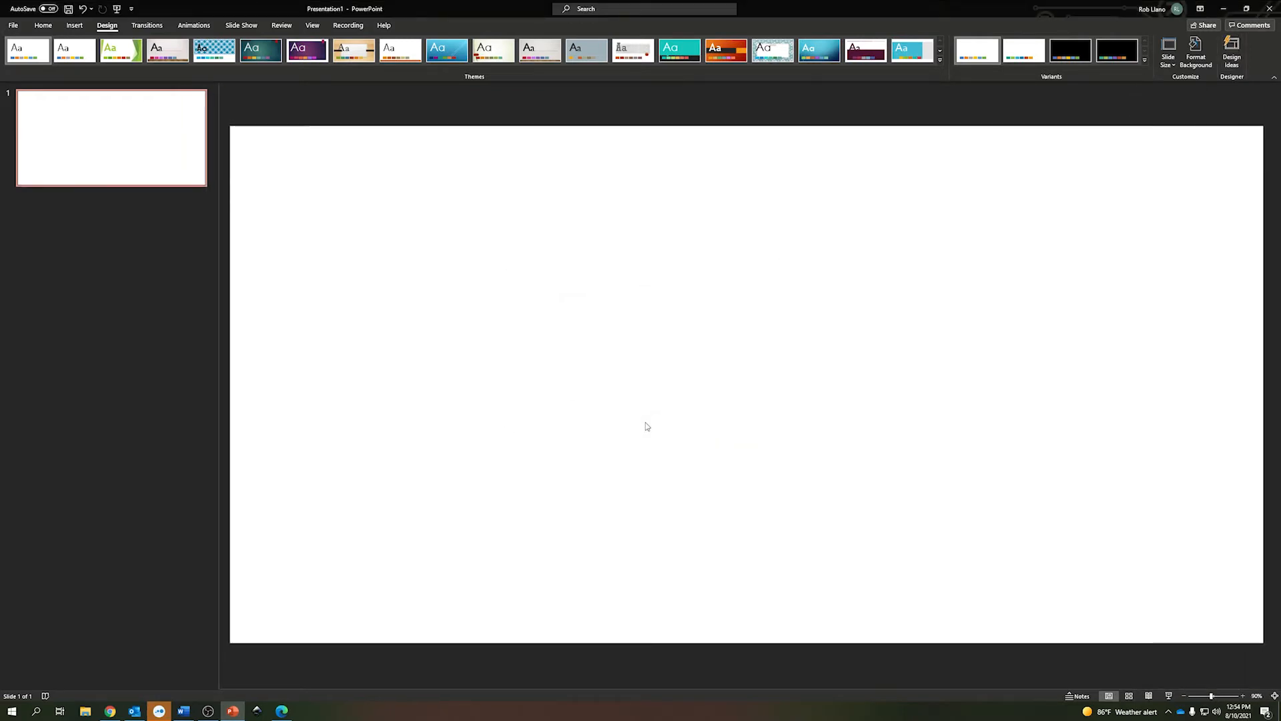
{"action": "mouse_move", "coordinate": [709, 288]}
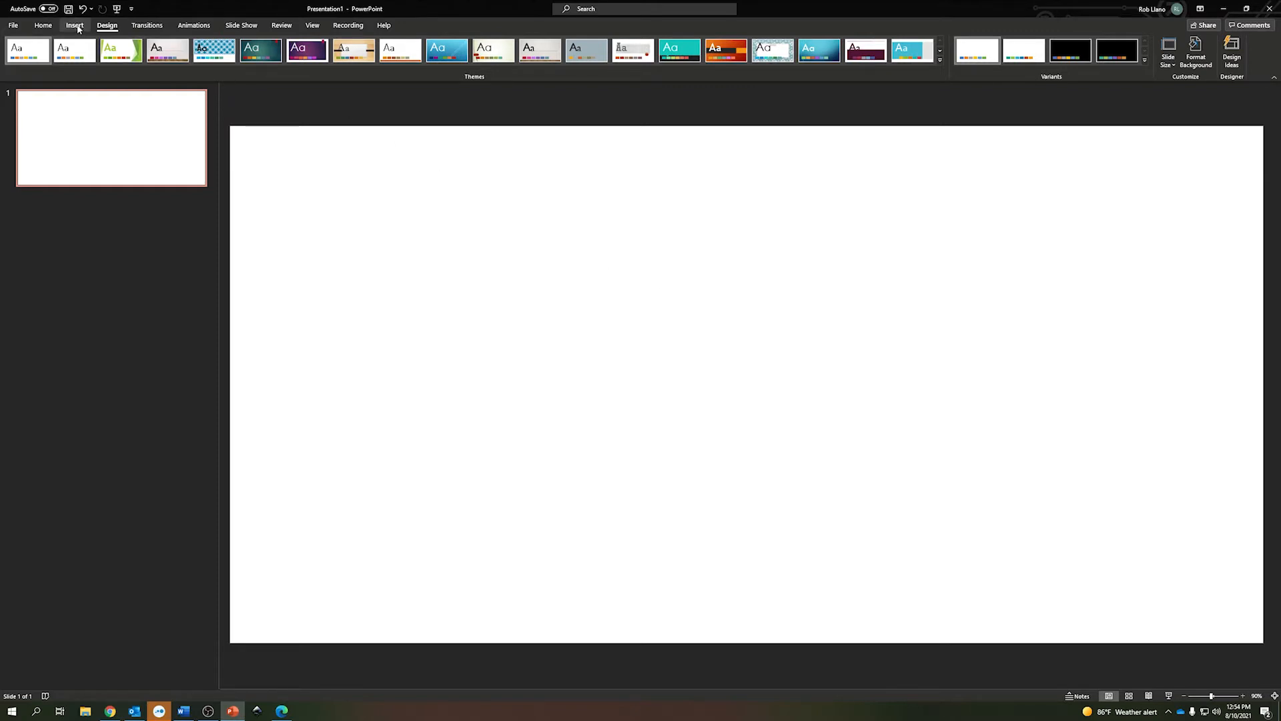
- Draw a rectangle shape near the upper left of the slide
{"action": "left_click", "coordinate": [73, 25]}
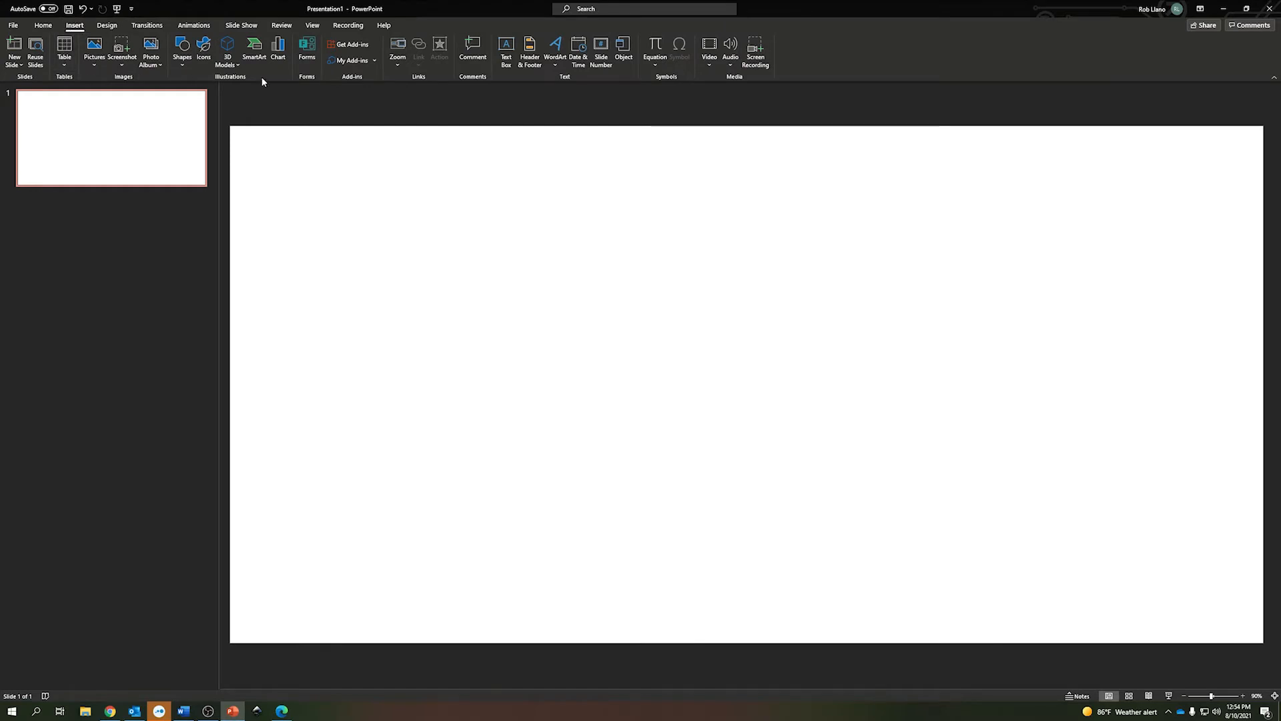
{"action": "mouse_move", "coordinate": [379, 84]}
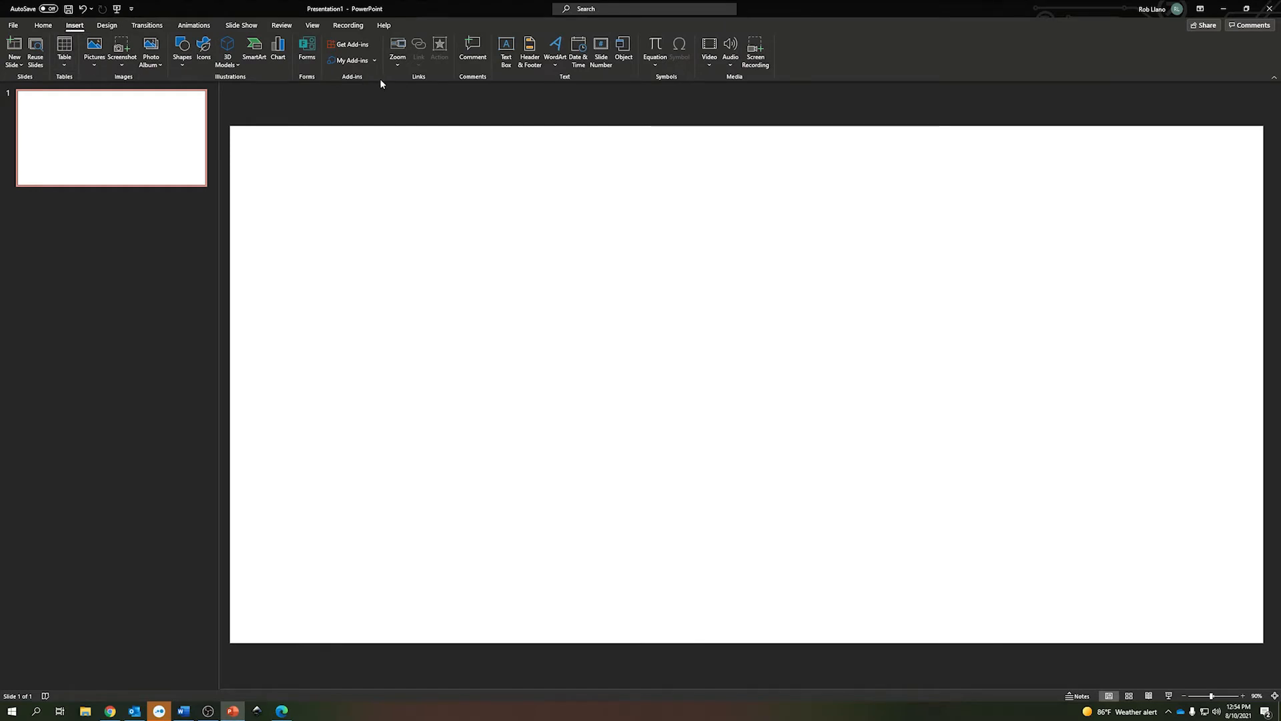
{"action": "left_click", "coordinate": [182, 49]}
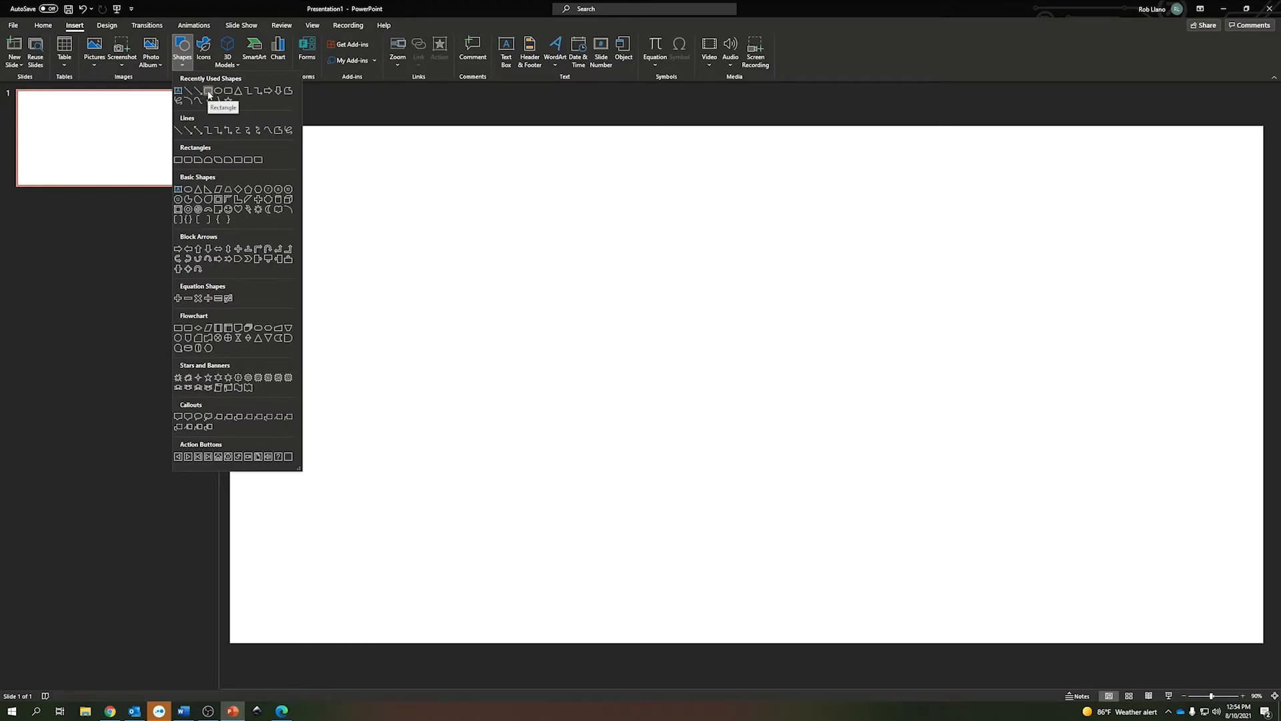
{"action": "left_click_drag", "start_coordinate": [312, 181], "coordinate": [487, 277]}
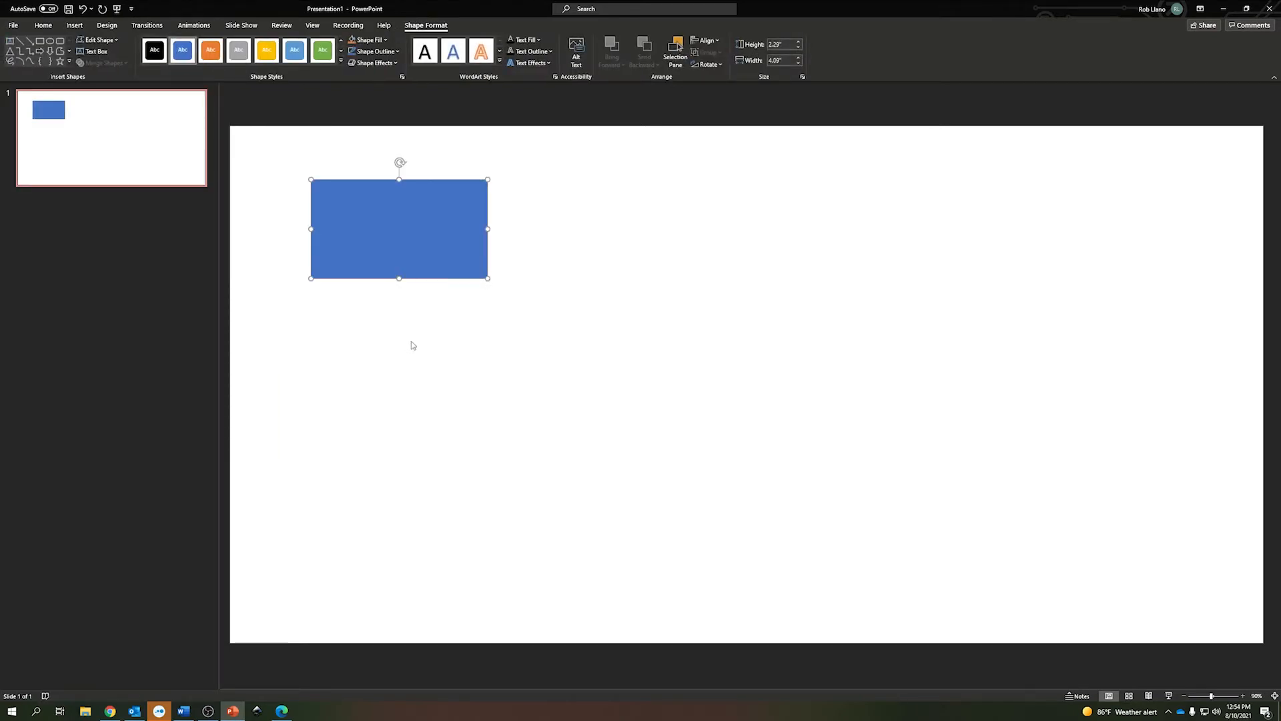
- Remove the rectangle's fill and give it a red outline
{"action": "left_click", "coordinate": [368, 40]}
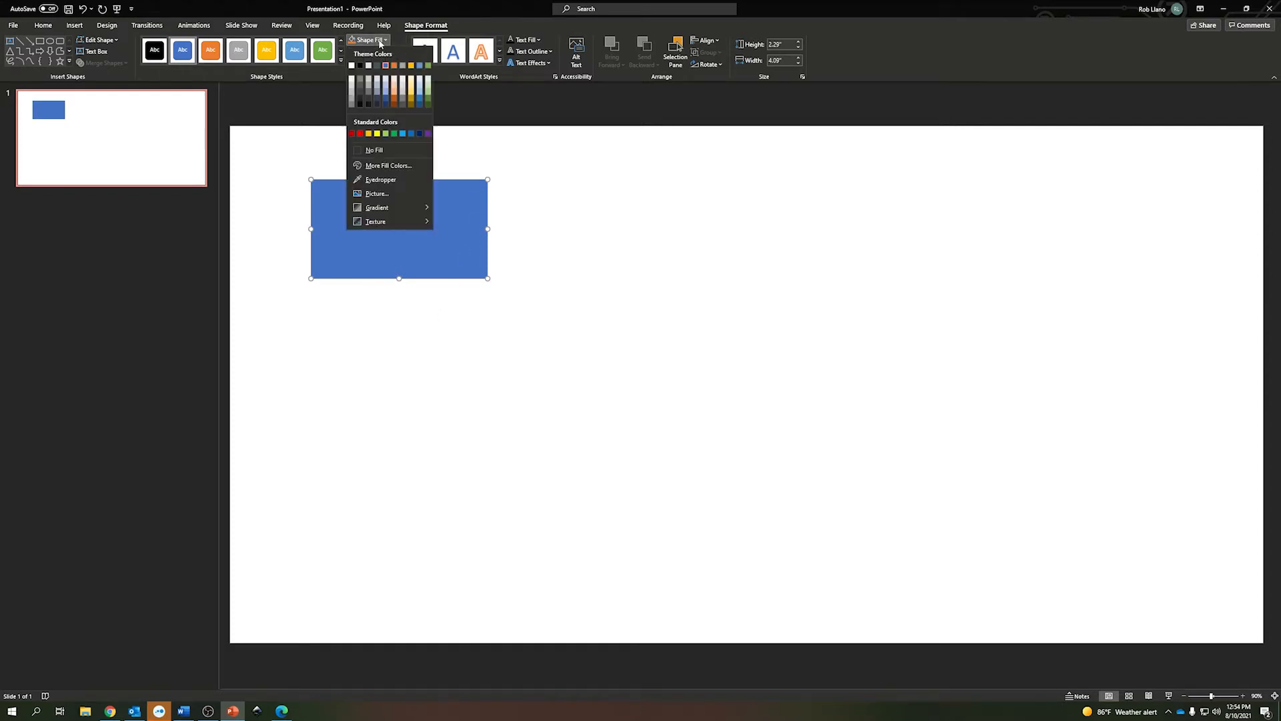
{"action": "left_click", "coordinate": [373, 149]}
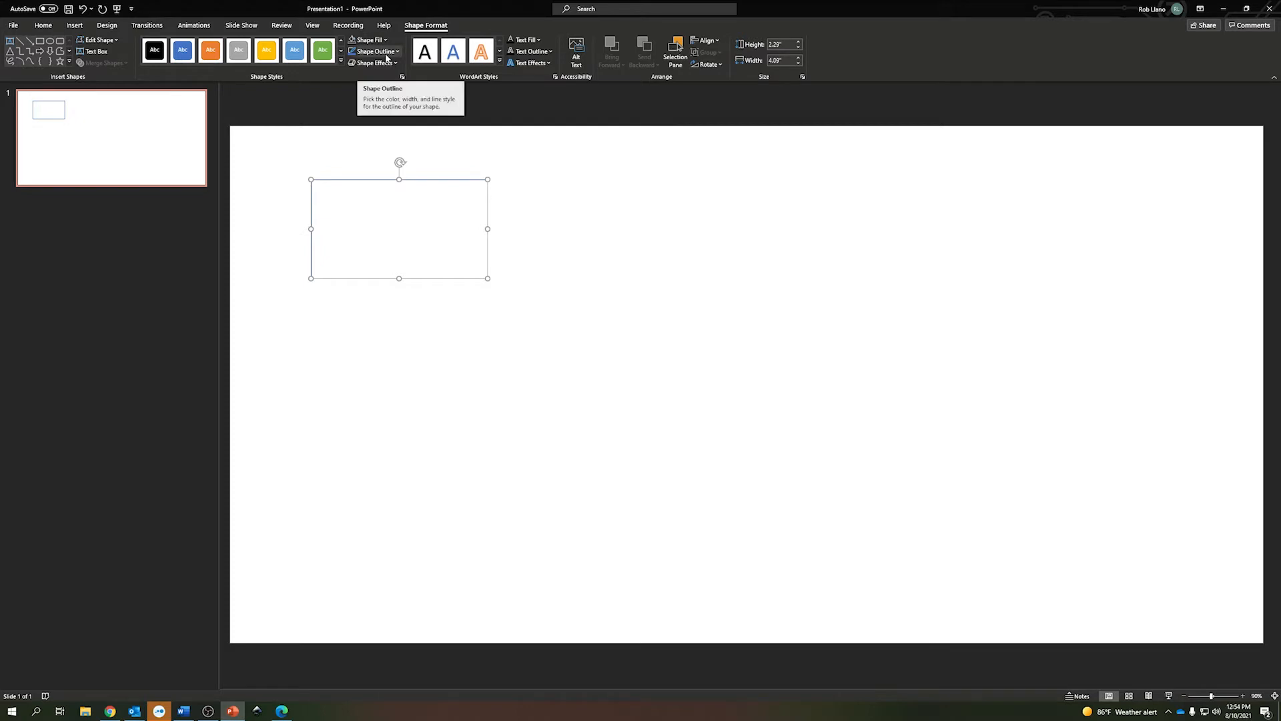
{"action": "left_click", "coordinate": [373, 52]}
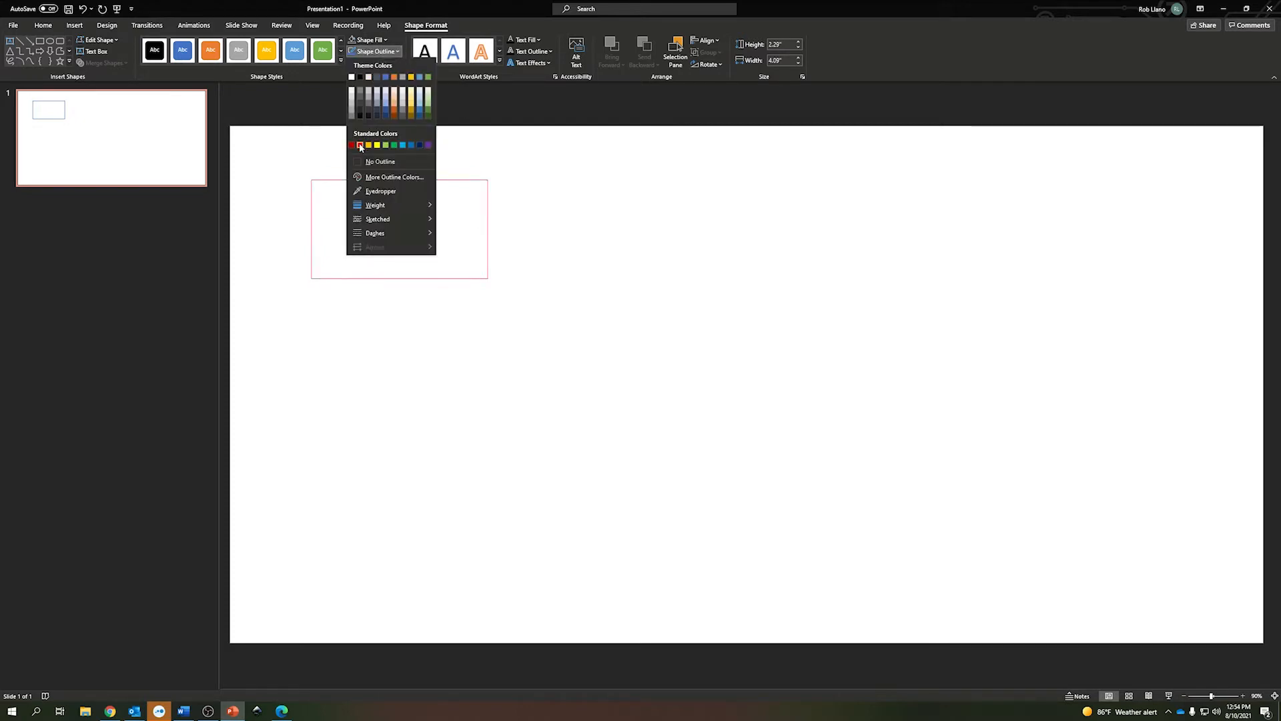
{"action": "left_click", "coordinate": [360, 145]}
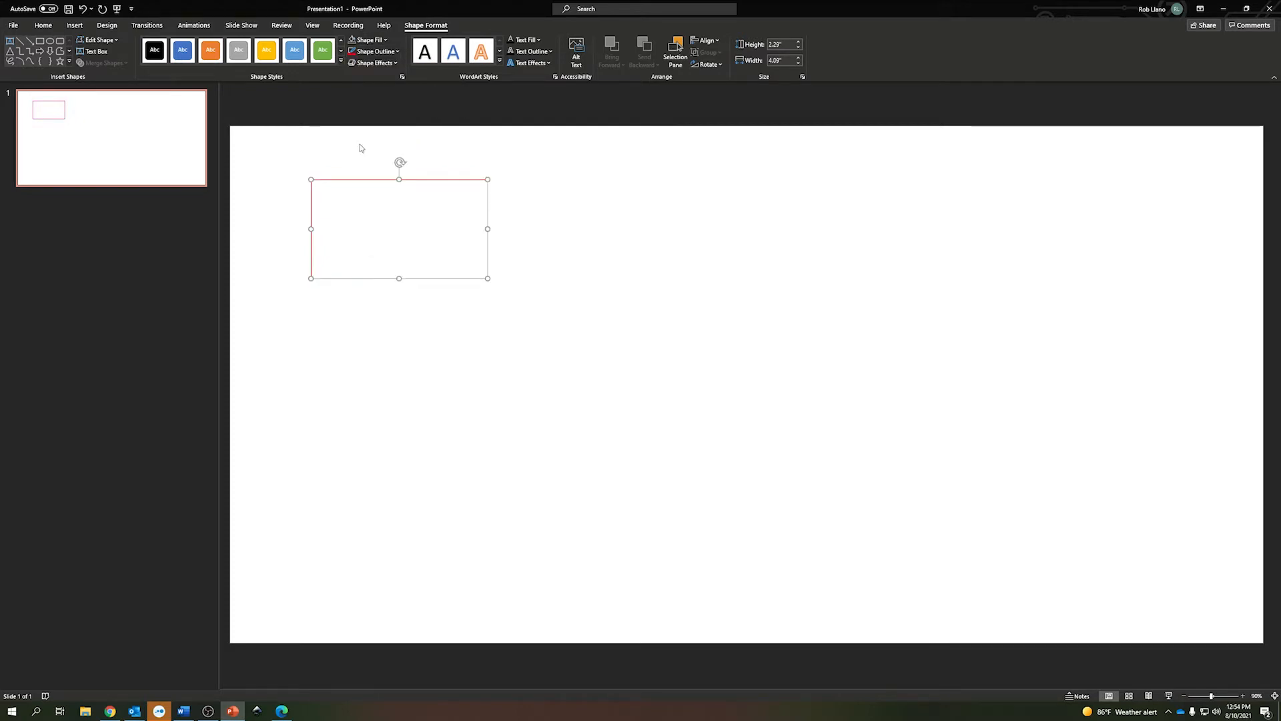
- Set the rectangle's outline colour exactly to RGB 255, 0, 0
{"action": "right_click", "coordinate": [366, 184]}
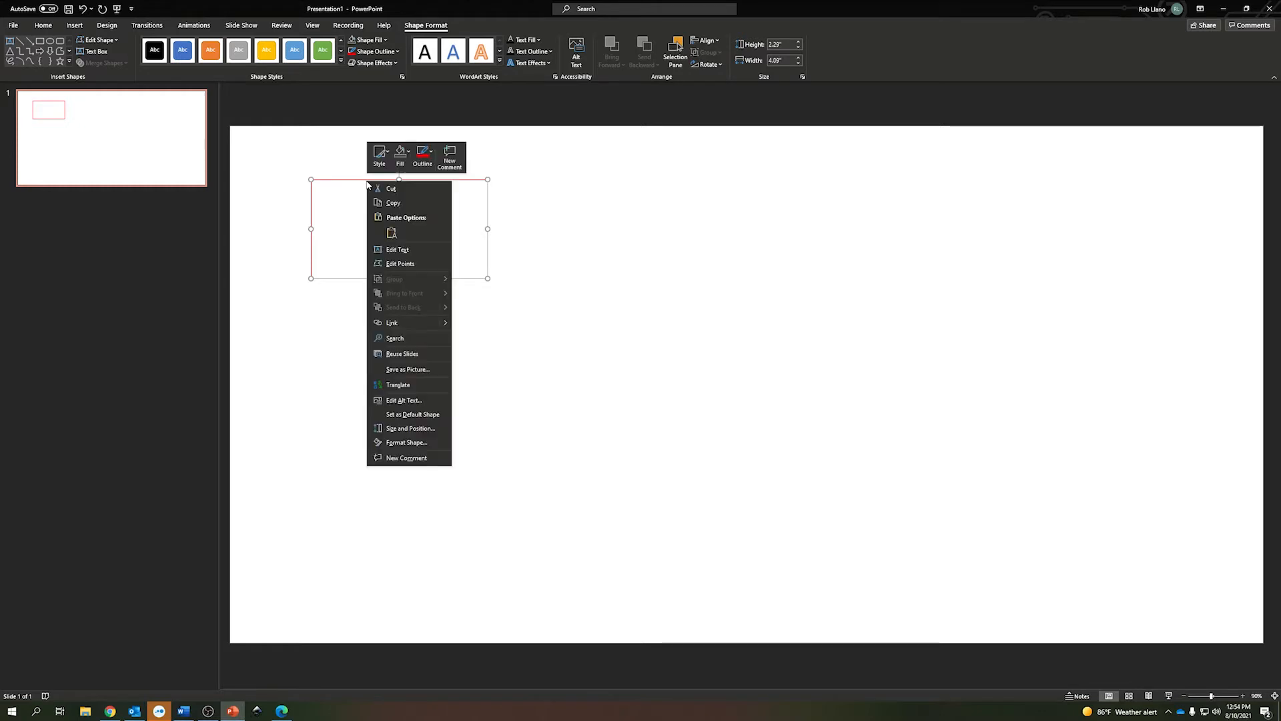
{"action": "mouse_move", "coordinate": [393, 203]}
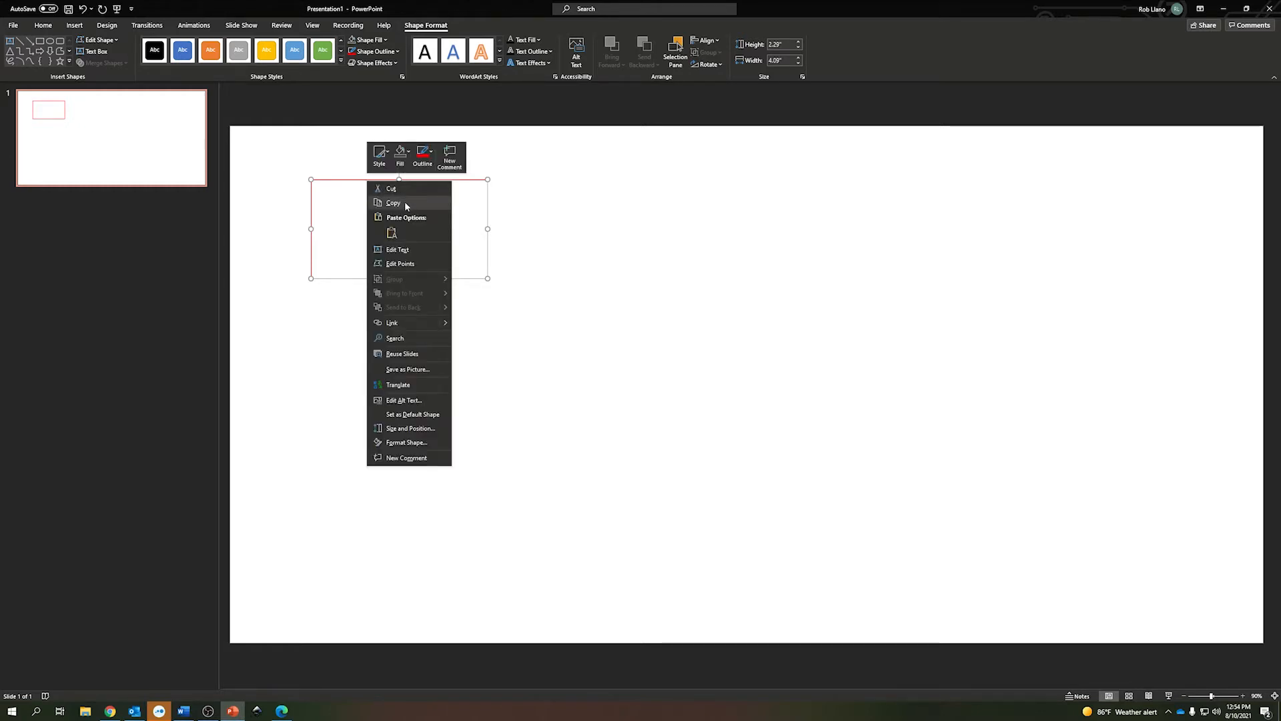
{"action": "left_click", "coordinate": [422, 155]}
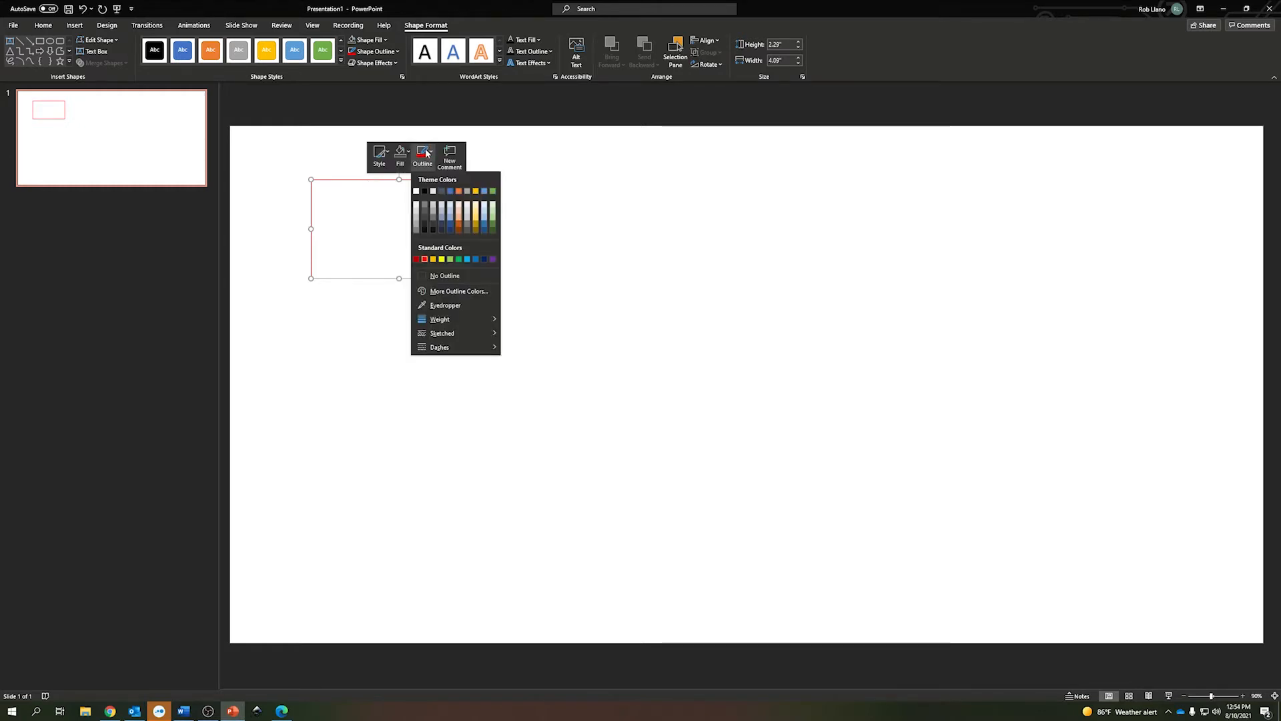
{"action": "left_click", "coordinate": [459, 291]}
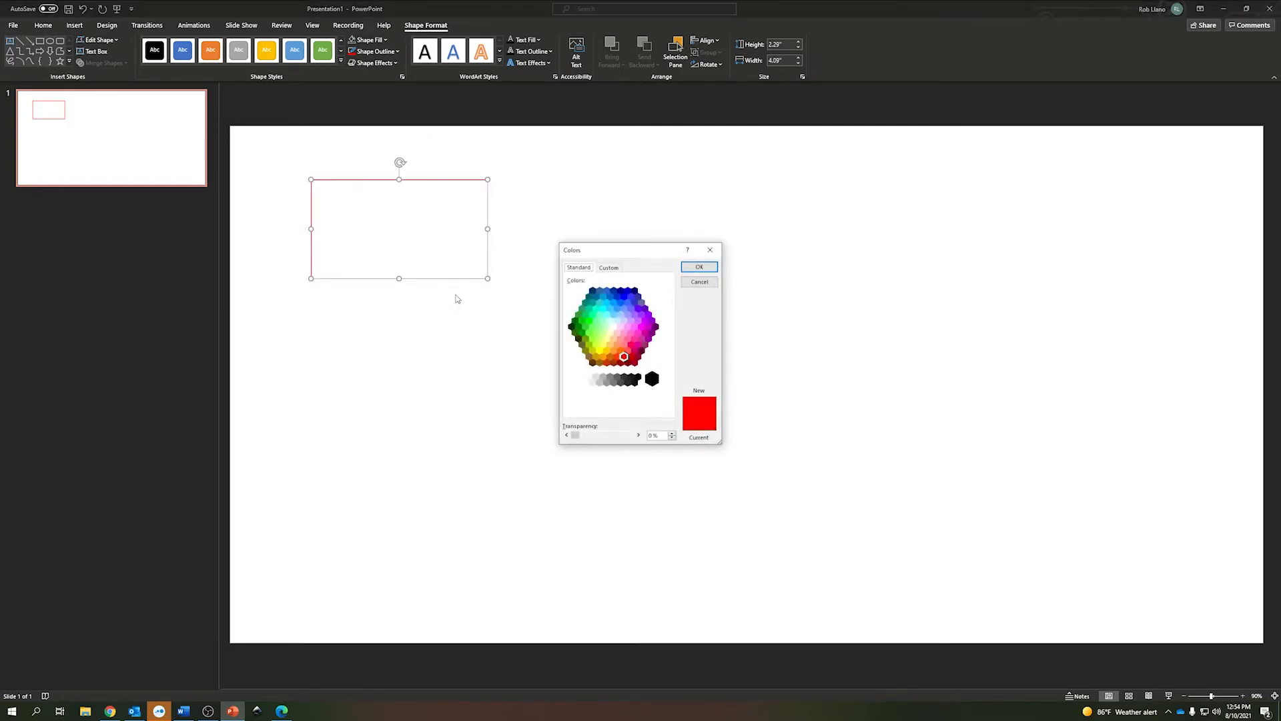
{"action": "left_click", "coordinate": [608, 267]}
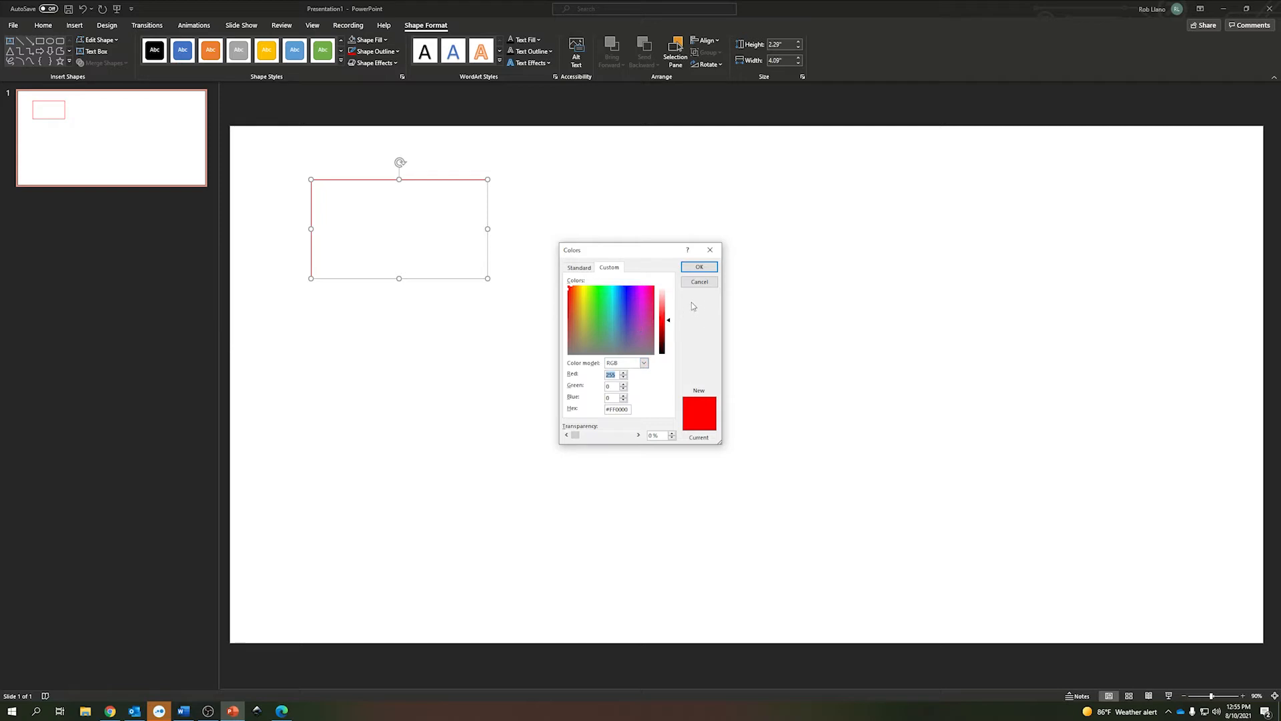
{"action": "left_click", "coordinate": [699, 267]}
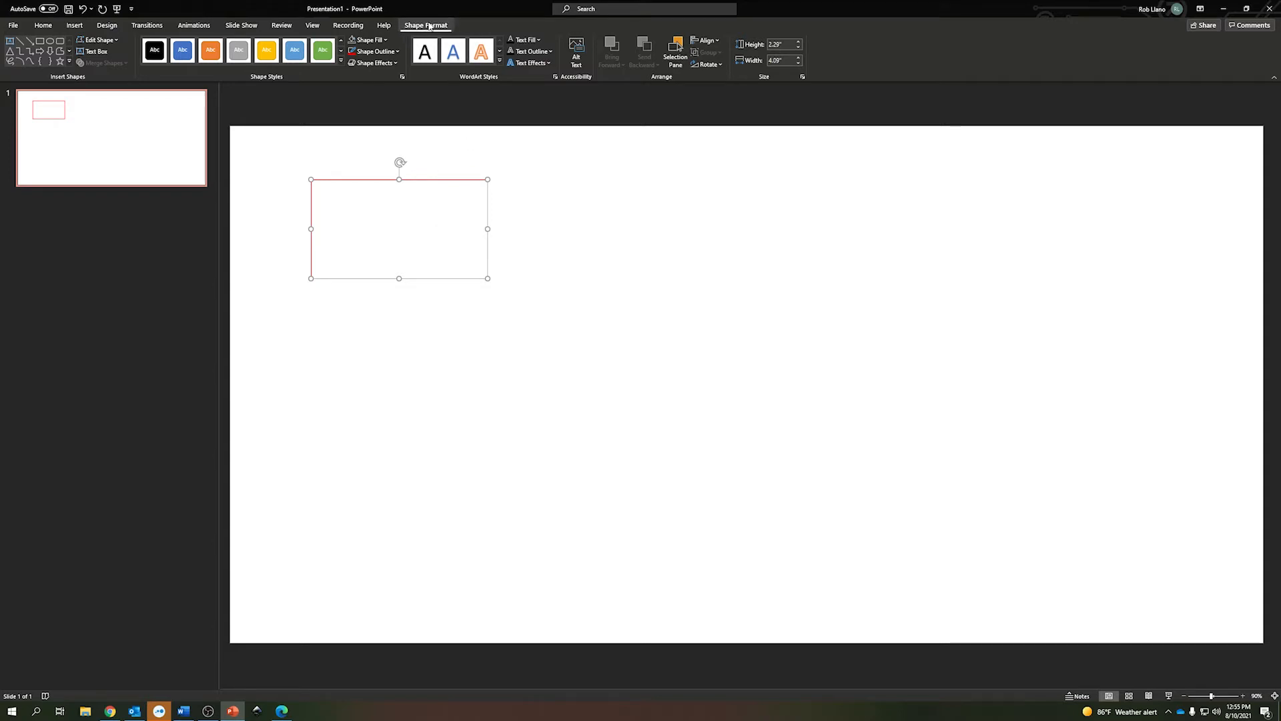
- Enter a smaller size for the red rectangle in the Size box
{"action": "left_click", "coordinate": [779, 44]}
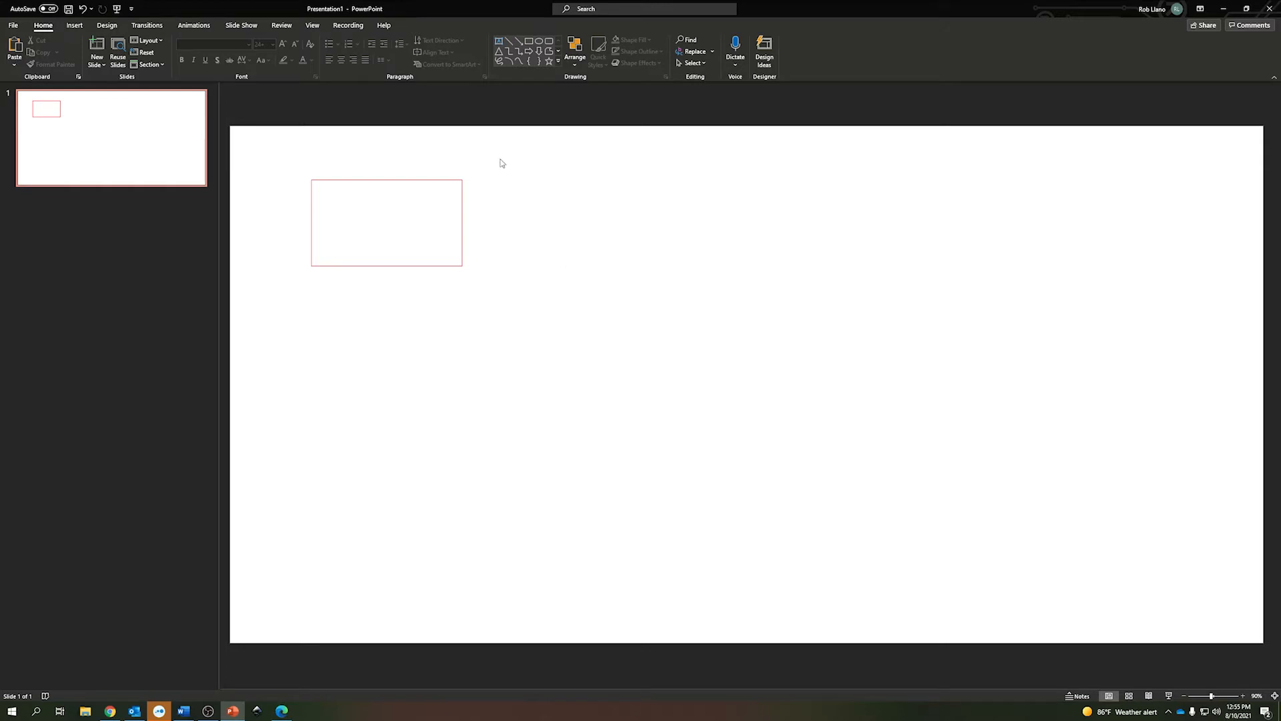
{"action": "mouse_move", "coordinate": [447, 199]}
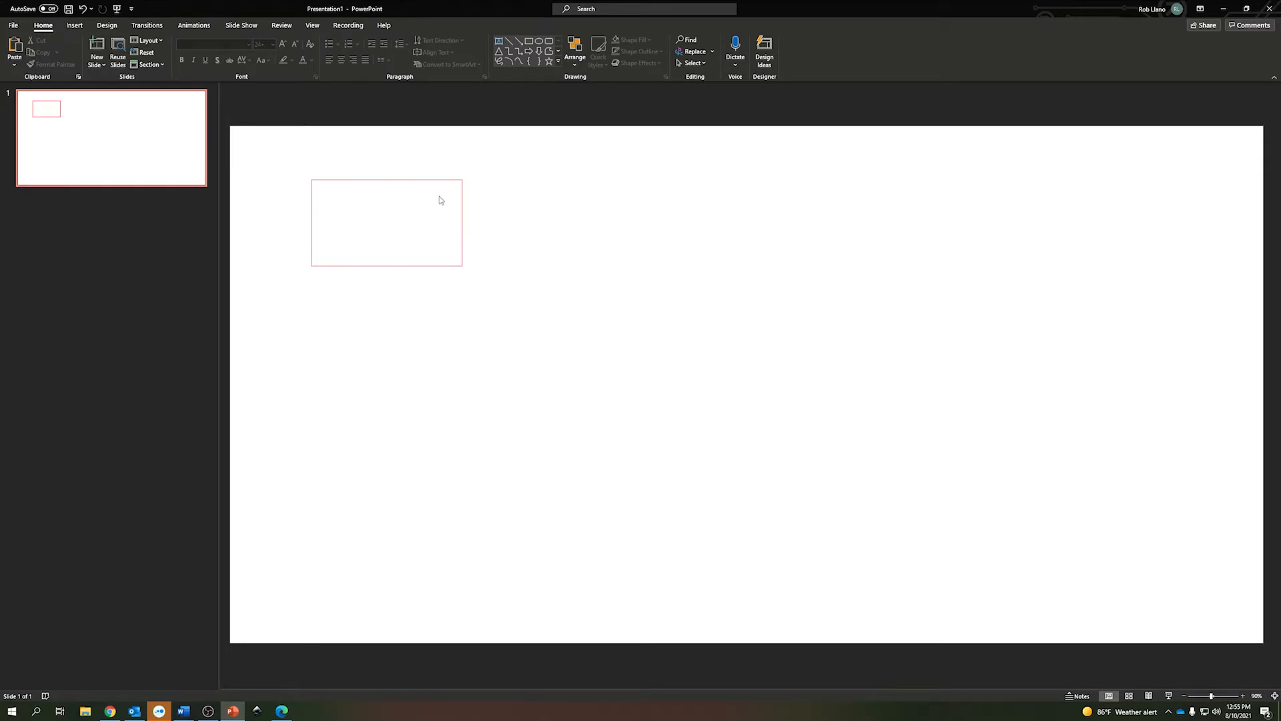
- Draw a second rectangle to the right of the red one
{"action": "left_click", "coordinate": [73, 25]}
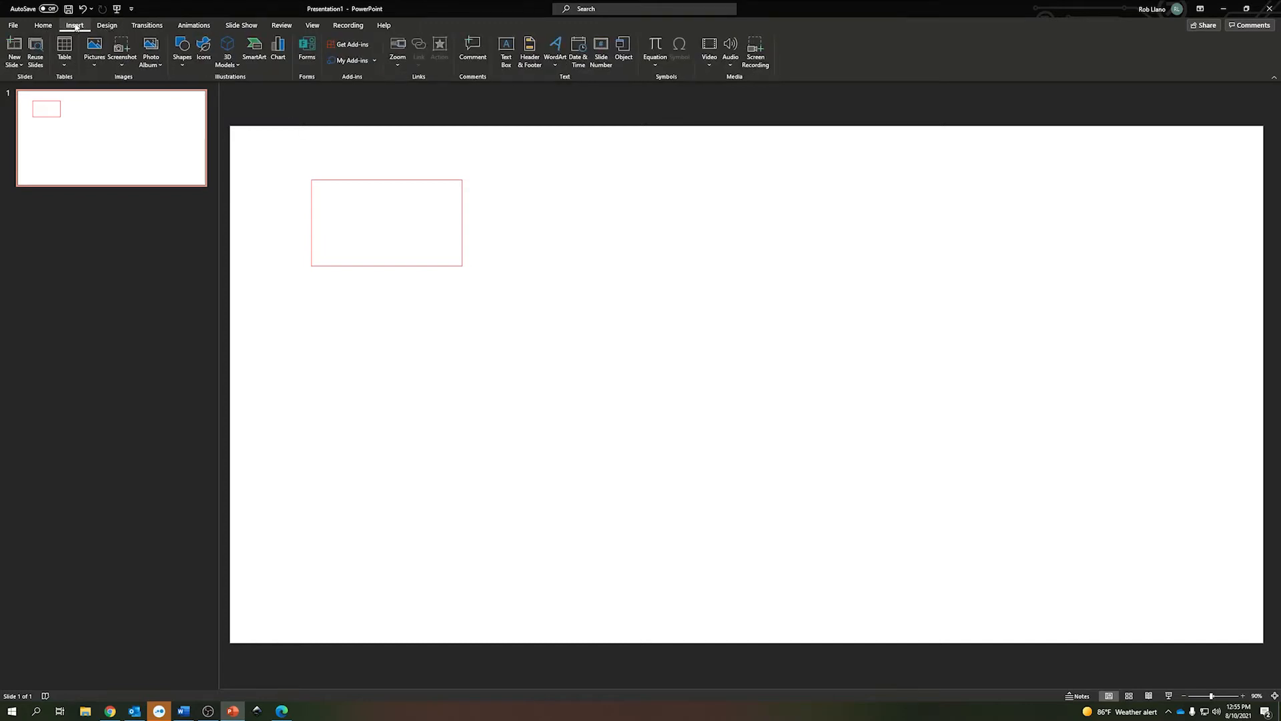
{"action": "left_click", "coordinate": [182, 48]}
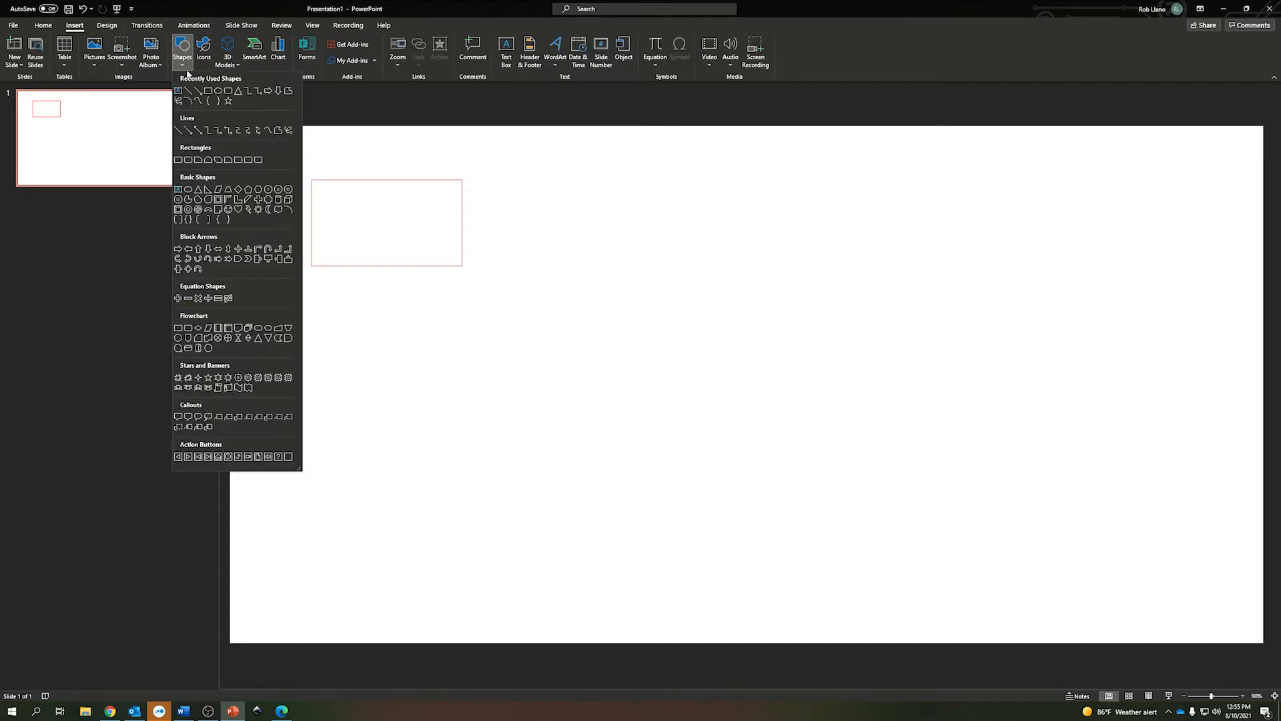
{"action": "left_click", "coordinate": [178, 160]}
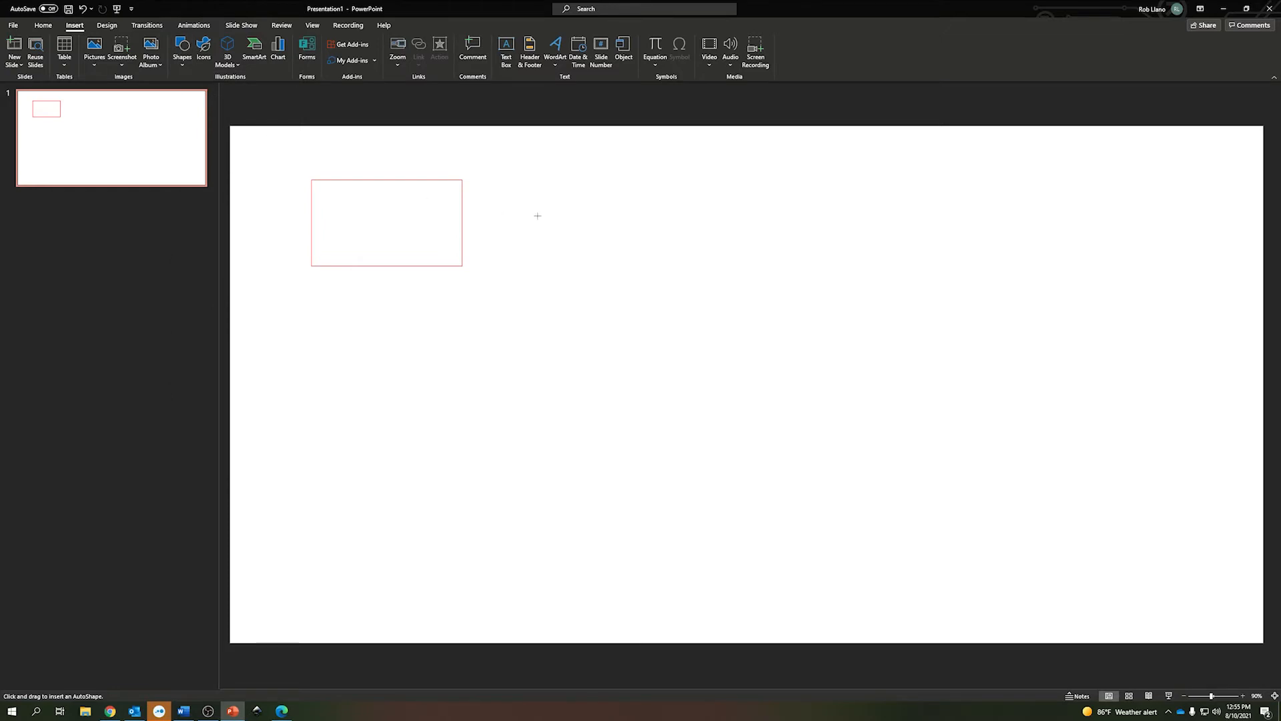
{"action": "left_click_drag", "start_coordinate": [525, 186], "coordinate": [714, 289]}
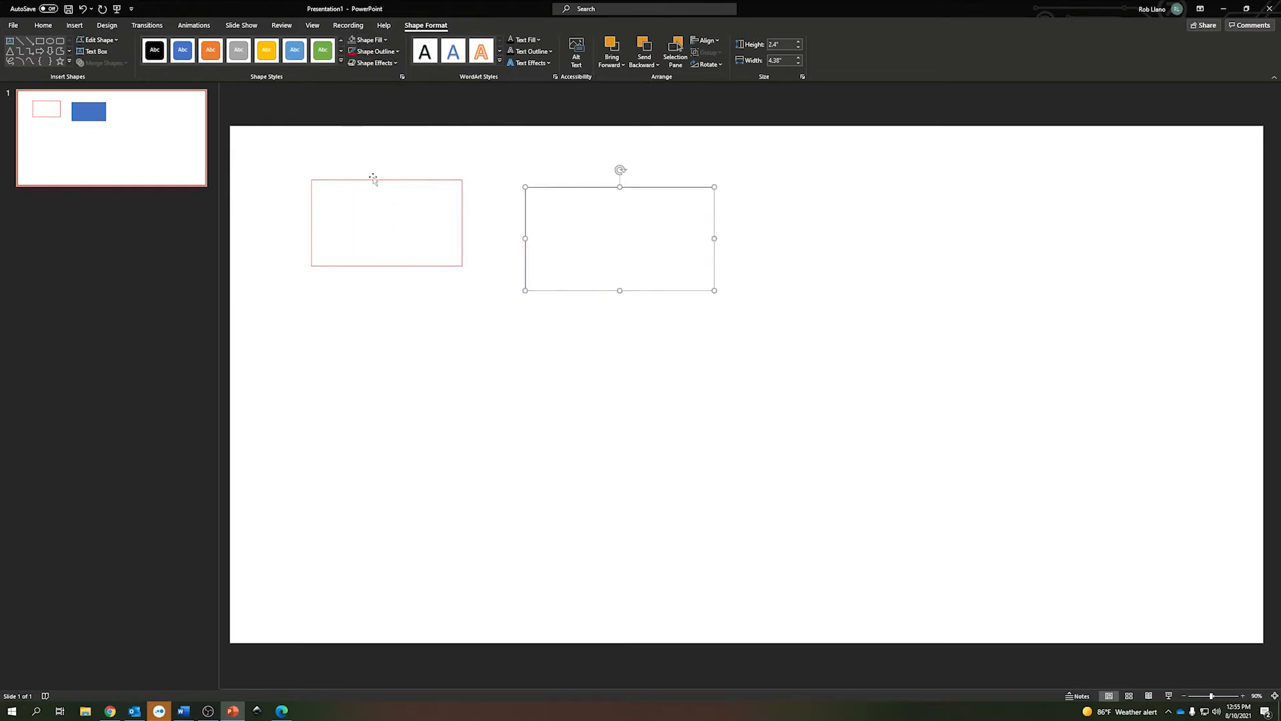
- Give the new rectangle a pure blue outline (RGB 0, 0, 255) and height 1.75 in
{"action": "left_click", "coordinate": [373, 51]}
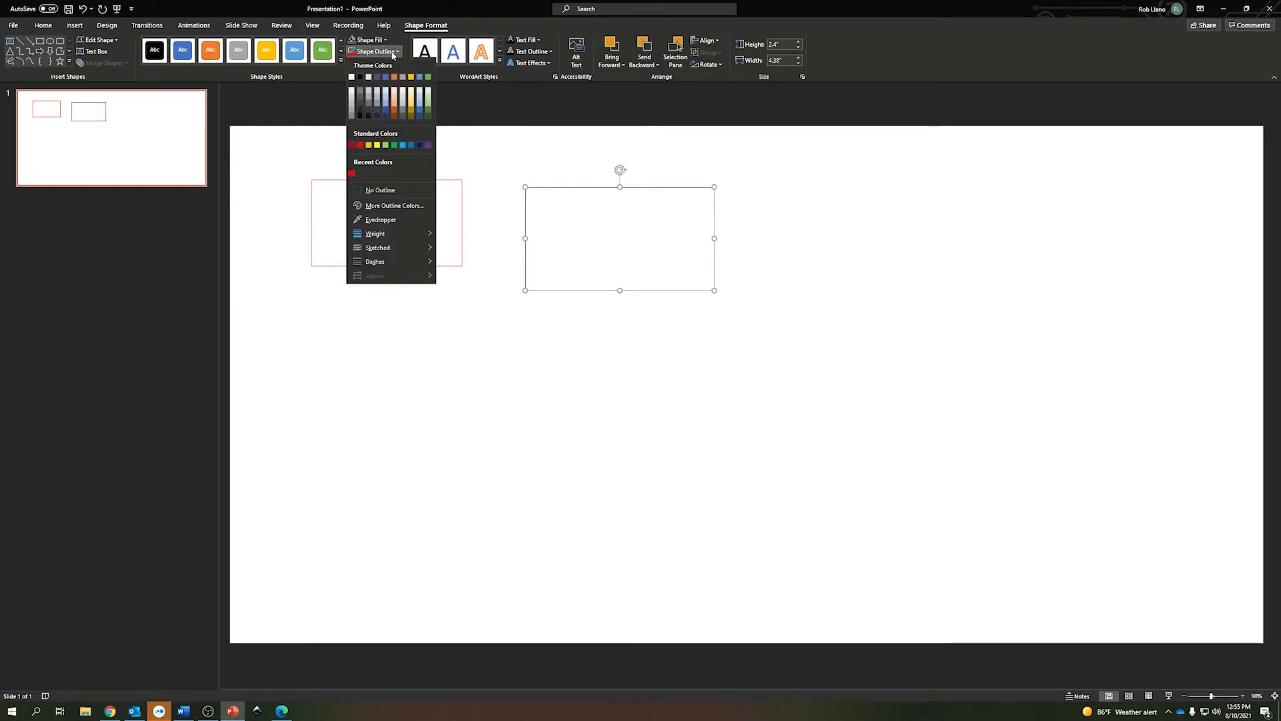
{"action": "left_click", "coordinate": [395, 205]}
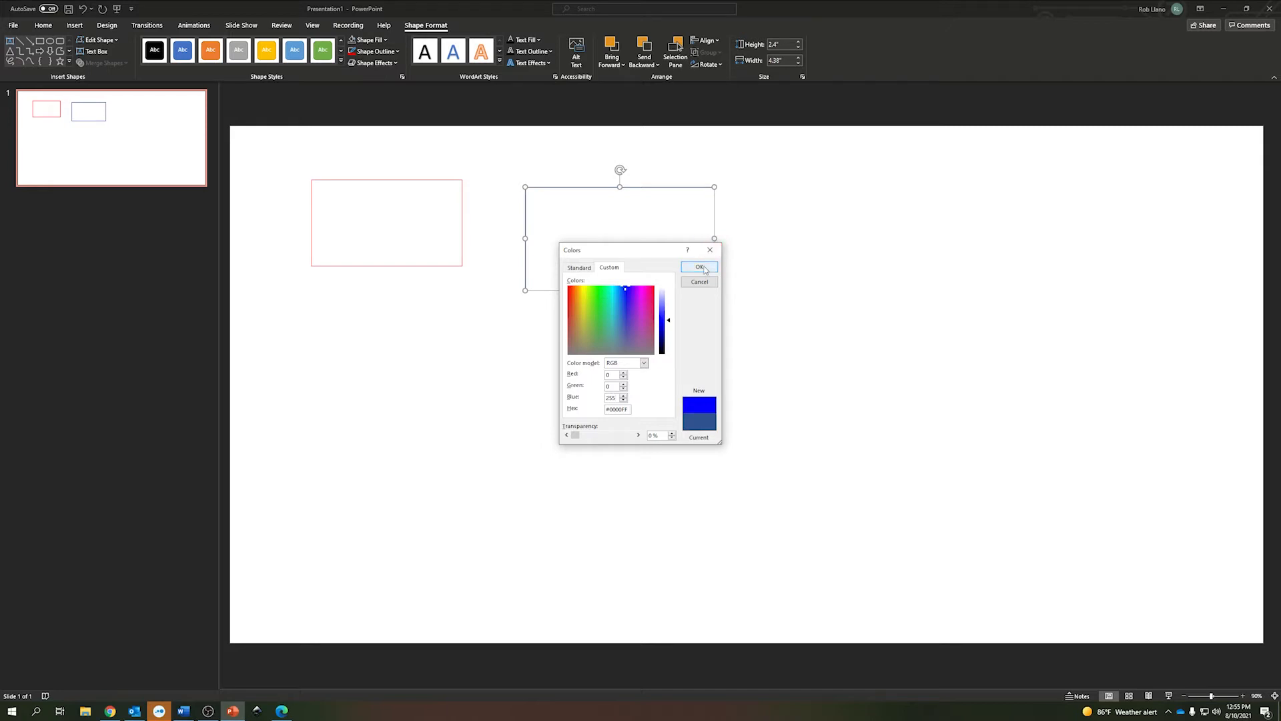
{"action": "left_click", "coordinate": [699, 268]}
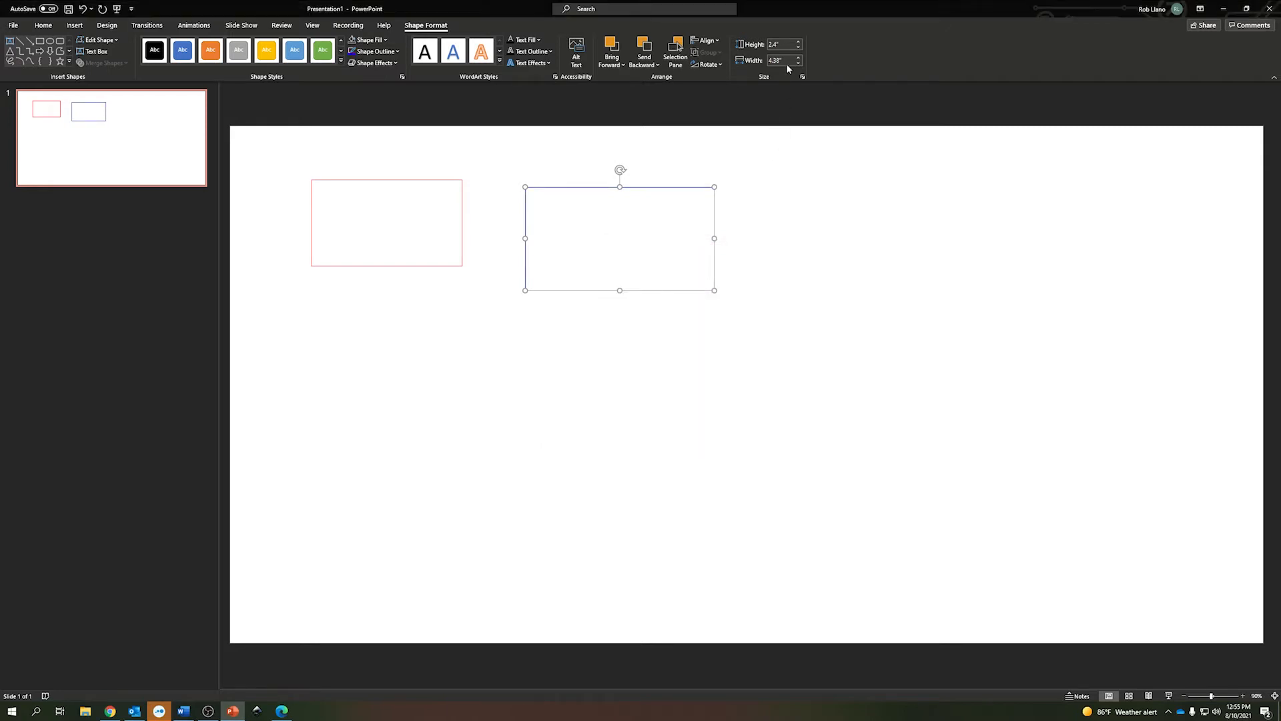
{"action": "triple_click", "coordinate": [780, 44]}
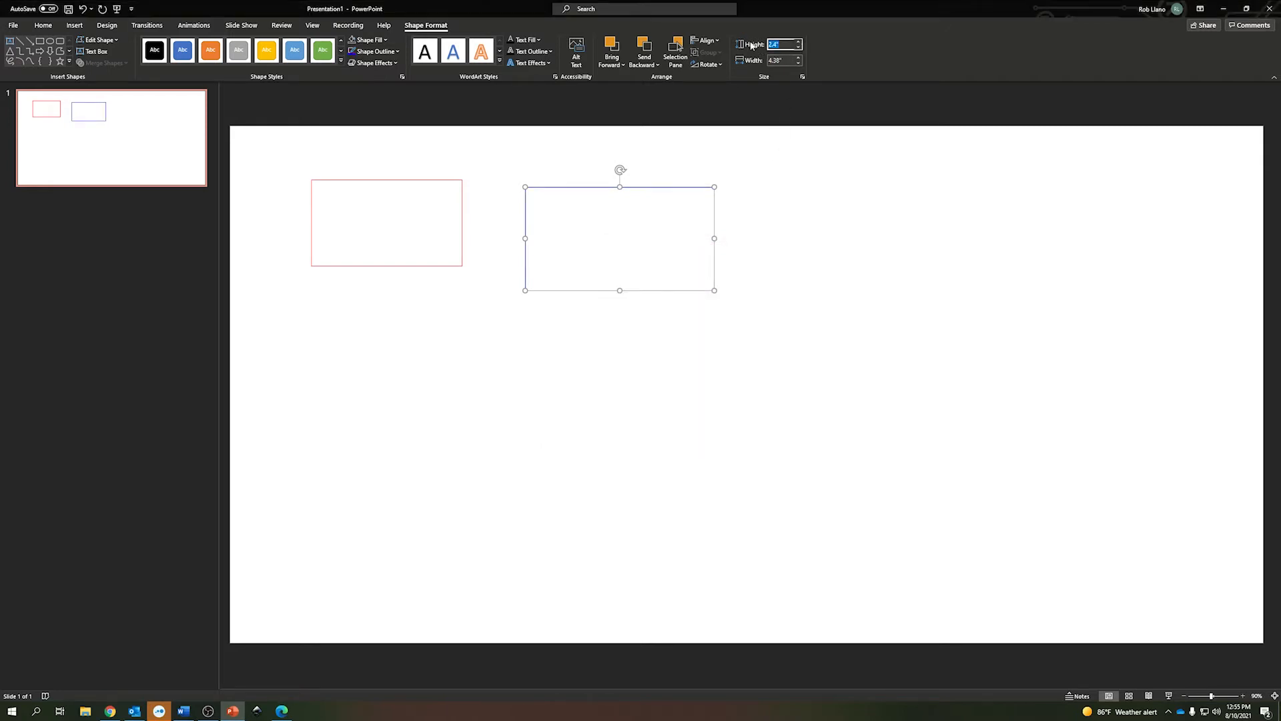
{"action": "type", "text": "1.75"}
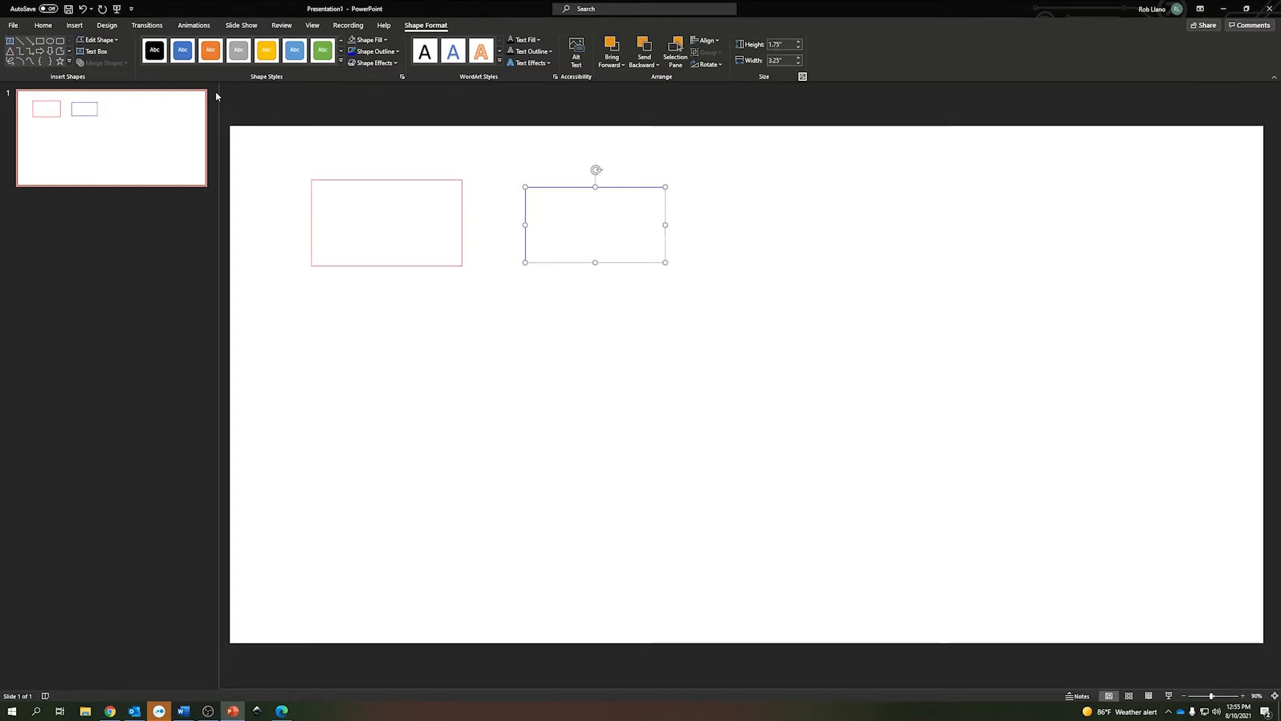
- Drag the blue rectangle into the red one to form the inner border
{"action": "left_click_drag", "start_coordinate": [595, 224], "coordinate": [506, 243]}
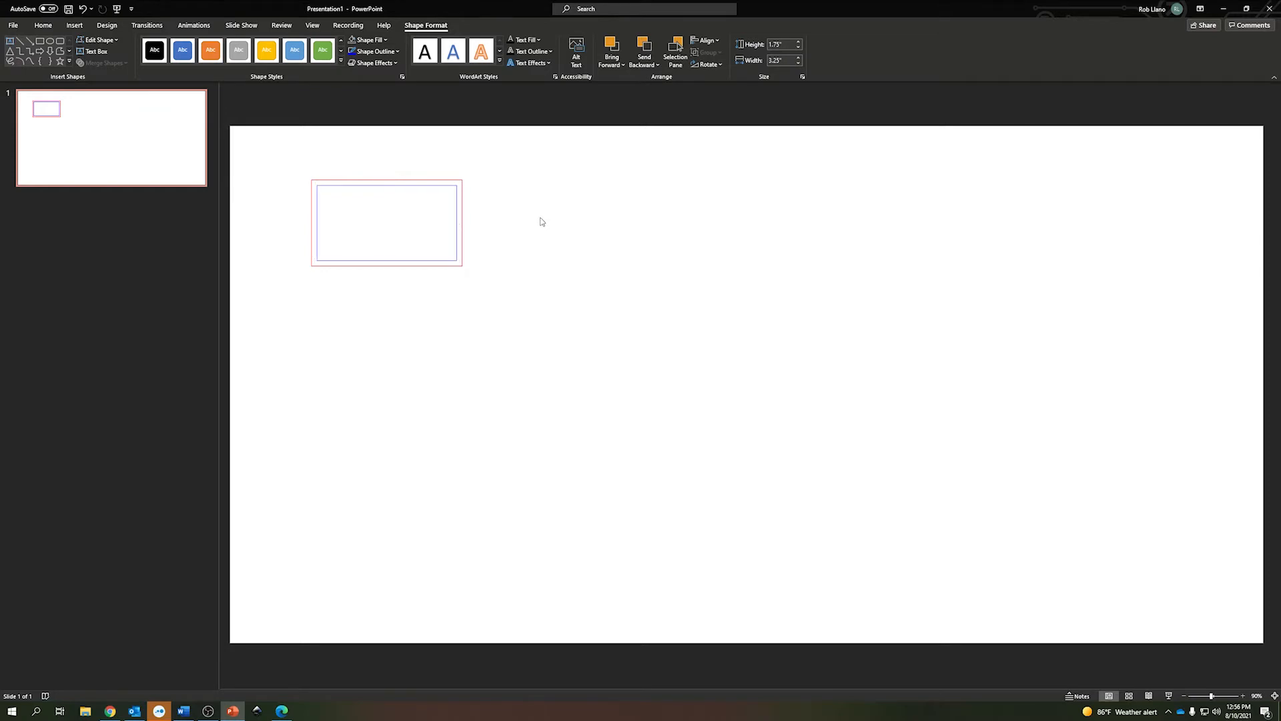
{"action": "left_click", "coordinate": [43, 25]}
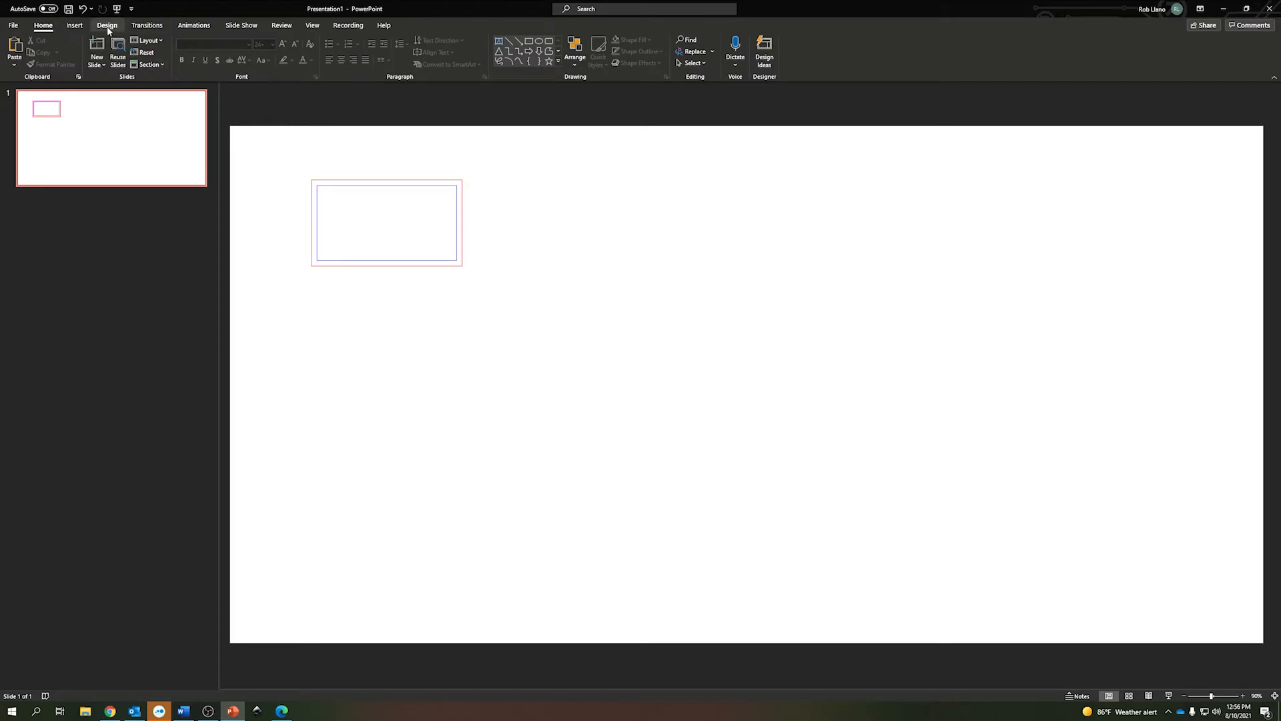
- Add a text box reading 'Alex' on the tag
{"action": "left_click", "coordinate": [73, 25]}
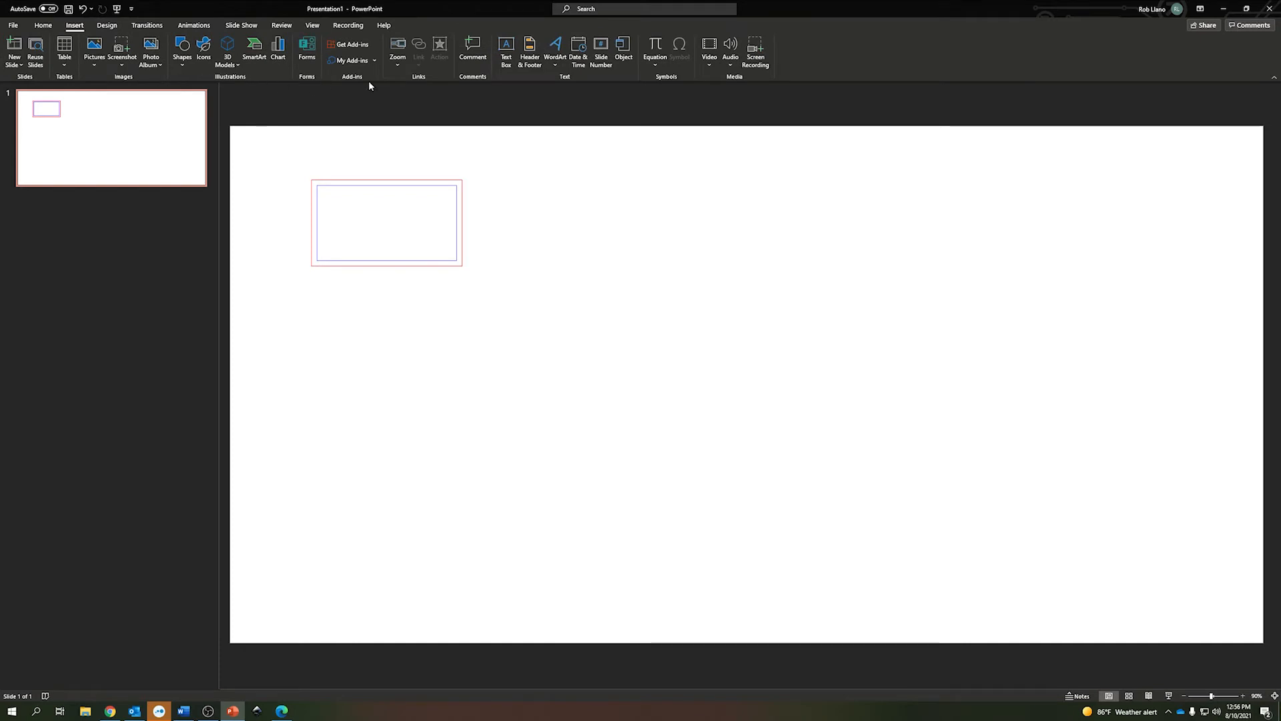
{"action": "left_click", "coordinate": [505, 49]}
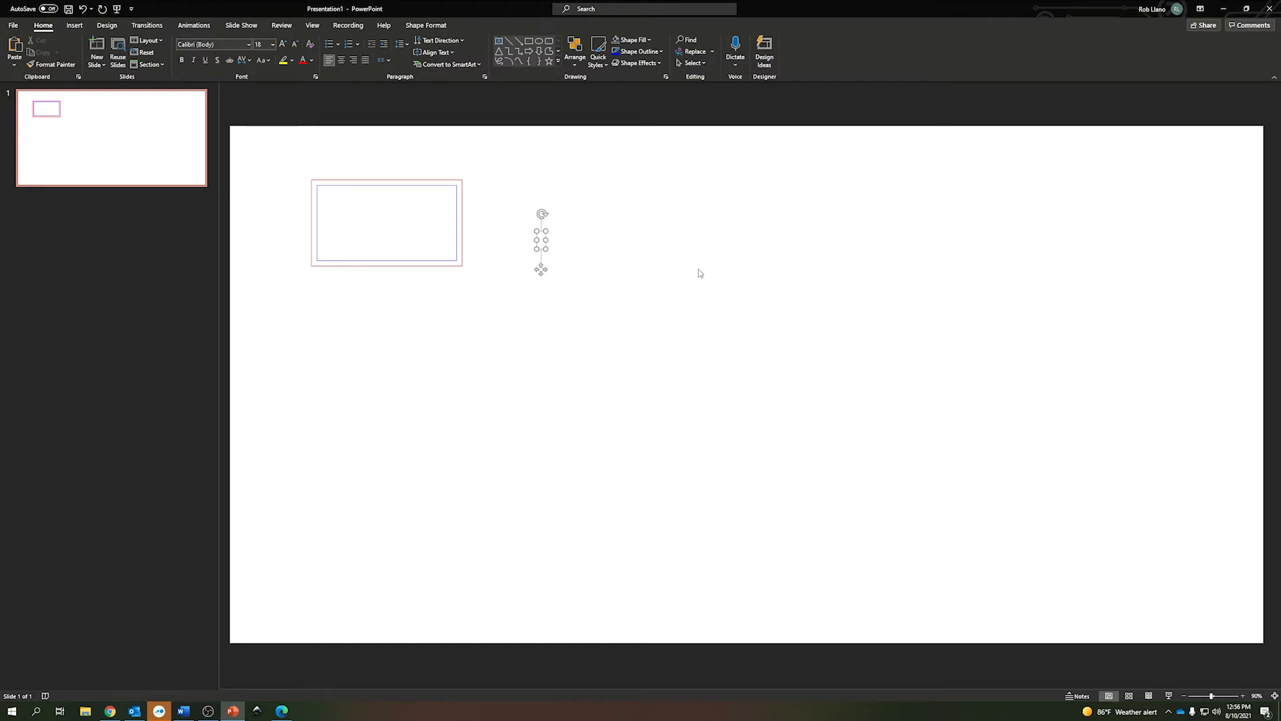
{"action": "type", "text": "AI"}
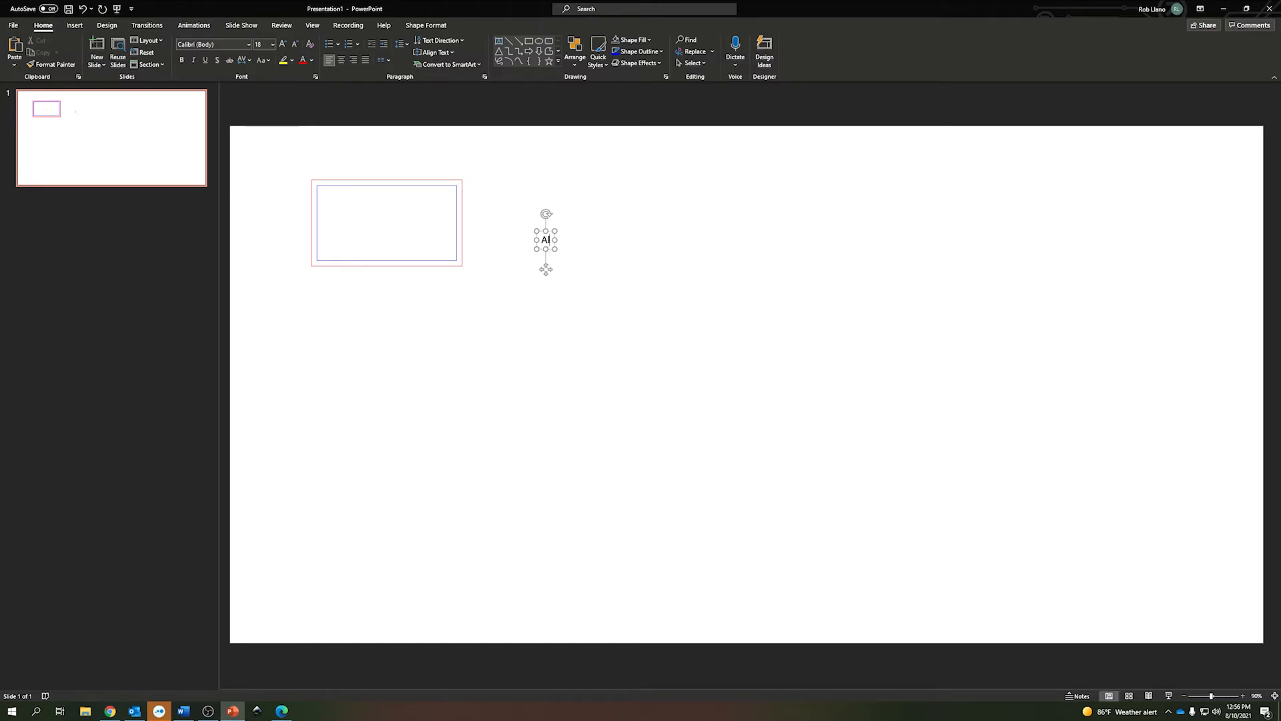
{"action": "type", "text": "Alex"}
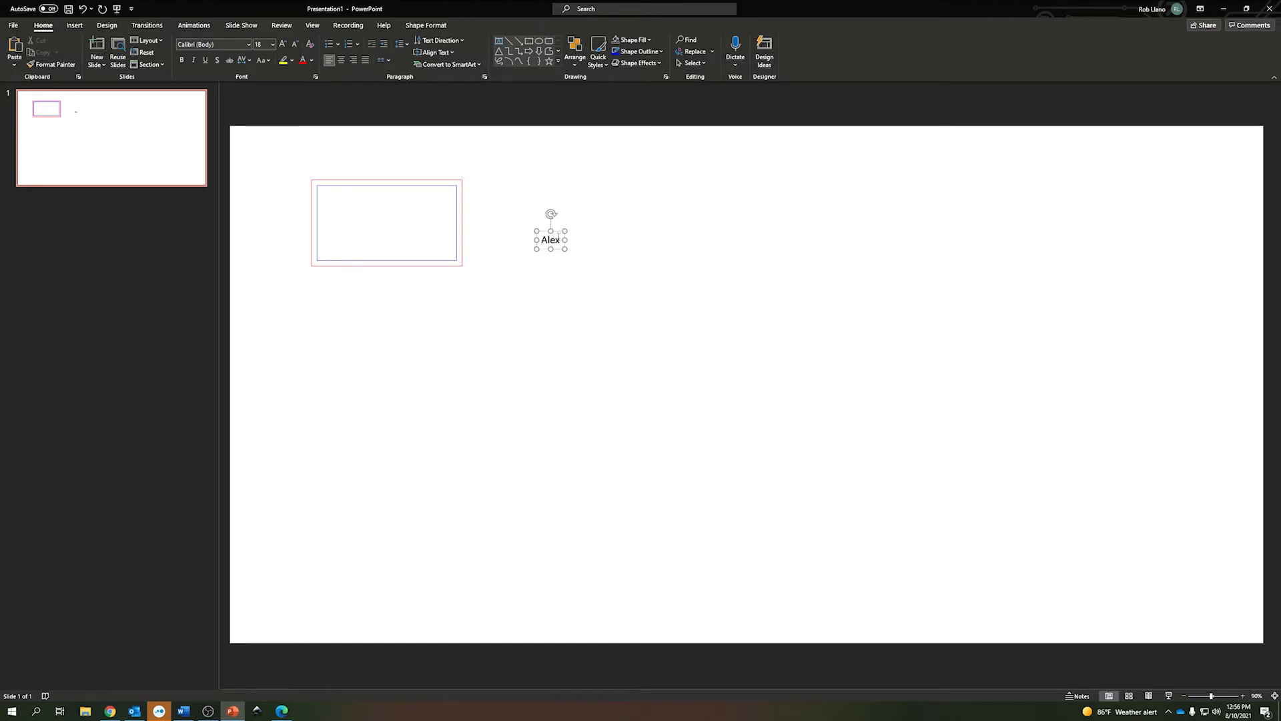
- Change the font size of the Alex text to a smaller value
{"action": "double_click", "coordinate": [550, 239]}
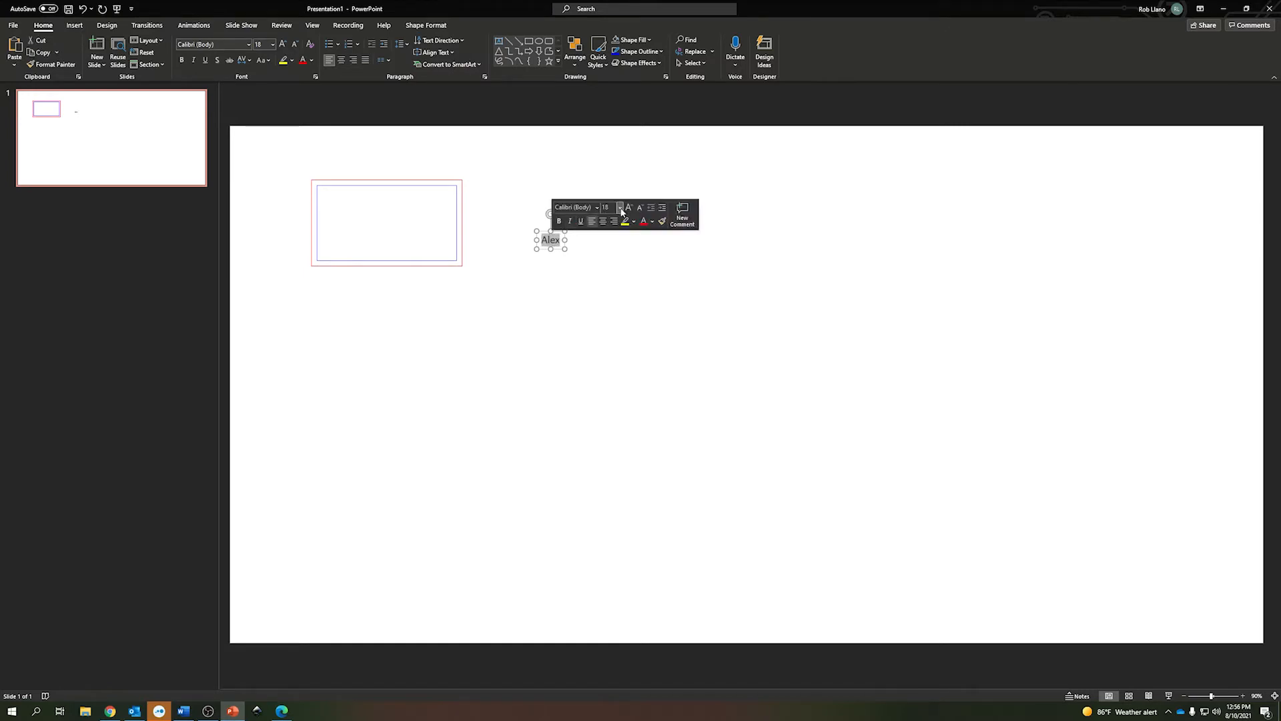
{"action": "left_click", "coordinate": [619, 207]}
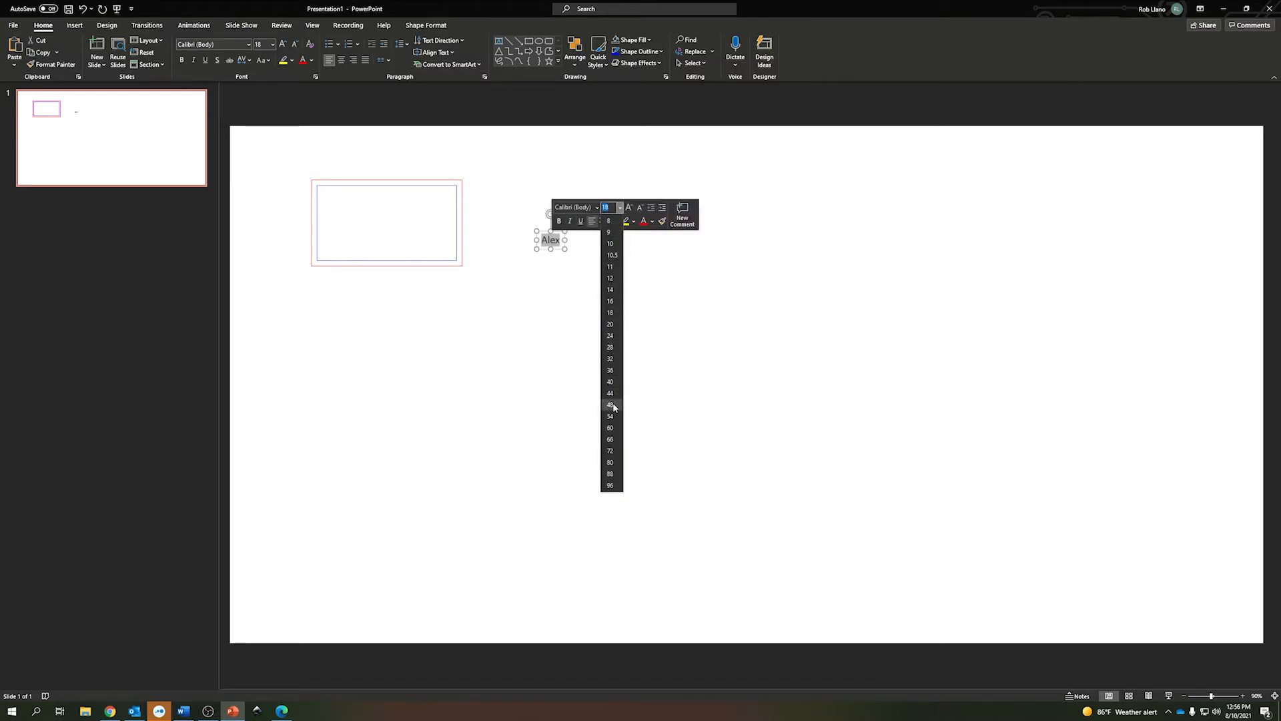
{"action": "left_click", "coordinate": [611, 404]}
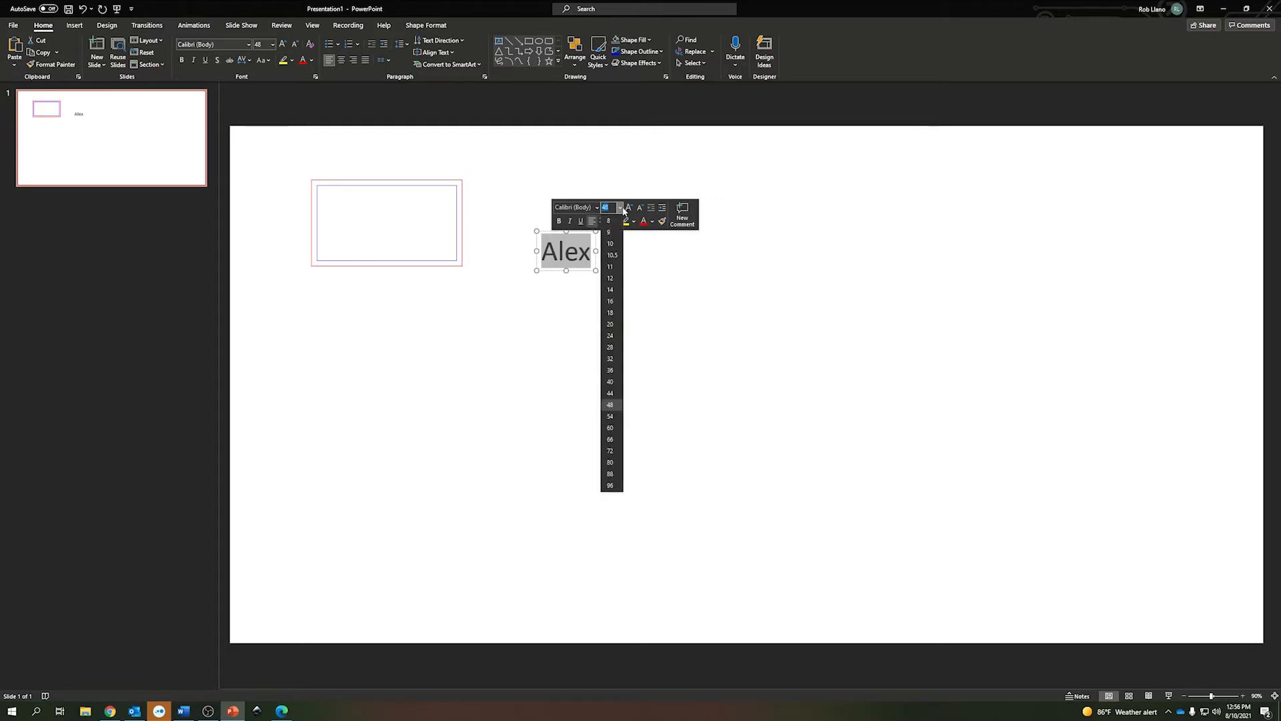
{"action": "left_click", "coordinate": [611, 416]}
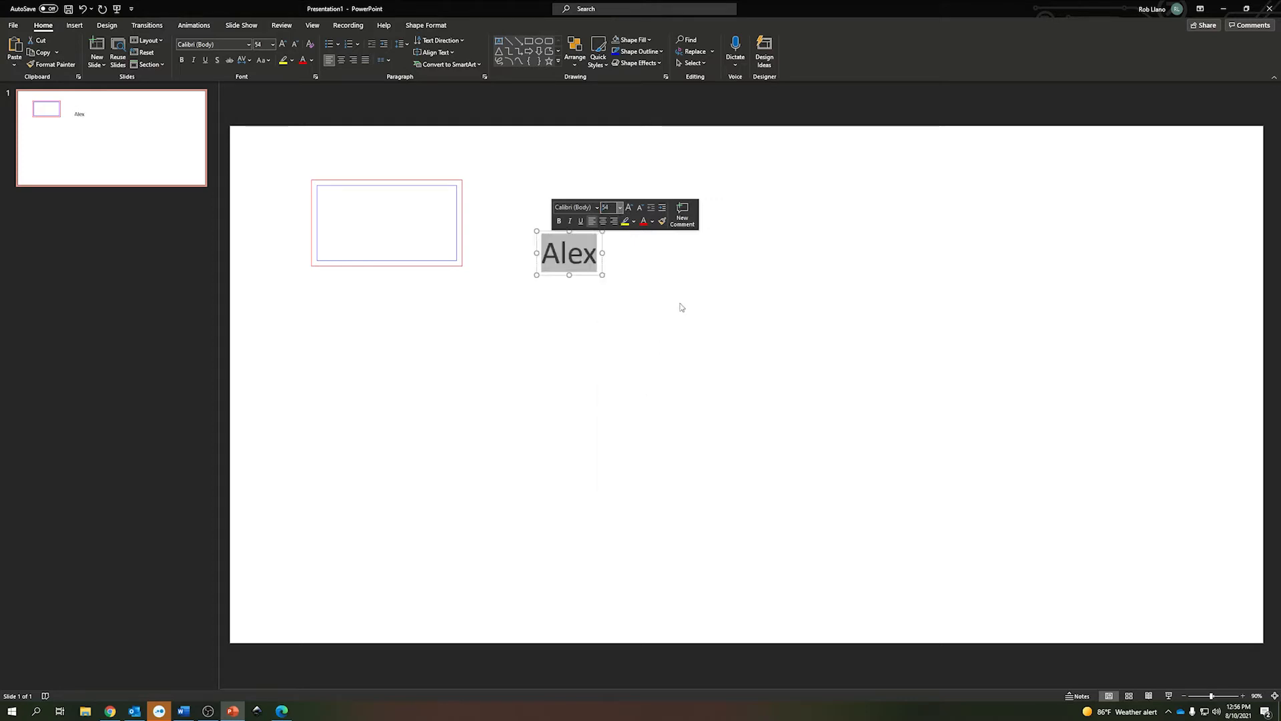
{"action": "left_click", "coordinate": [682, 307]}
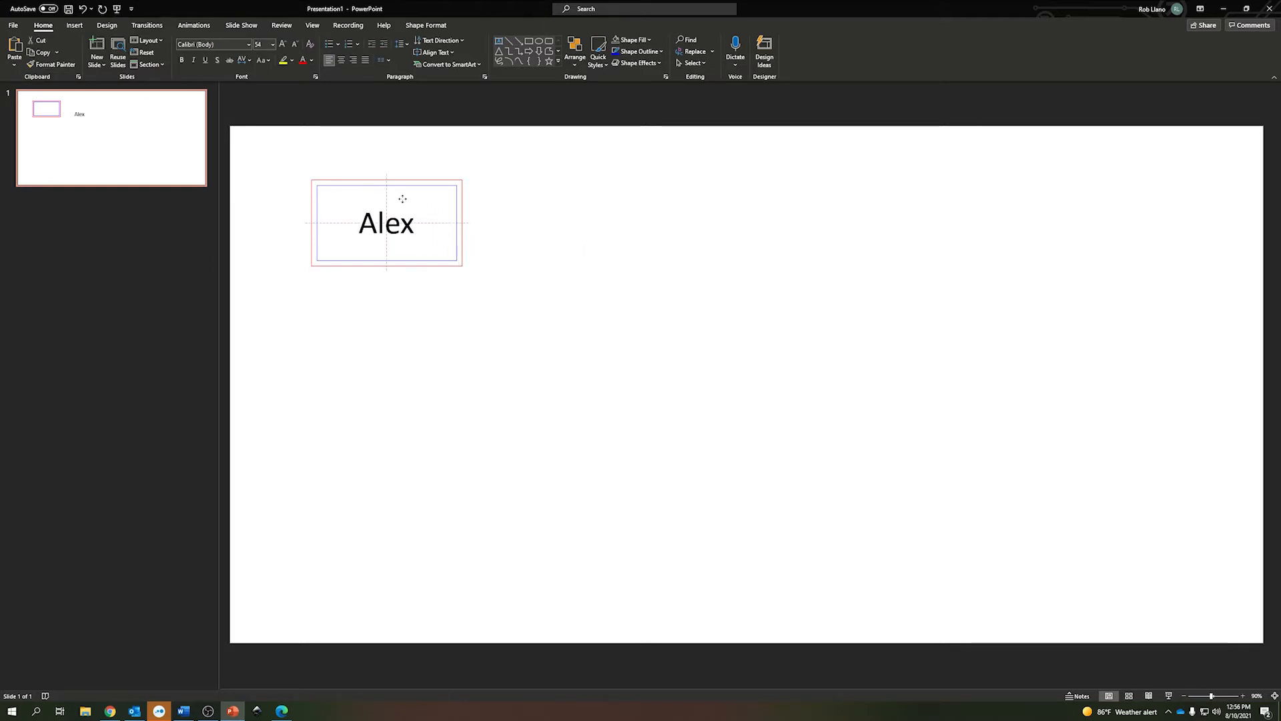
- Deselect the Alex text box, leaving the framed tag finished
{"action": "left_click", "coordinate": [506, 379]}
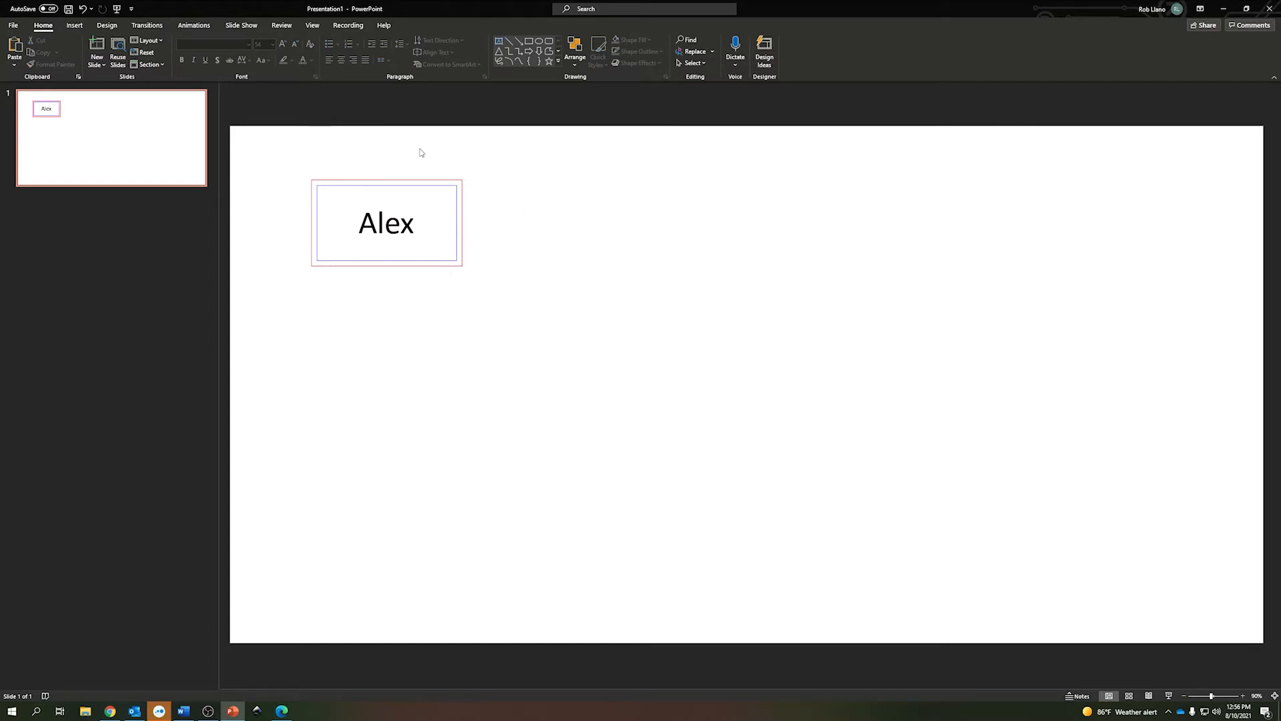
{"action": "mouse_move", "coordinate": [343, 232]}
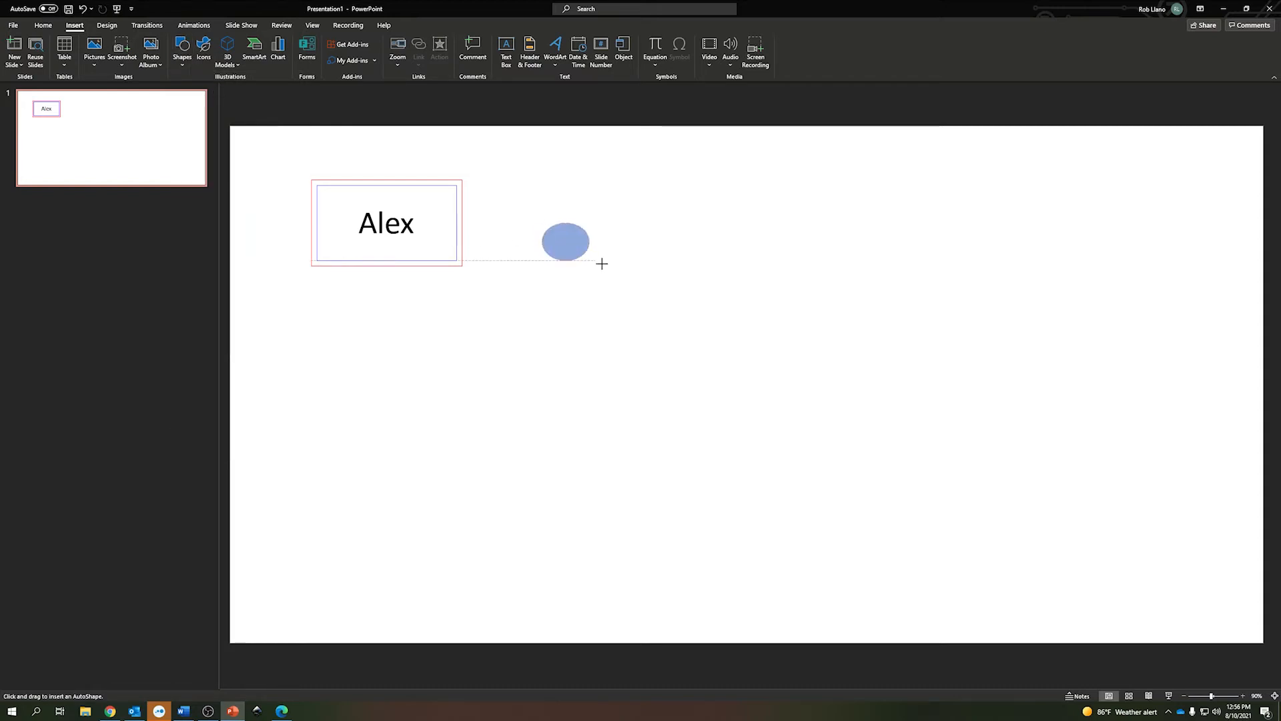
- Draw an oval right of the tag and give it a red outline
{"action": "left_click_drag", "start_coordinate": [545, 229], "coordinate": [602, 263]}
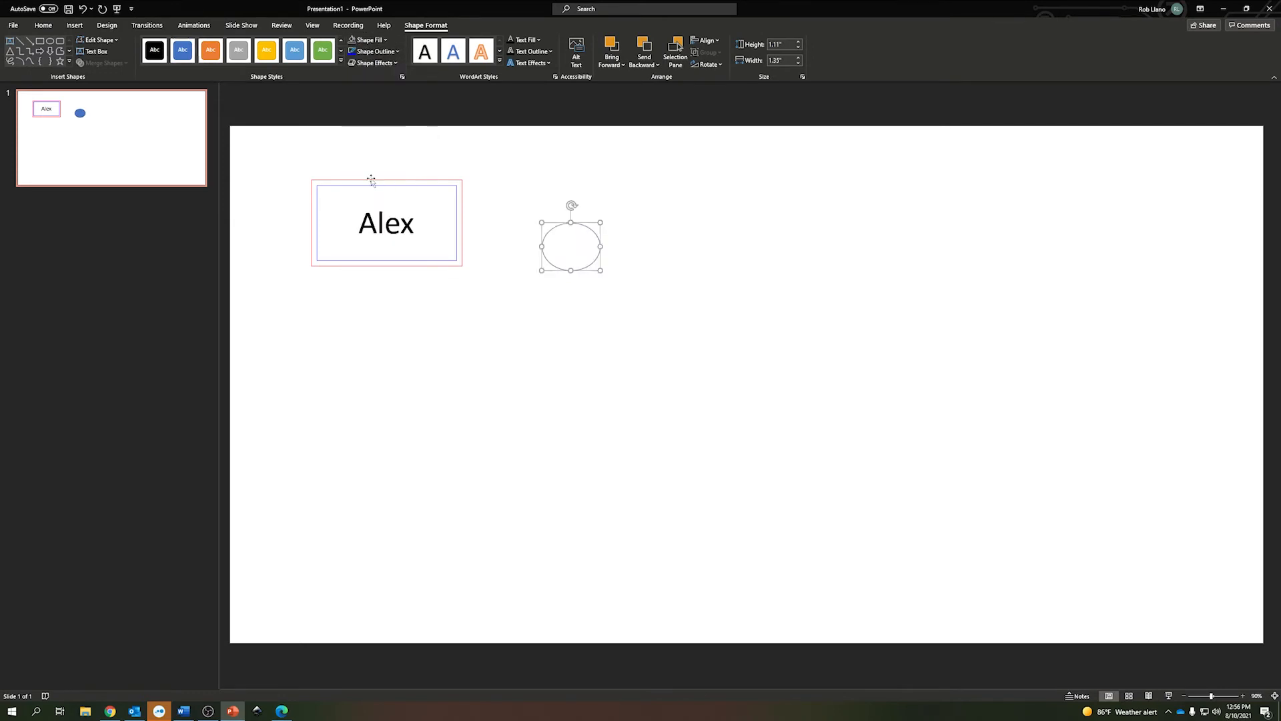
{"action": "left_click", "coordinate": [372, 51]}
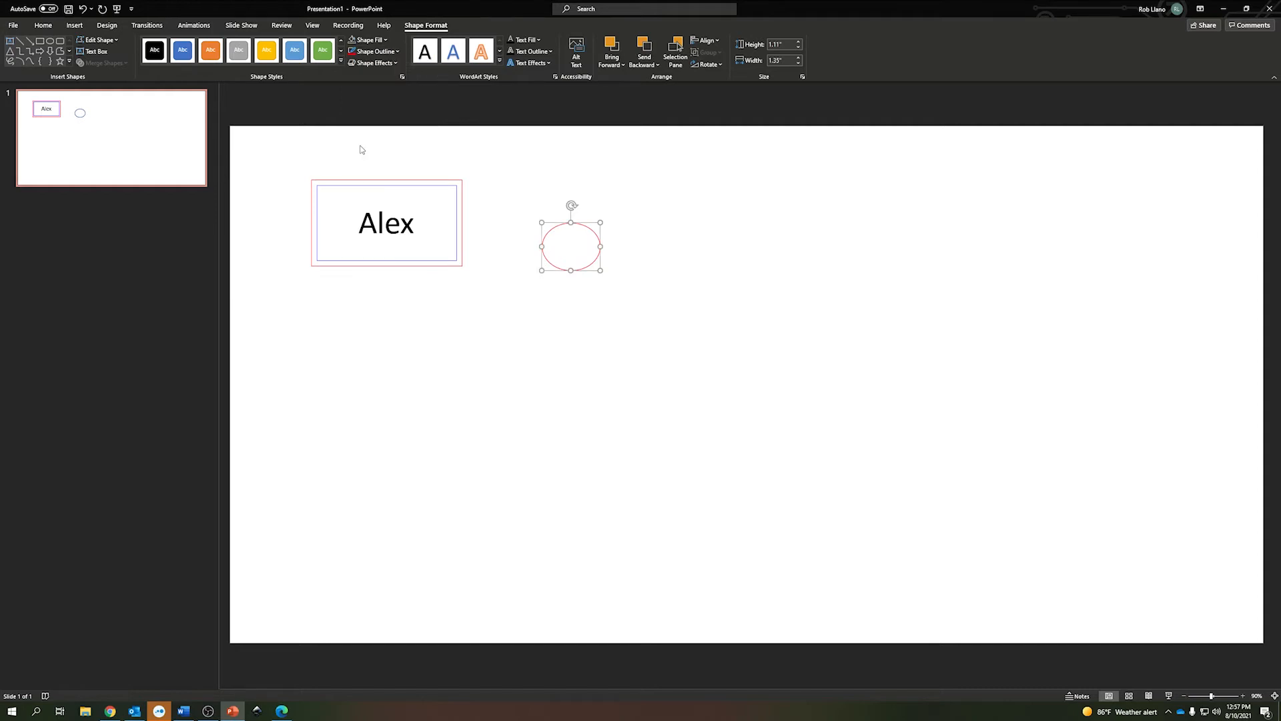
{"action": "mouse_move", "coordinate": [444, 226]}
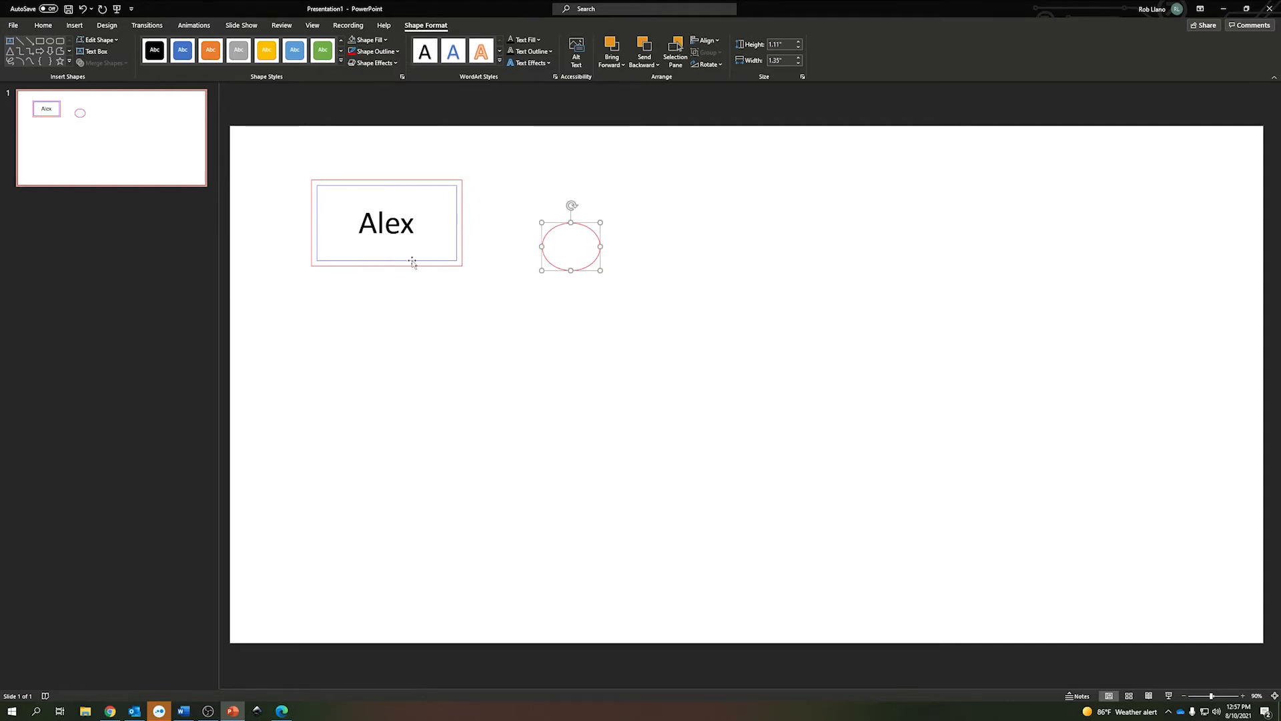
{"action": "mouse_move", "coordinate": [637, 209]}
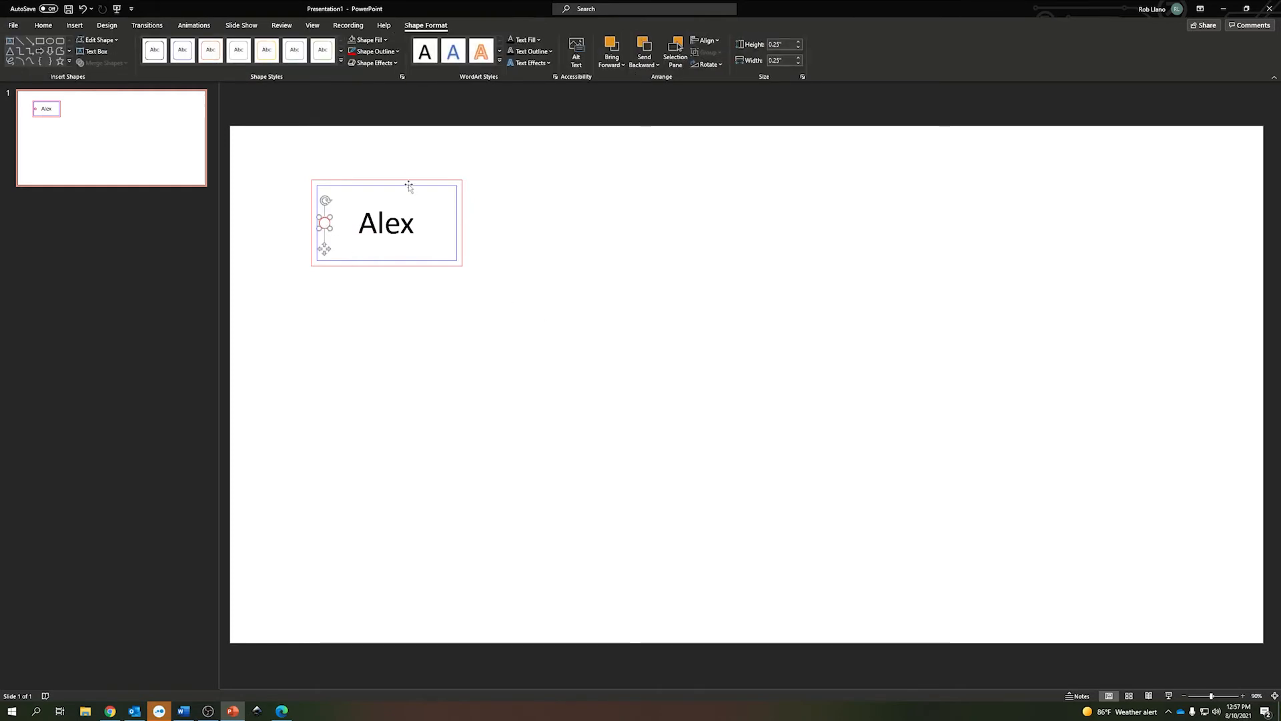
- Select the Alex tag with the small red circle and apply Align Middle
{"action": "left_click", "coordinate": [386, 179]}
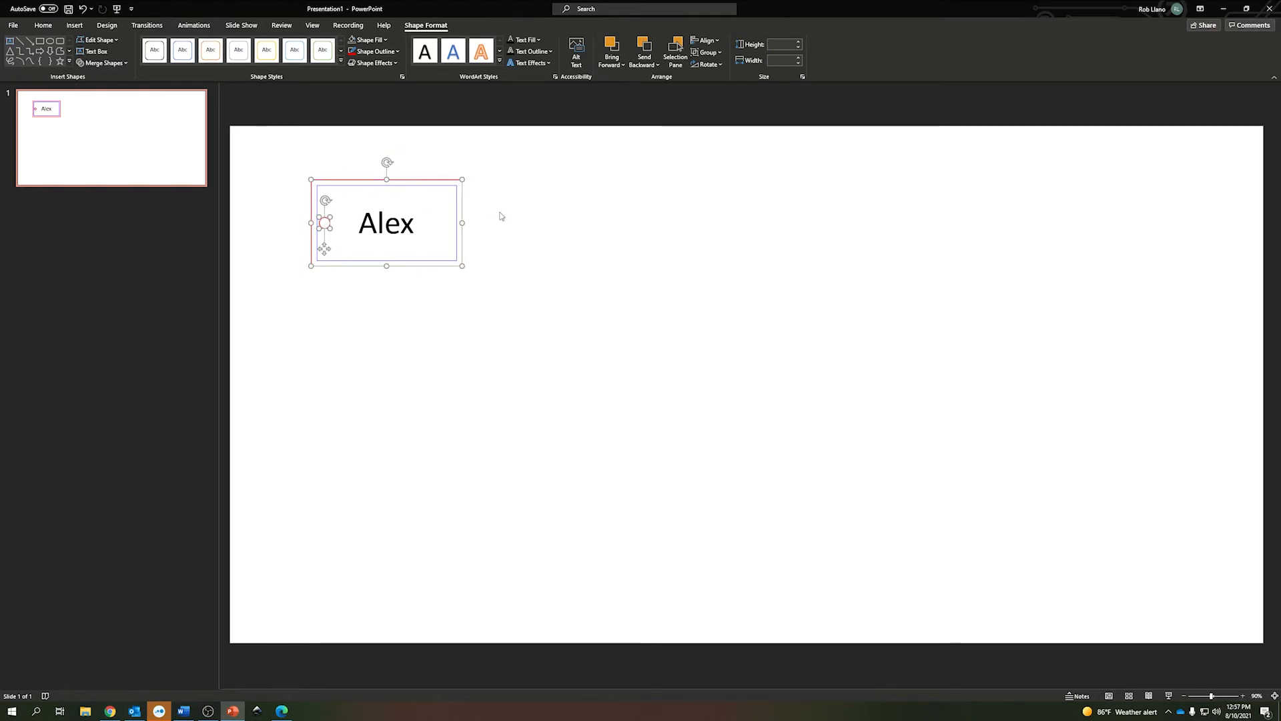
{"action": "left_click", "coordinate": [705, 41]}
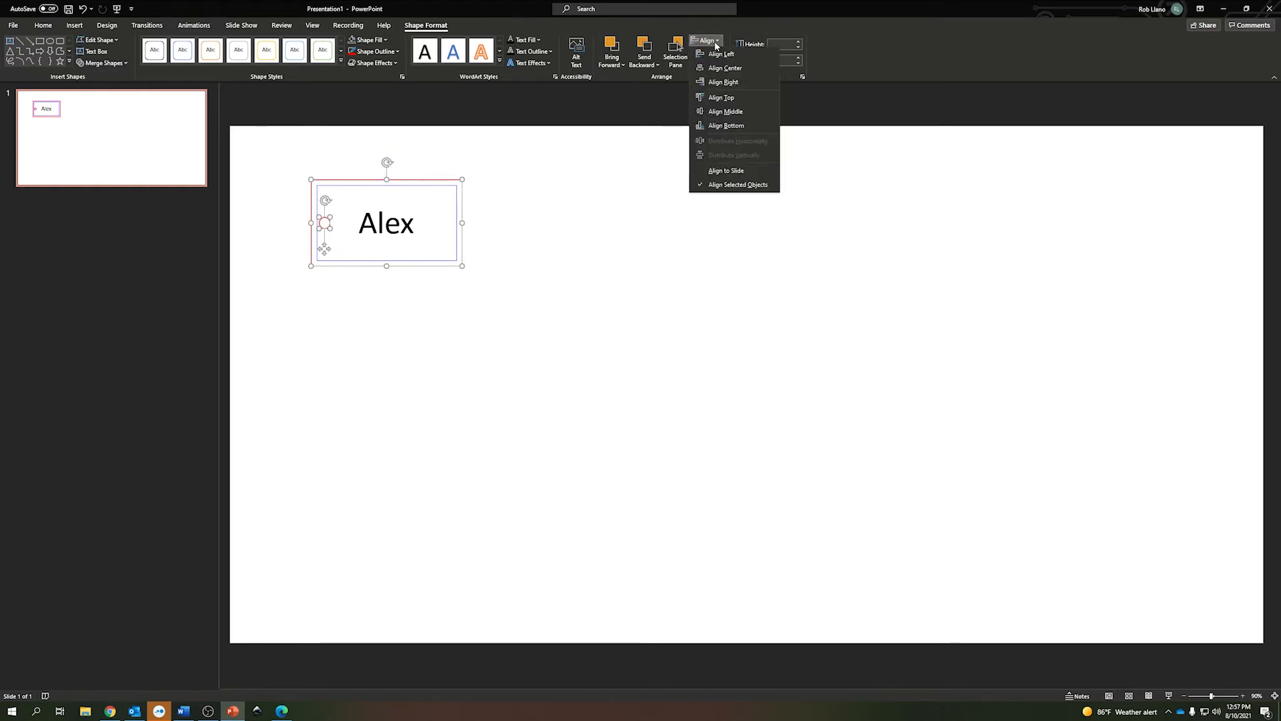
{"action": "mouse_move", "coordinate": [725, 112]}
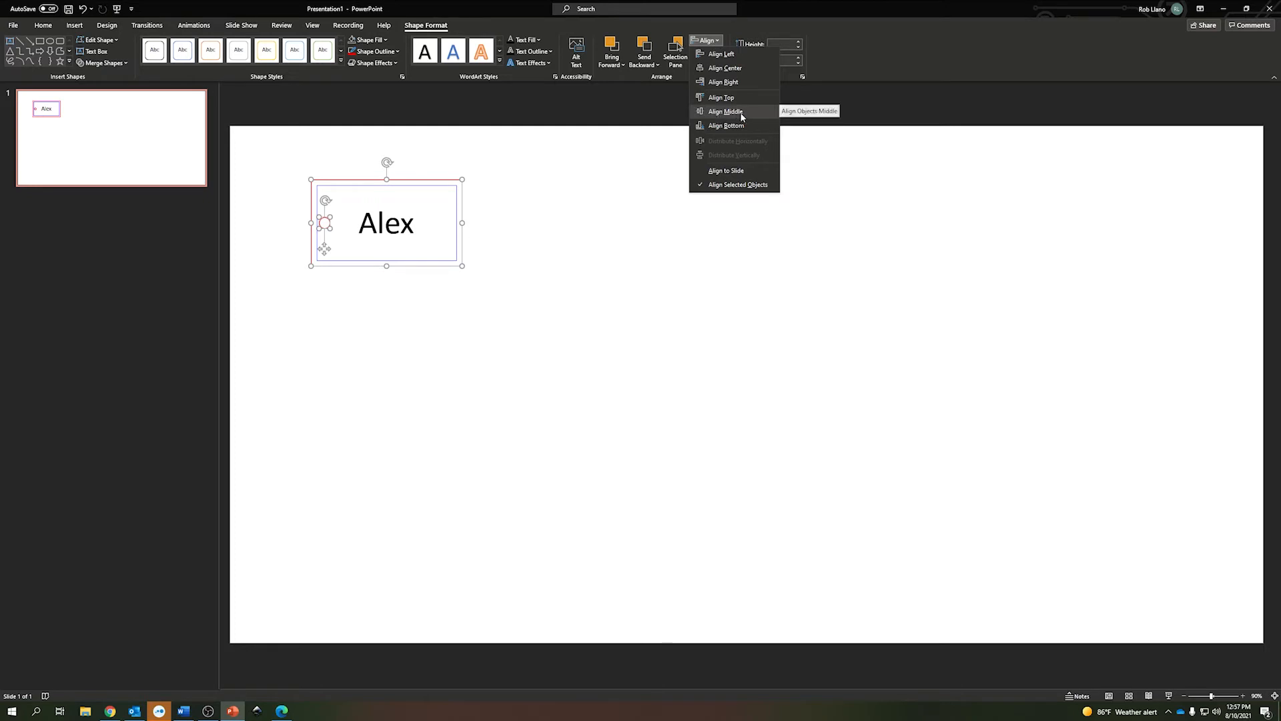
{"action": "left_click", "coordinate": [725, 111]}
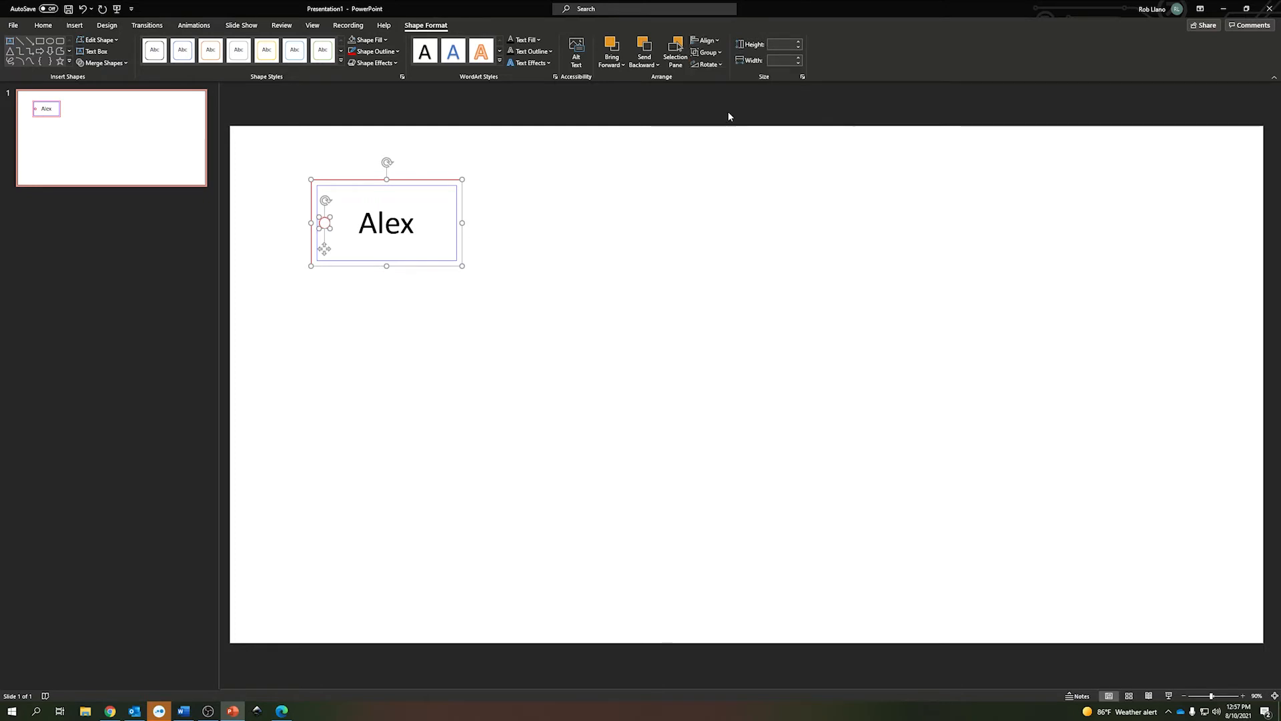
{"action": "mouse_move", "coordinate": [675, 256]}
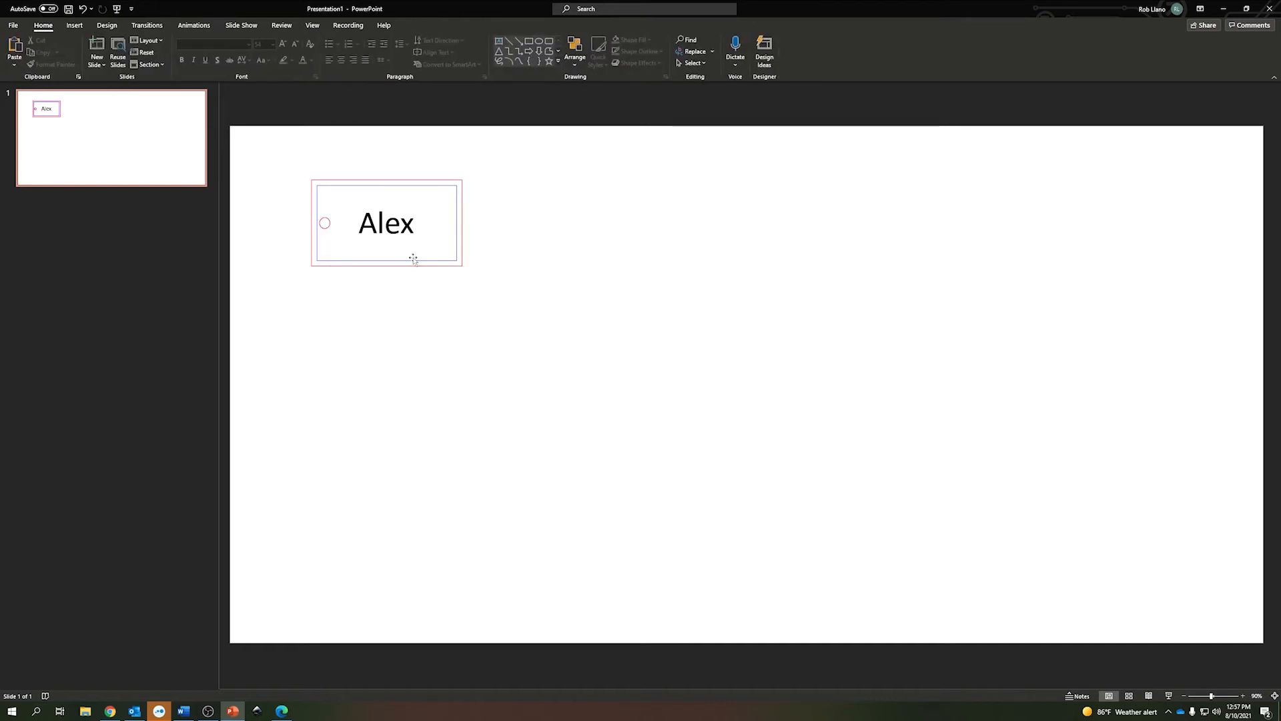
{"action": "mouse_move", "coordinate": [553, 260]}
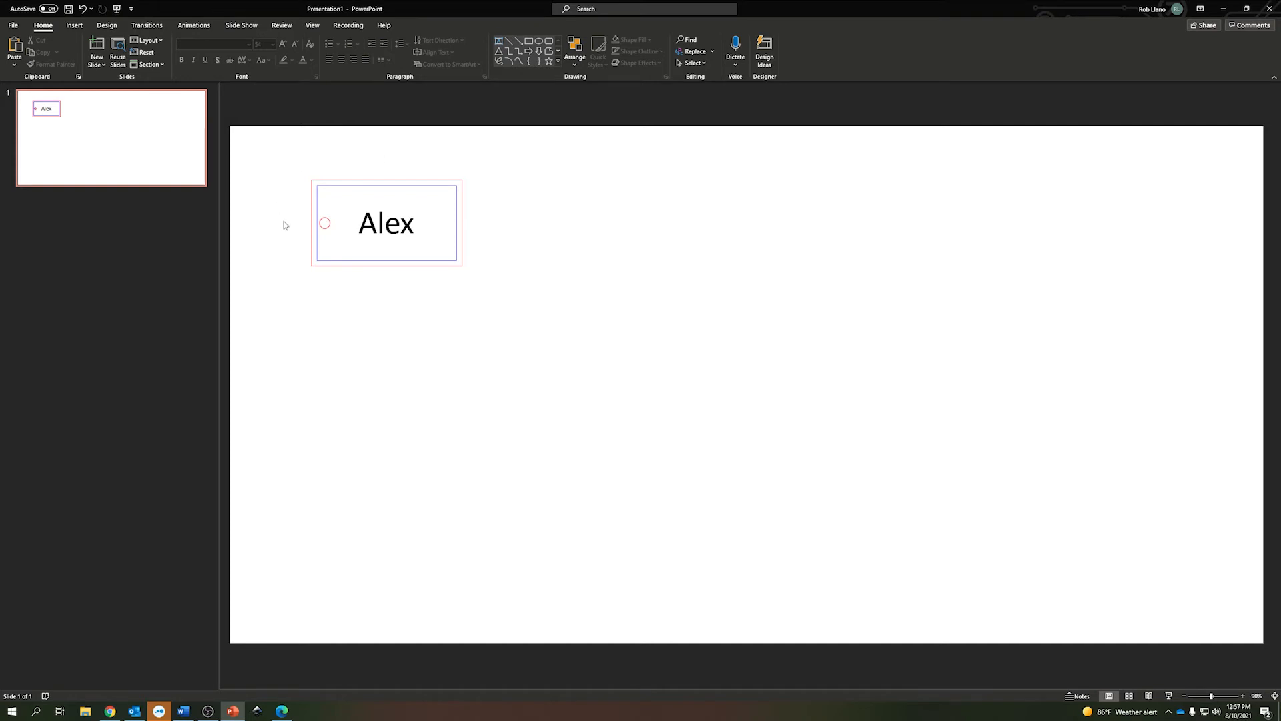
{"action": "mouse_move", "coordinate": [359, 204]}
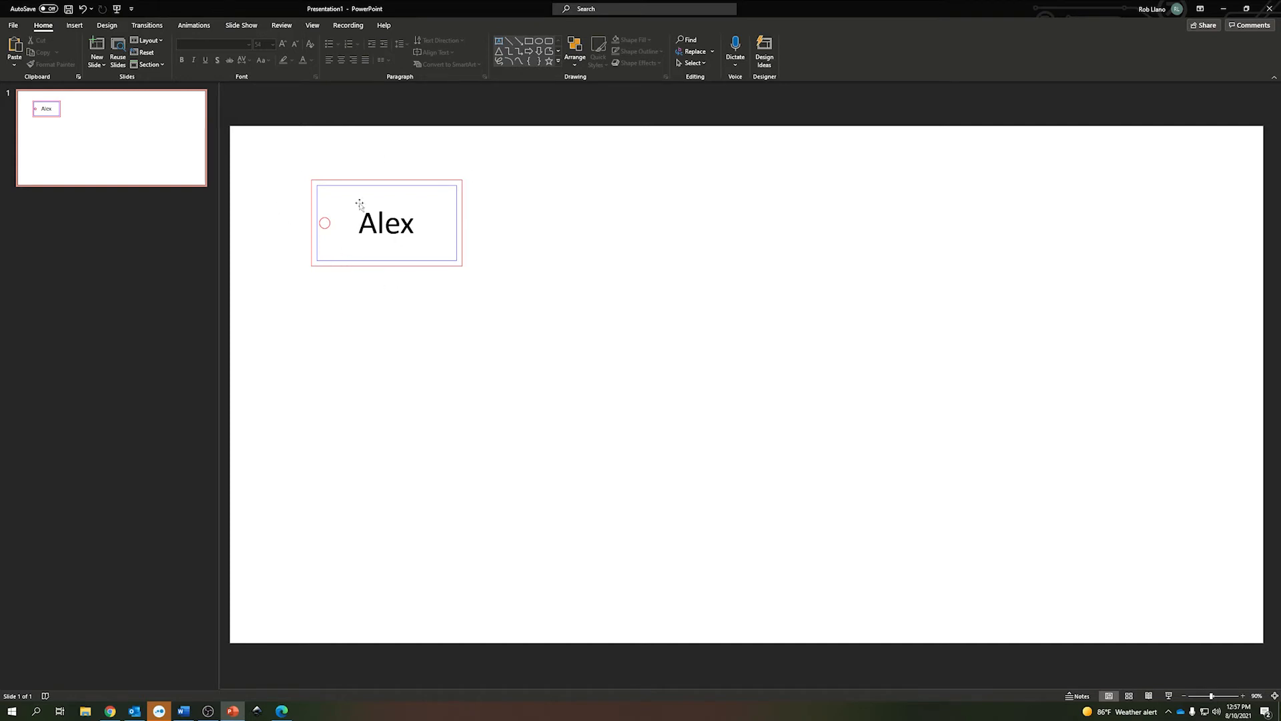
{"action": "mouse_move", "coordinate": [311, 185]}
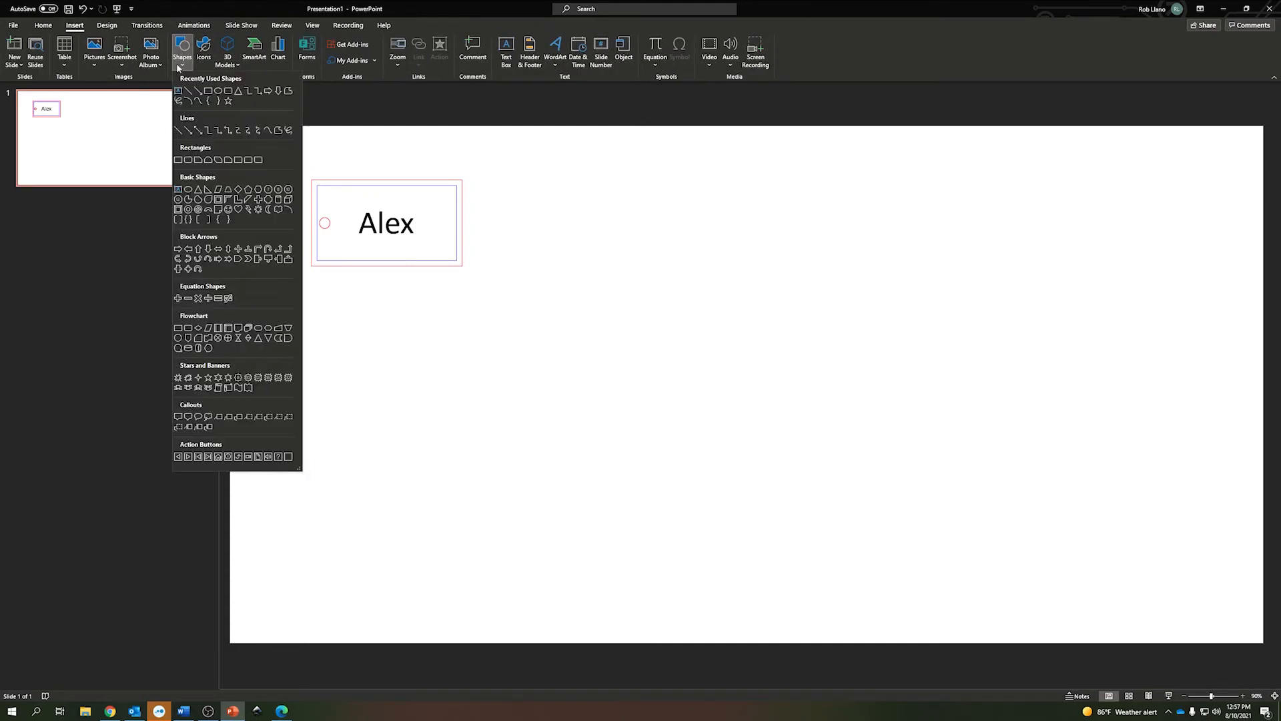
{"action": "mouse_move", "coordinate": [229, 91]}
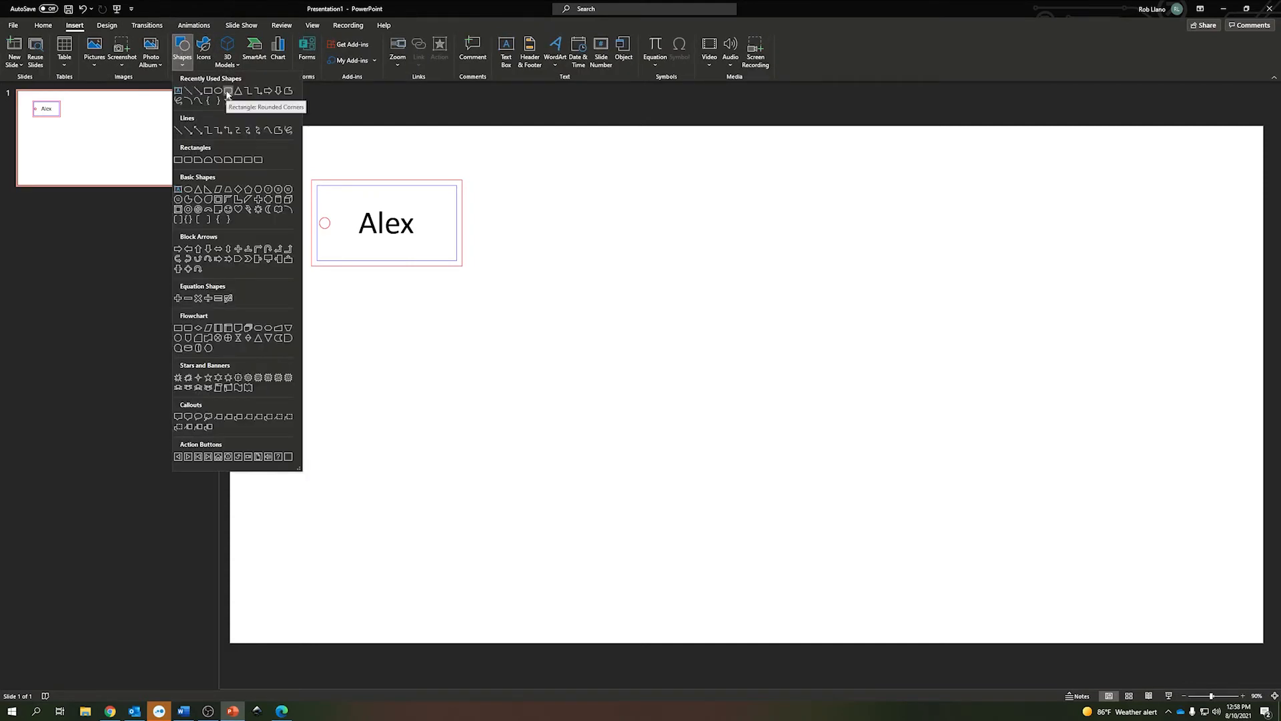
- Draw an unfilled red-outlined rounded rectangle below the Alex tag and size it 3.5
{"action": "left_click", "coordinate": [228, 91]}
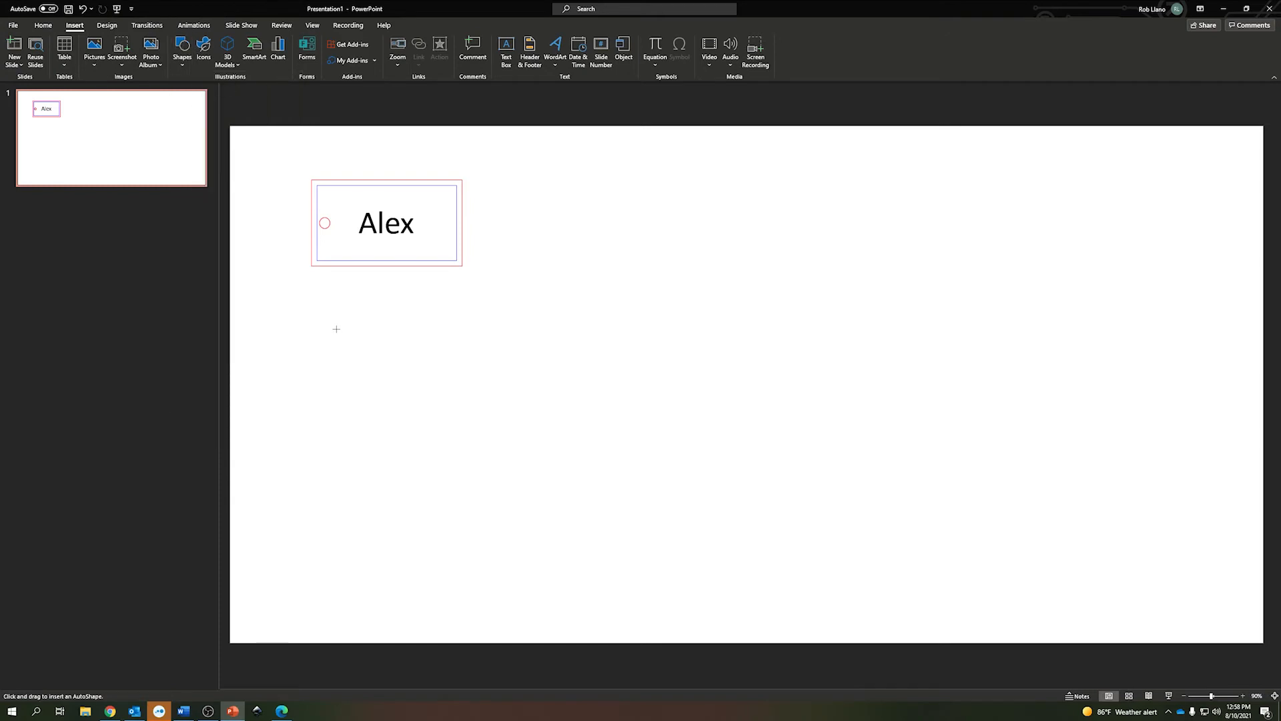
{"action": "left_click_drag", "start_coordinate": [317, 332], "coordinate": [474, 415]}
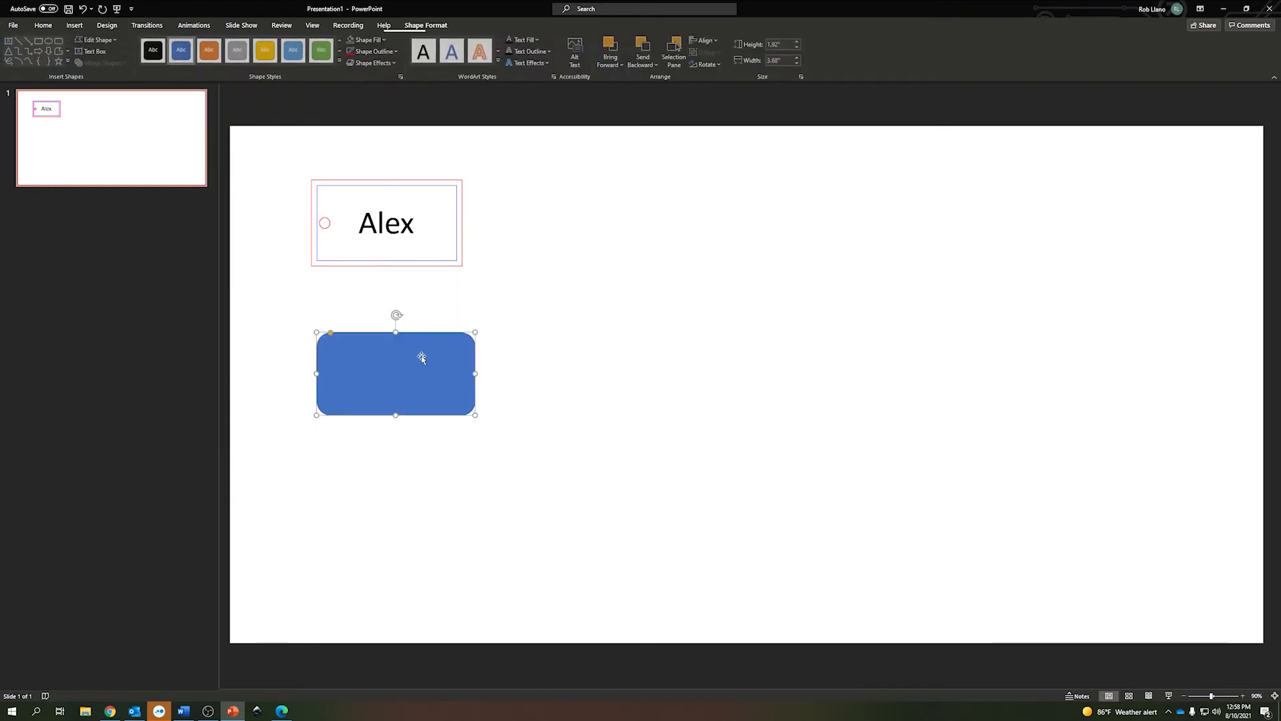
{"action": "left_click", "coordinate": [385, 39]}
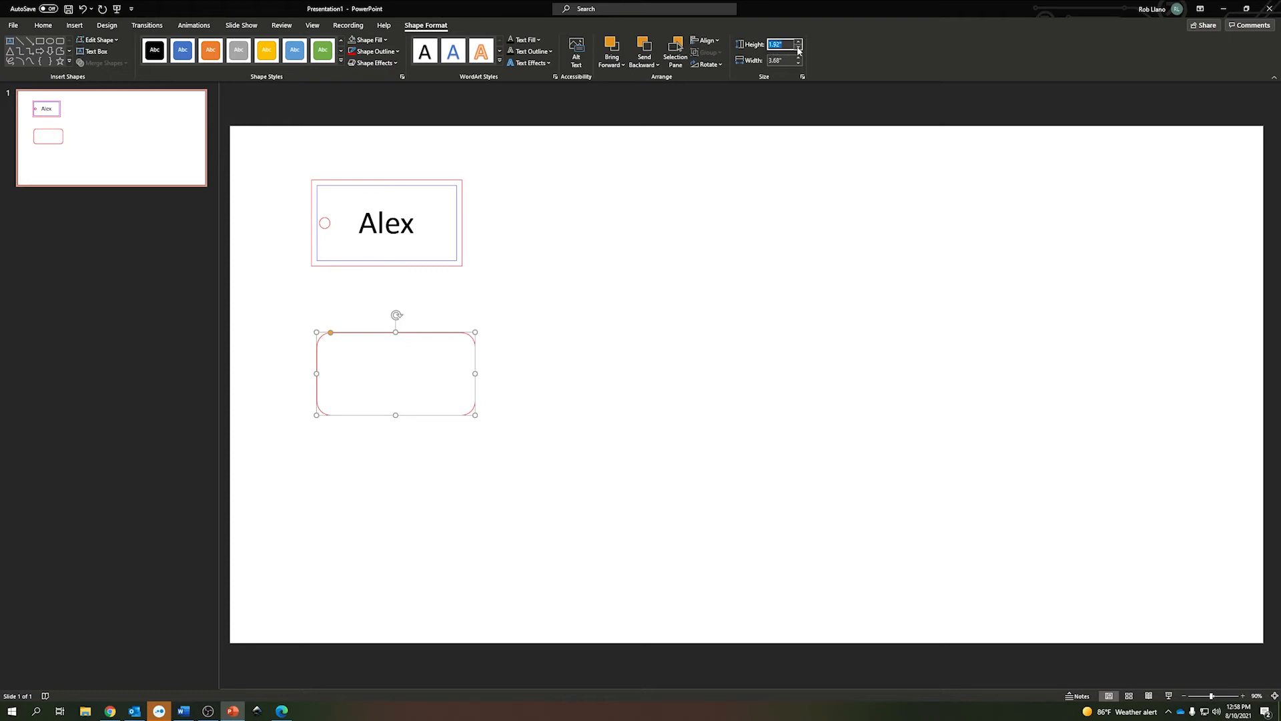
{"action": "type", "text": "3.5"}
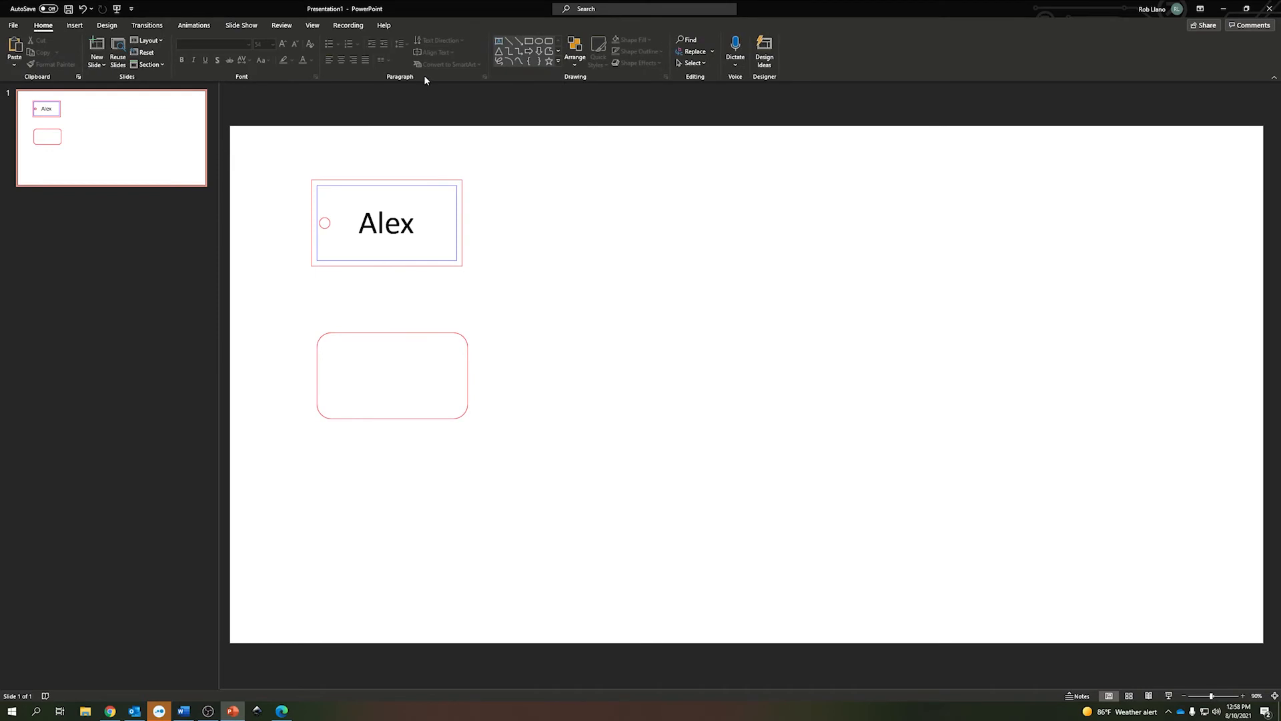
- Paste a smaller copy of the rounded rectangle inside the original and outline it blue
{"action": "left_click", "coordinate": [392, 375]}
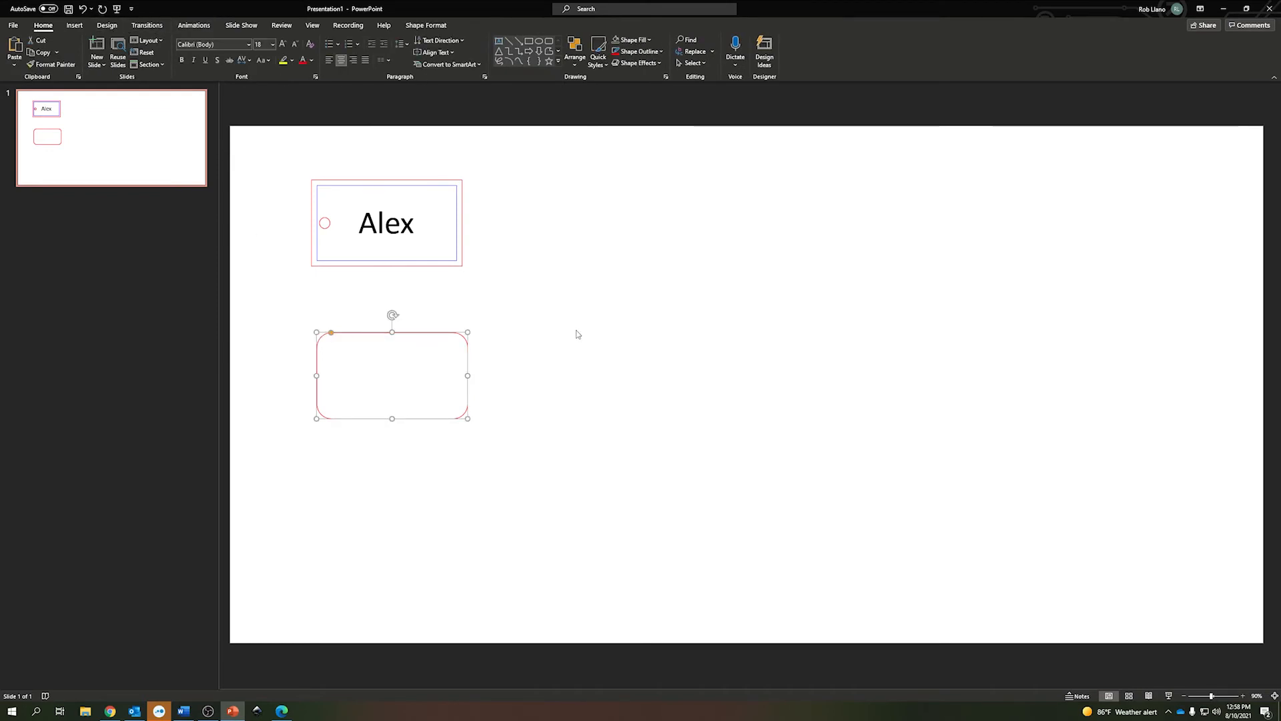
{"action": "left_click", "coordinate": [564, 334]}
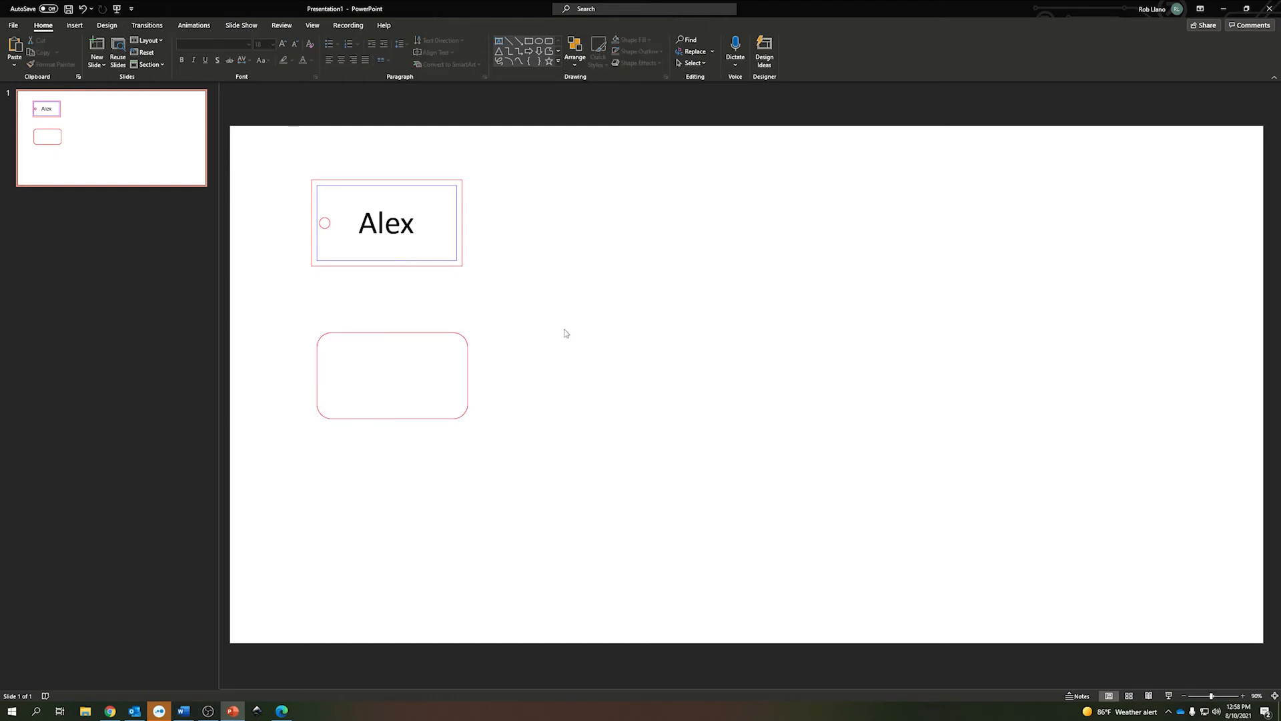
{"action": "mouse_move", "coordinate": [560, 337]}
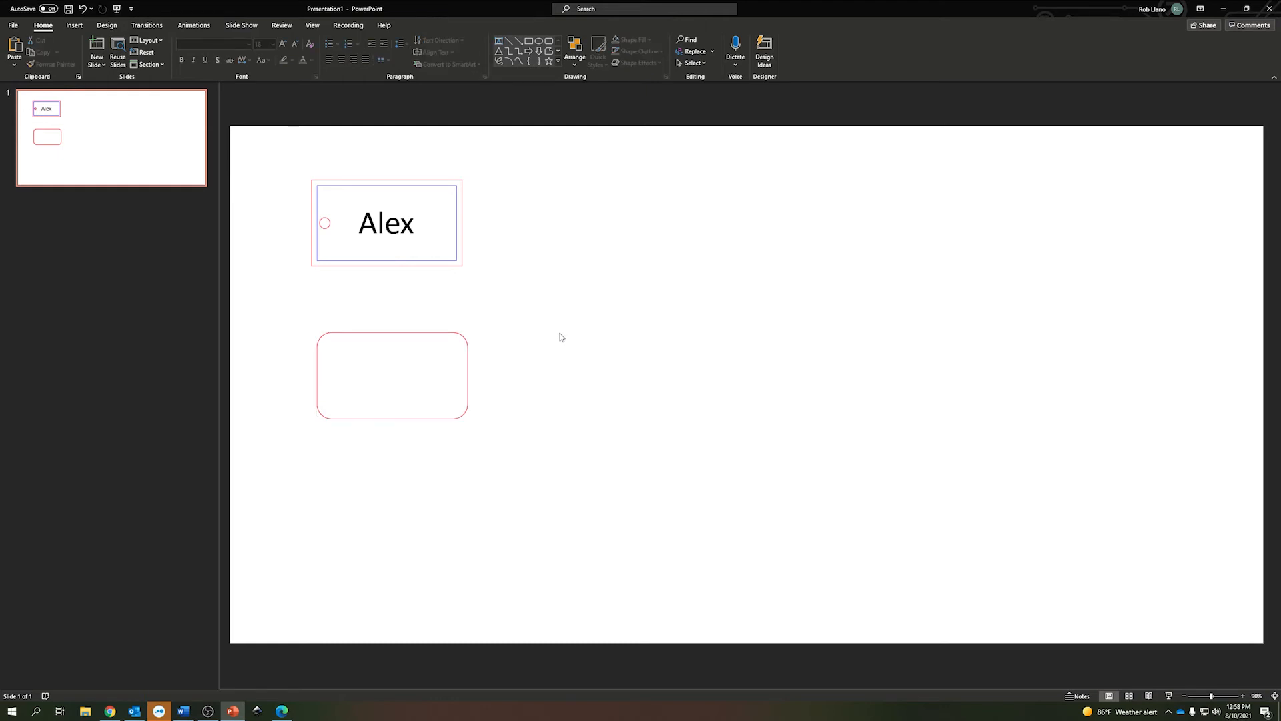
{"action": "left_click", "coordinate": [392, 375]}
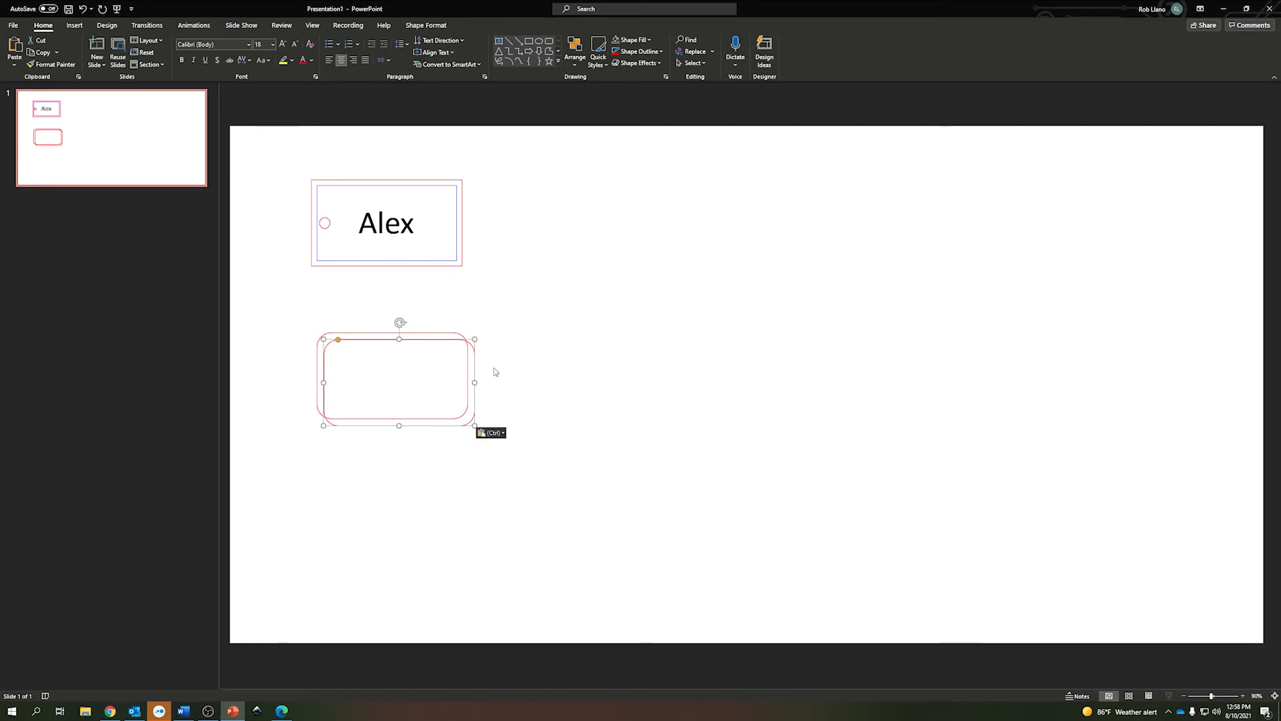
{"action": "left_click", "coordinate": [425, 24]}
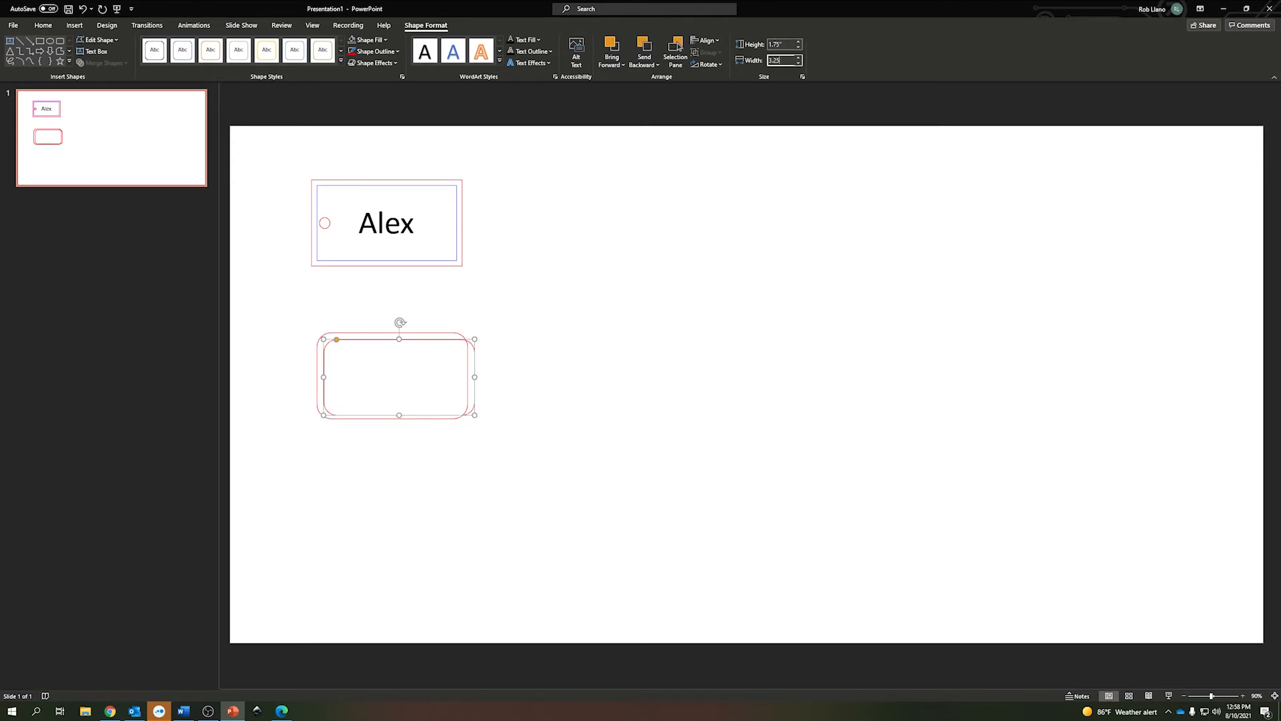
{"action": "left_click", "coordinate": [374, 52]}
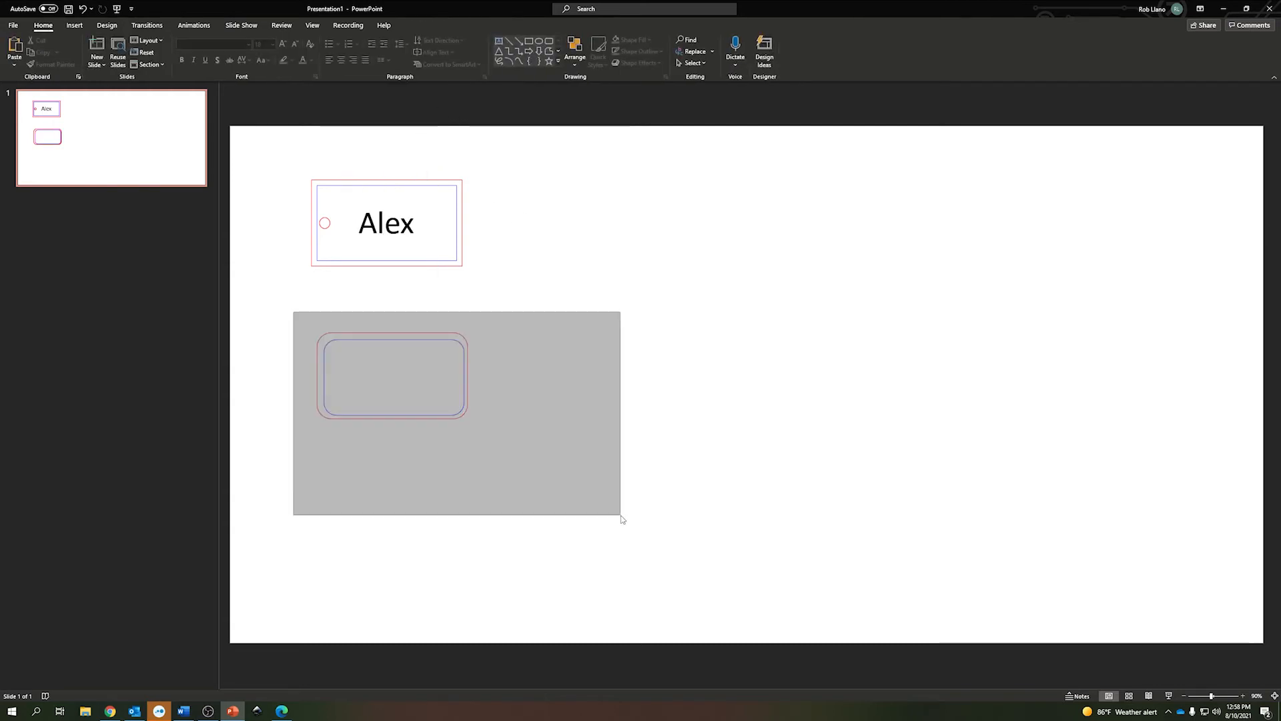
- Copy the square tag's Alex text and hole into the rounded tag, placed below it
{"action": "left_click", "coordinate": [392, 375]}
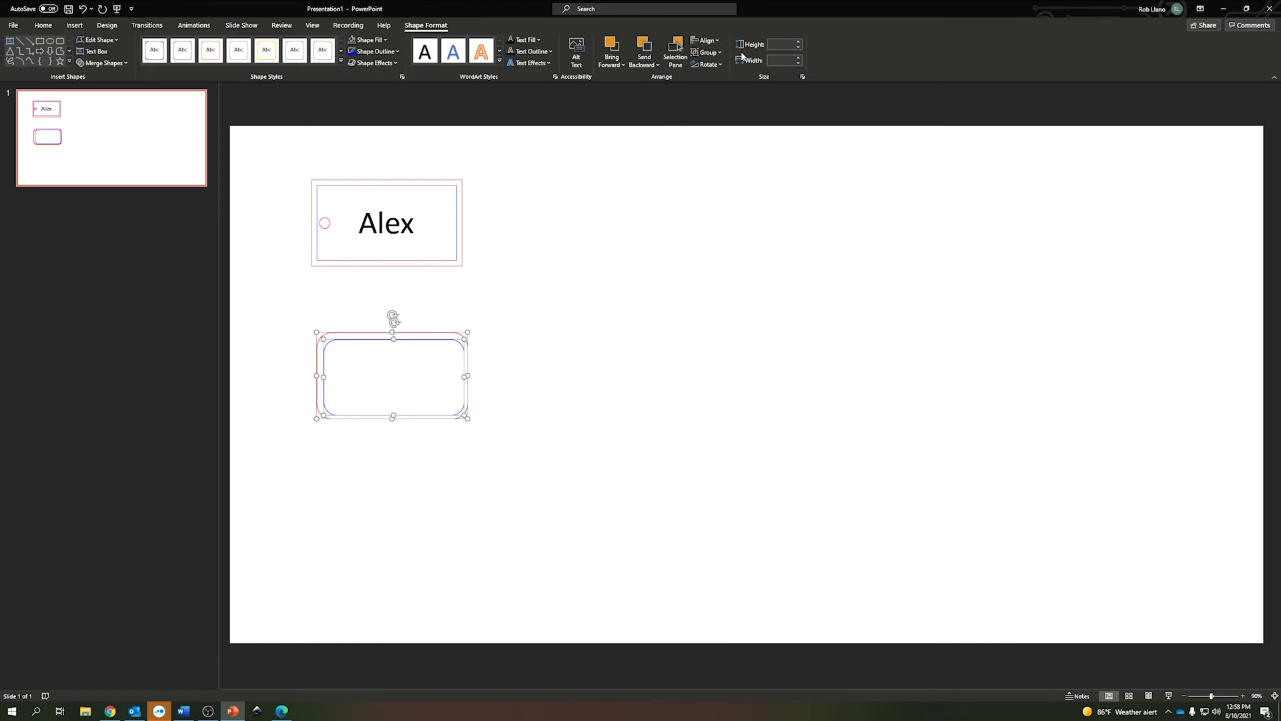
{"action": "left_click", "coordinate": [706, 41]}
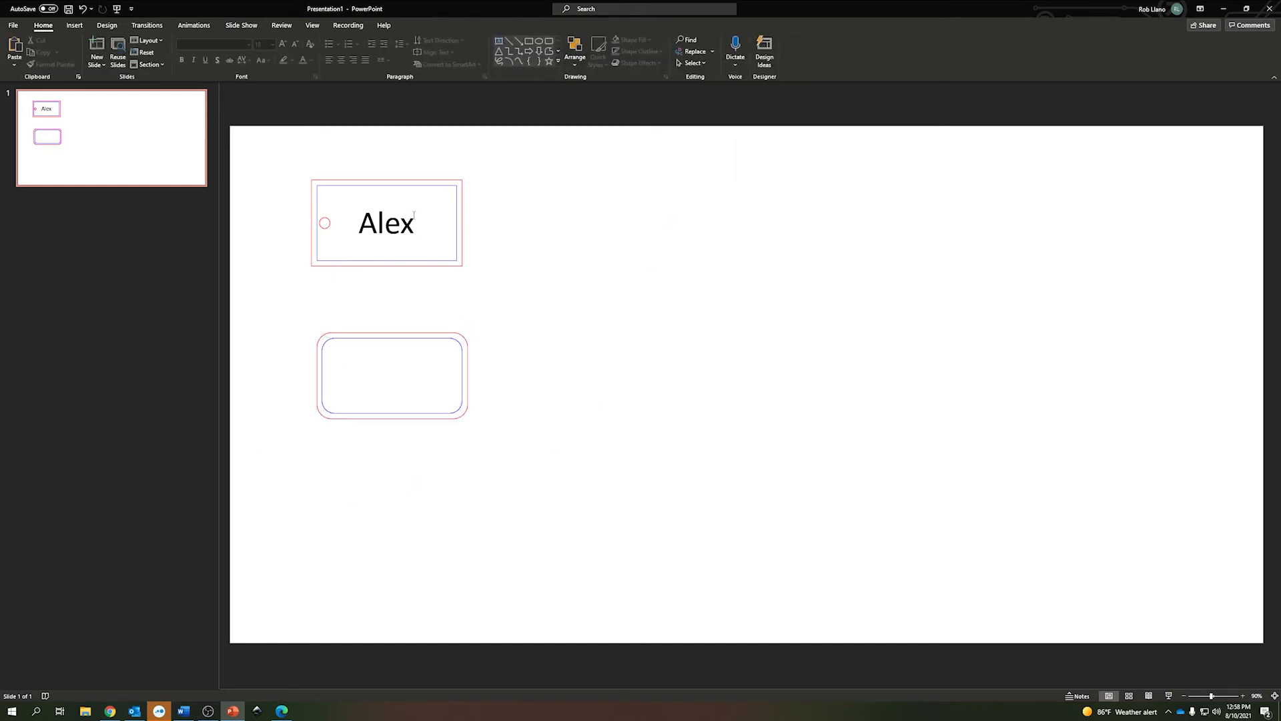
{"action": "left_click", "coordinate": [385, 222]}
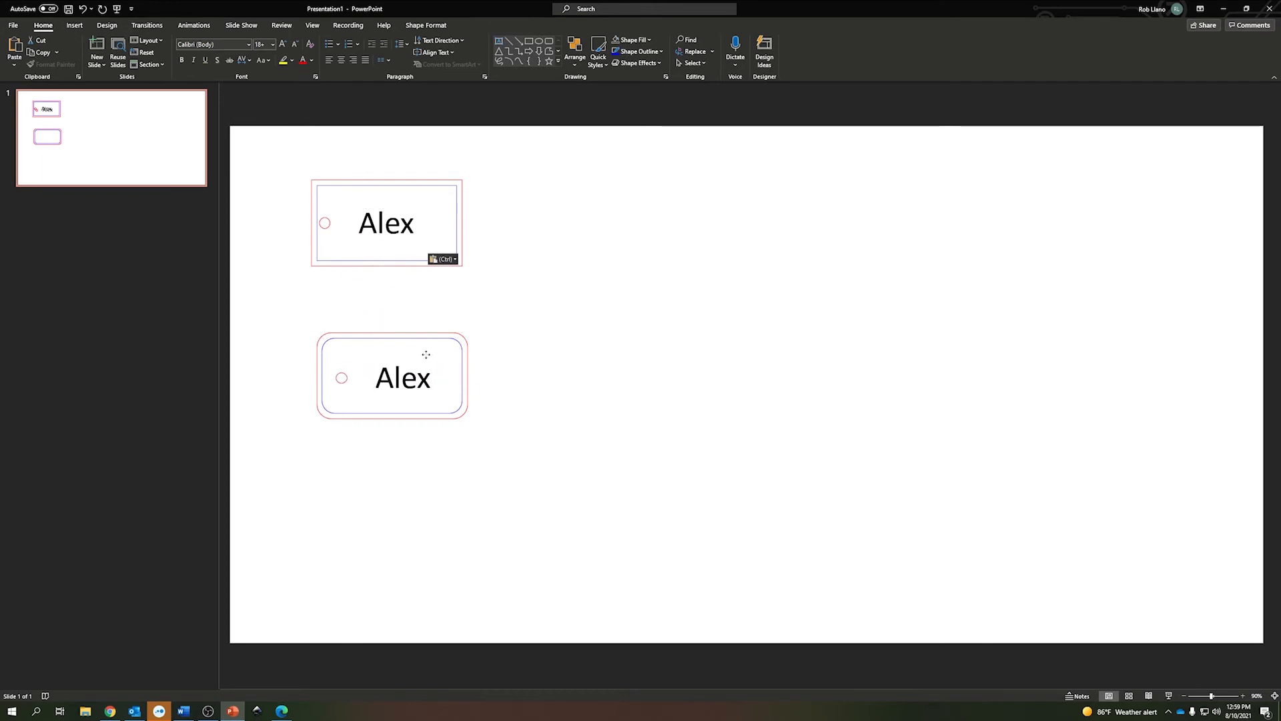
{"action": "left_click", "coordinate": [502, 491]}
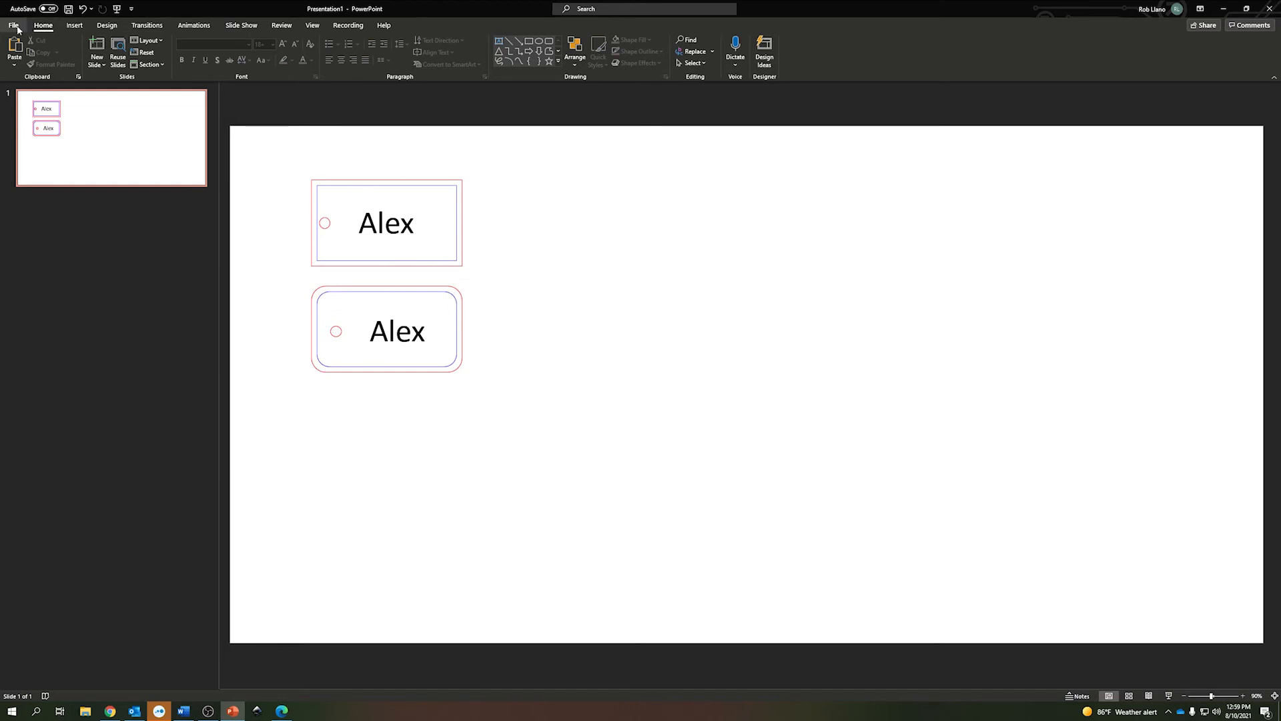
- Set the VLS3.50 laser material to Continuous Cast Acrylic, 0.125 inch thick
{"action": "left_click", "coordinate": [14, 24]}
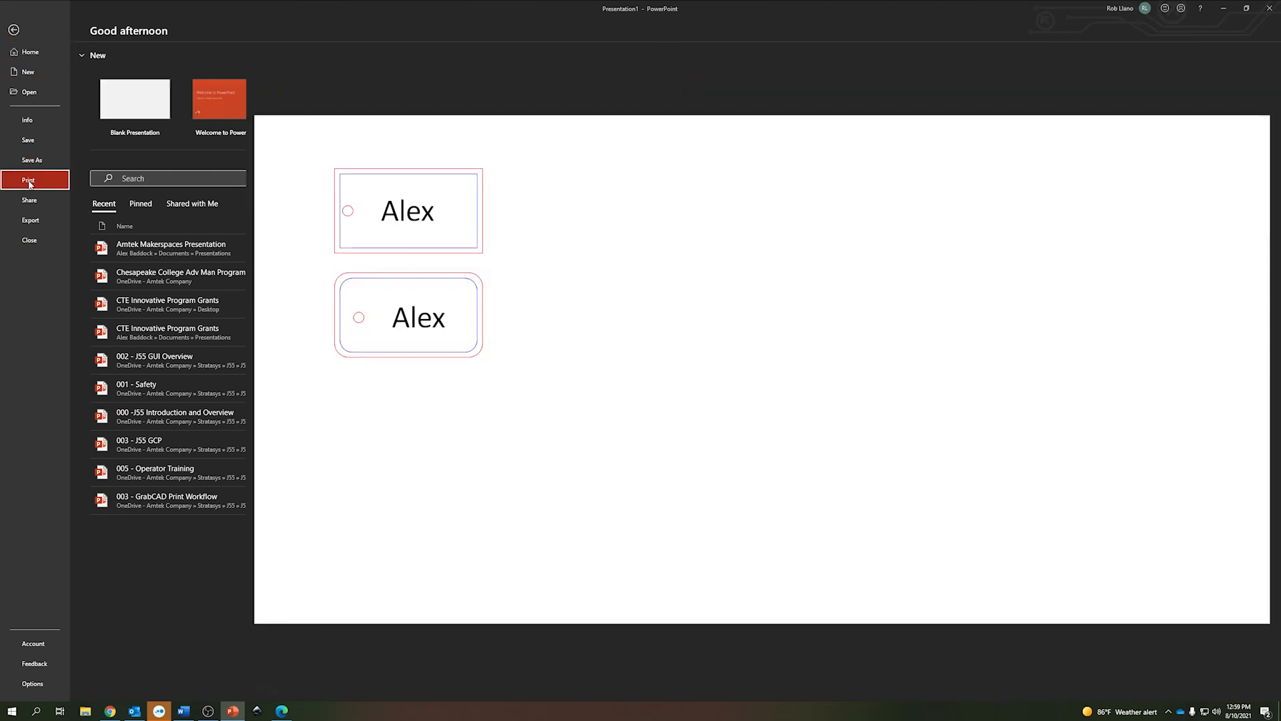
{"action": "left_click", "coordinate": [28, 178]}
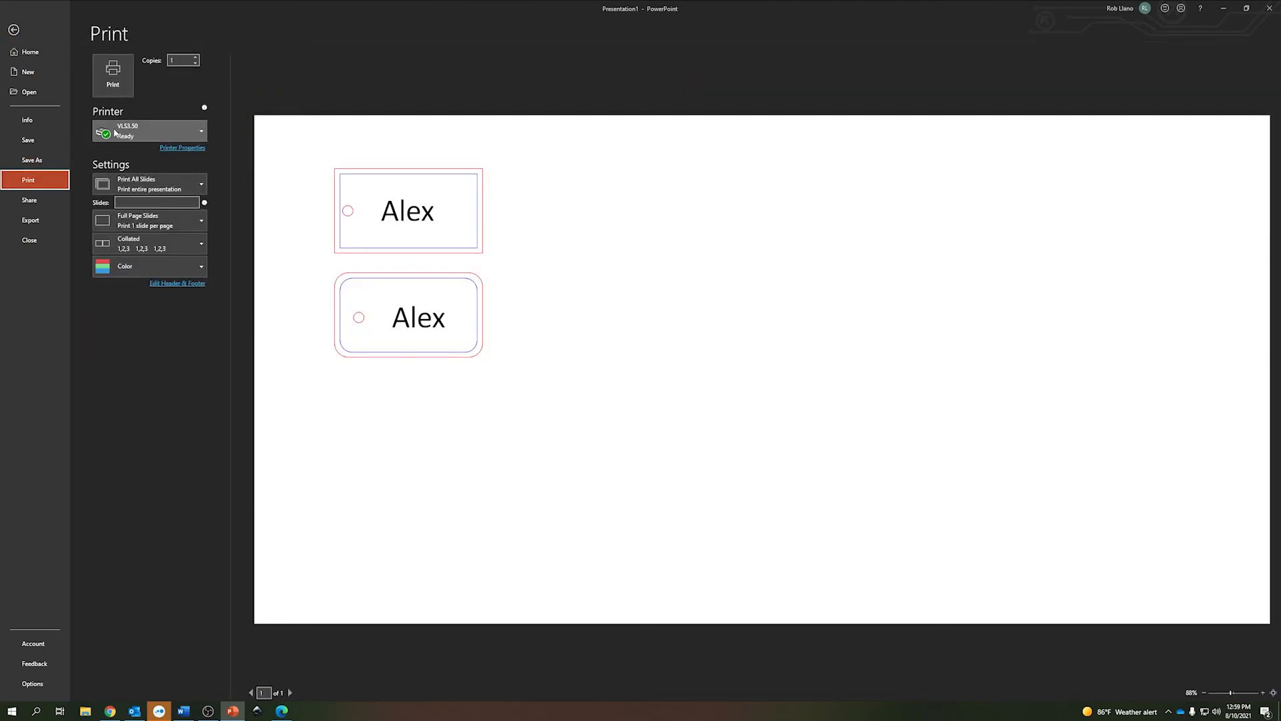
{"action": "mouse_move", "coordinate": [123, 131]}
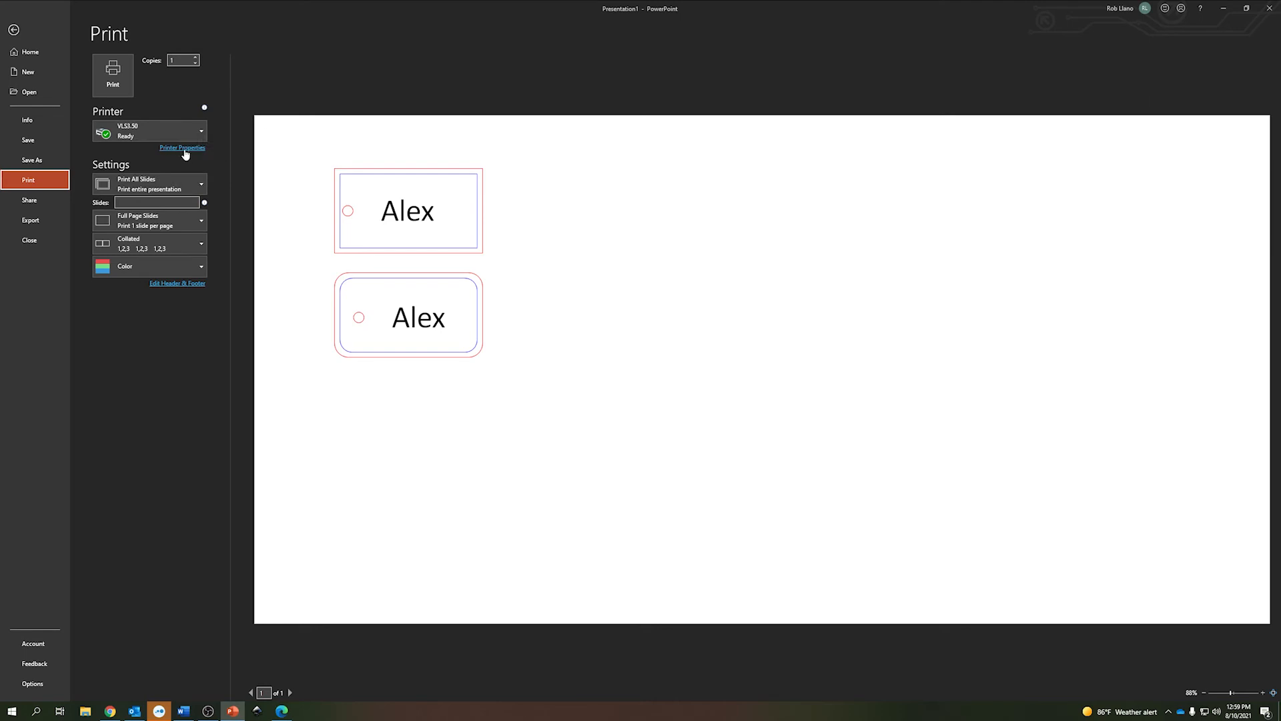
{"action": "left_click", "coordinate": [182, 148]}
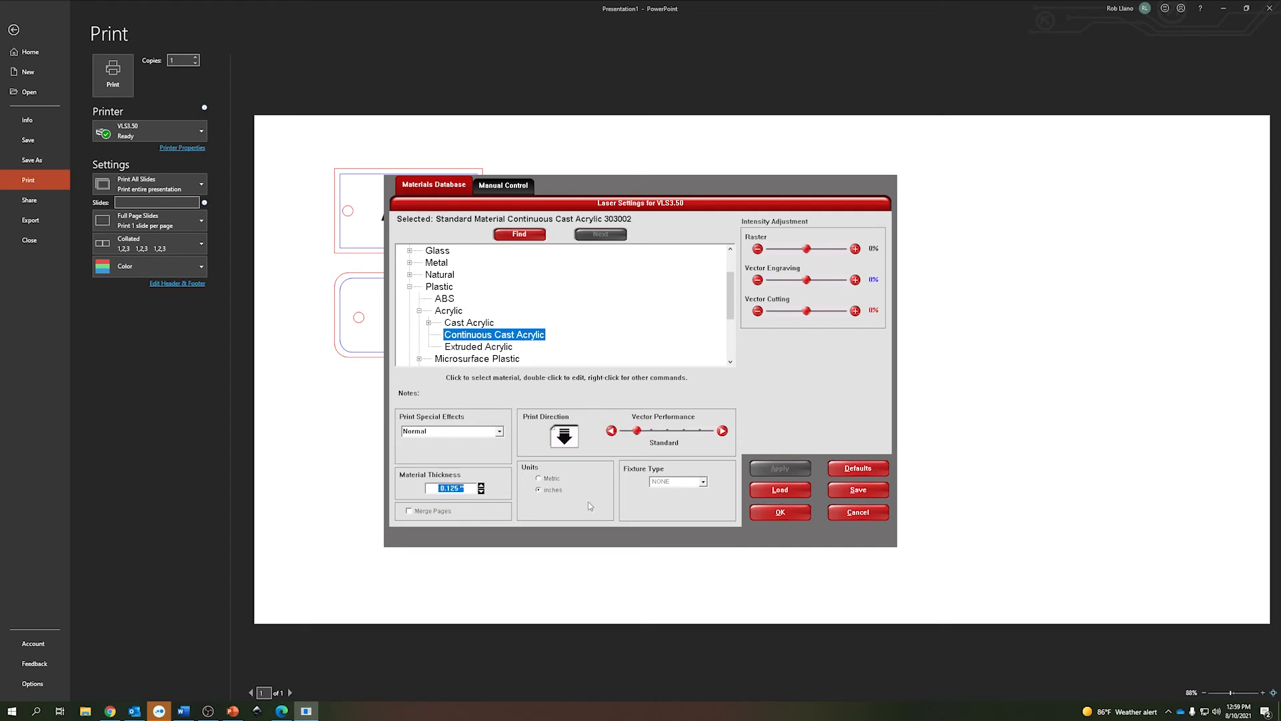
{"action": "type", "text": ".125"}
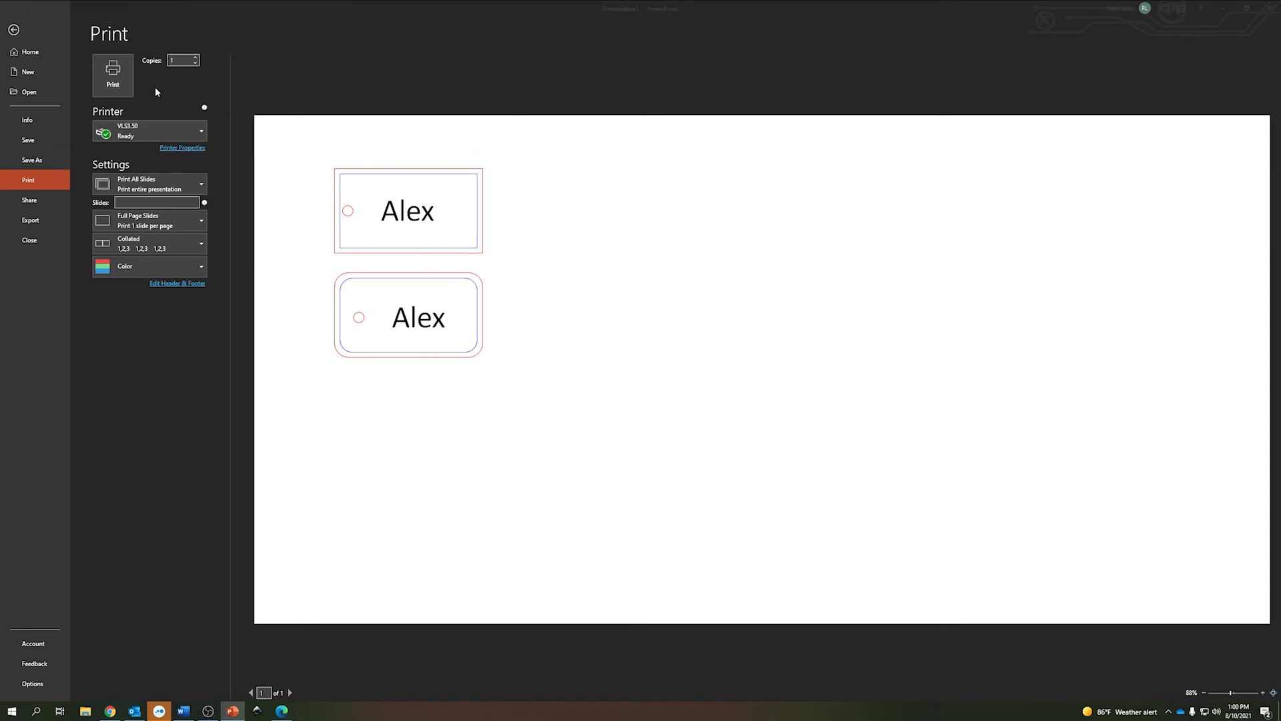
- Send the two-tag slide to the laser and review the job in Universal Control Panel
{"action": "left_click", "coordinate": [13, 29]}
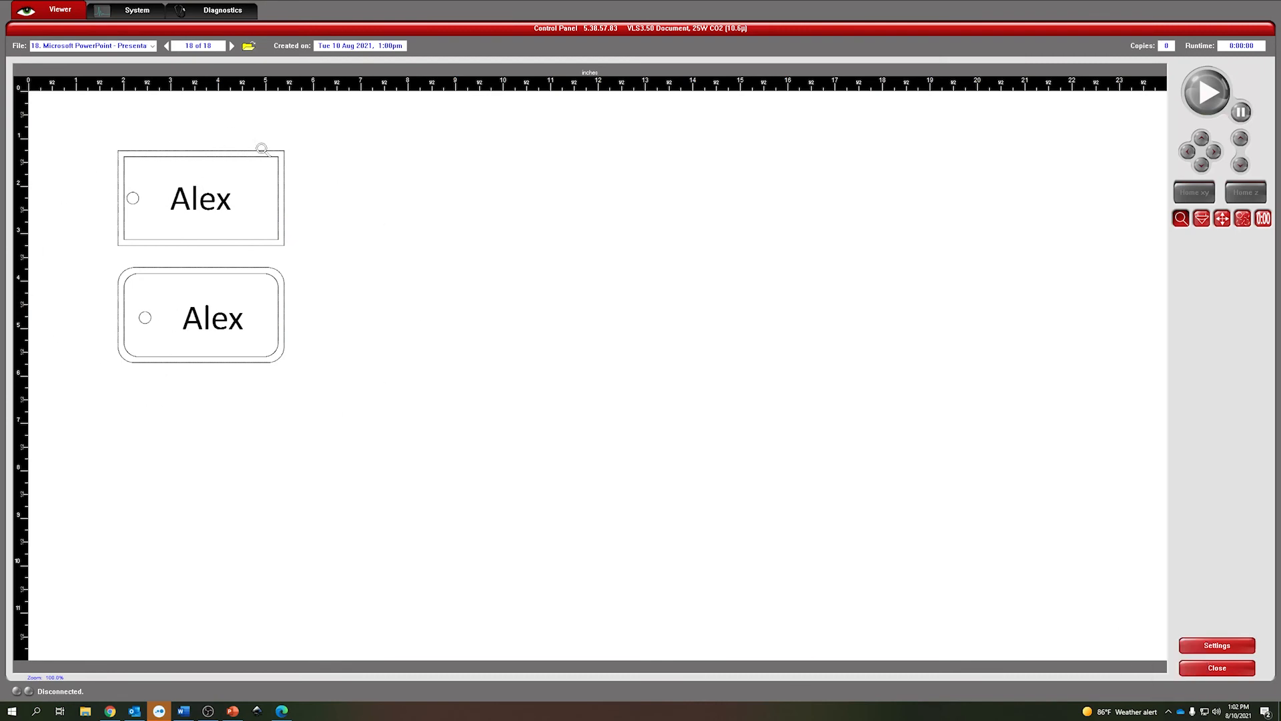
{"action": "mouse_move", "coordinate": [125, 156]}
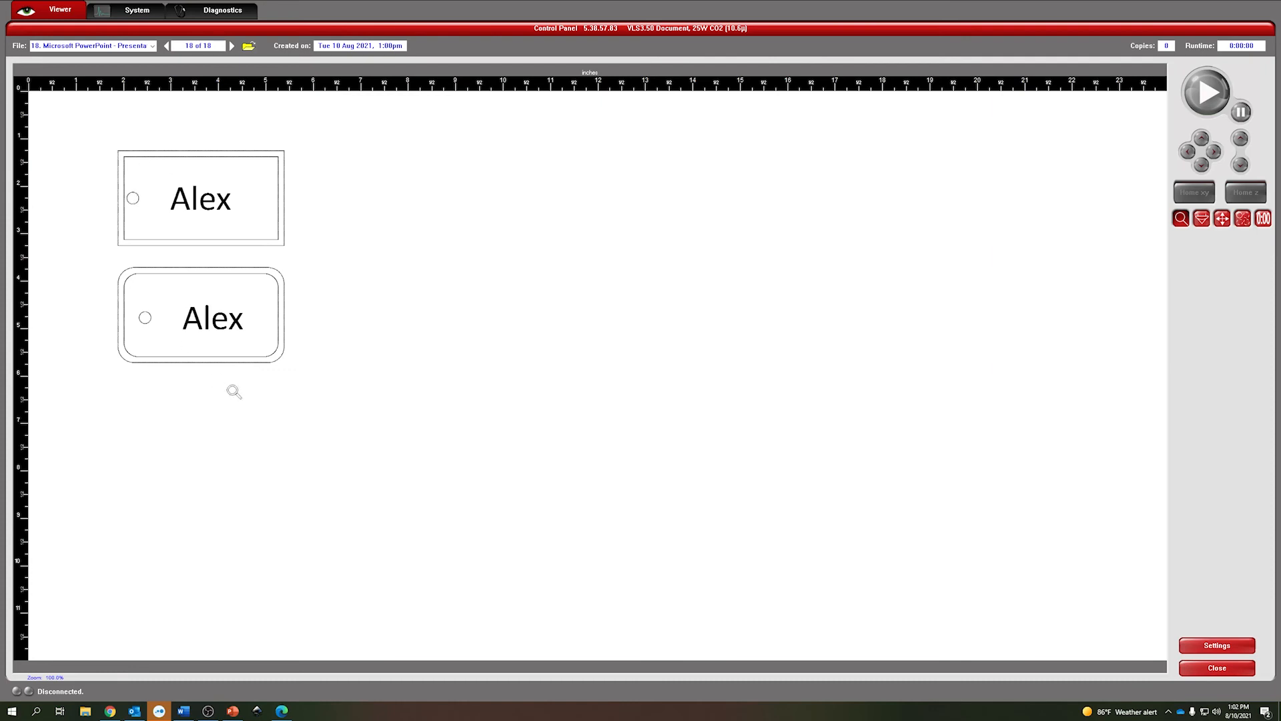
{"action": "mouse_move", "coordinate": [211, 148]}
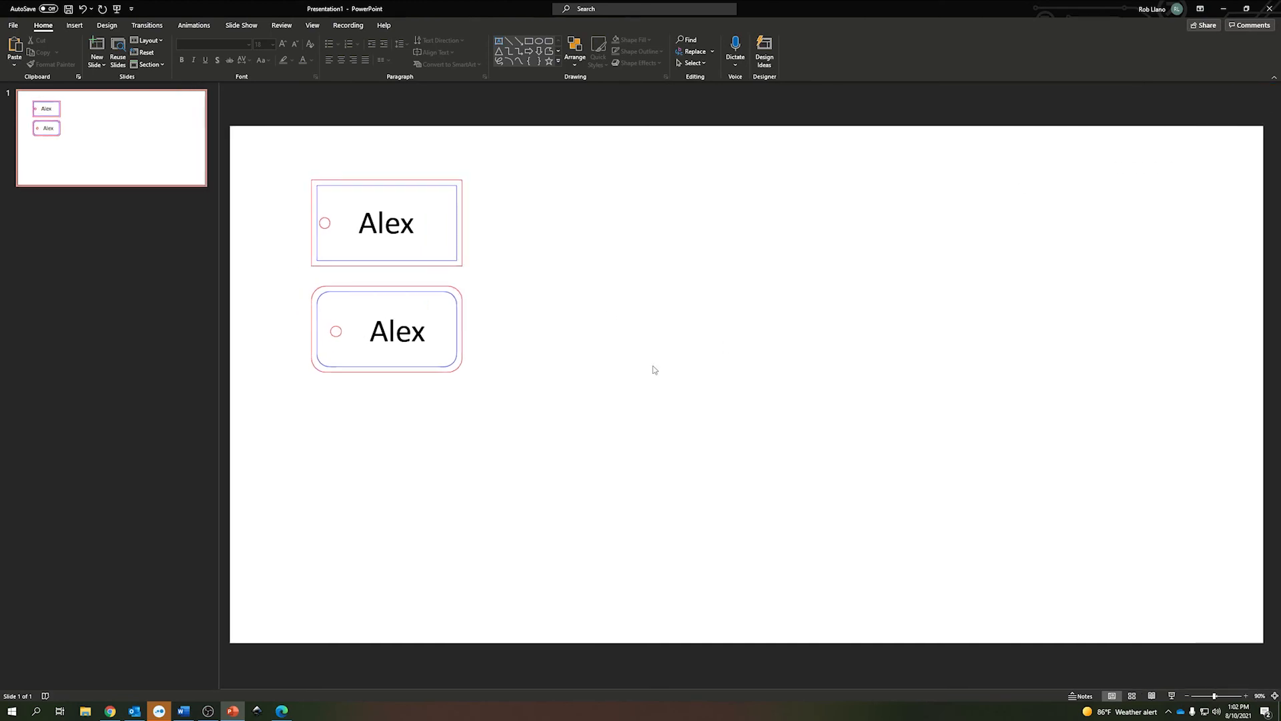
- Select both tags, bring up Size and Position, then show the background Fill & Line settings
{"action": "left_click", "coordinate": [397, 331]}
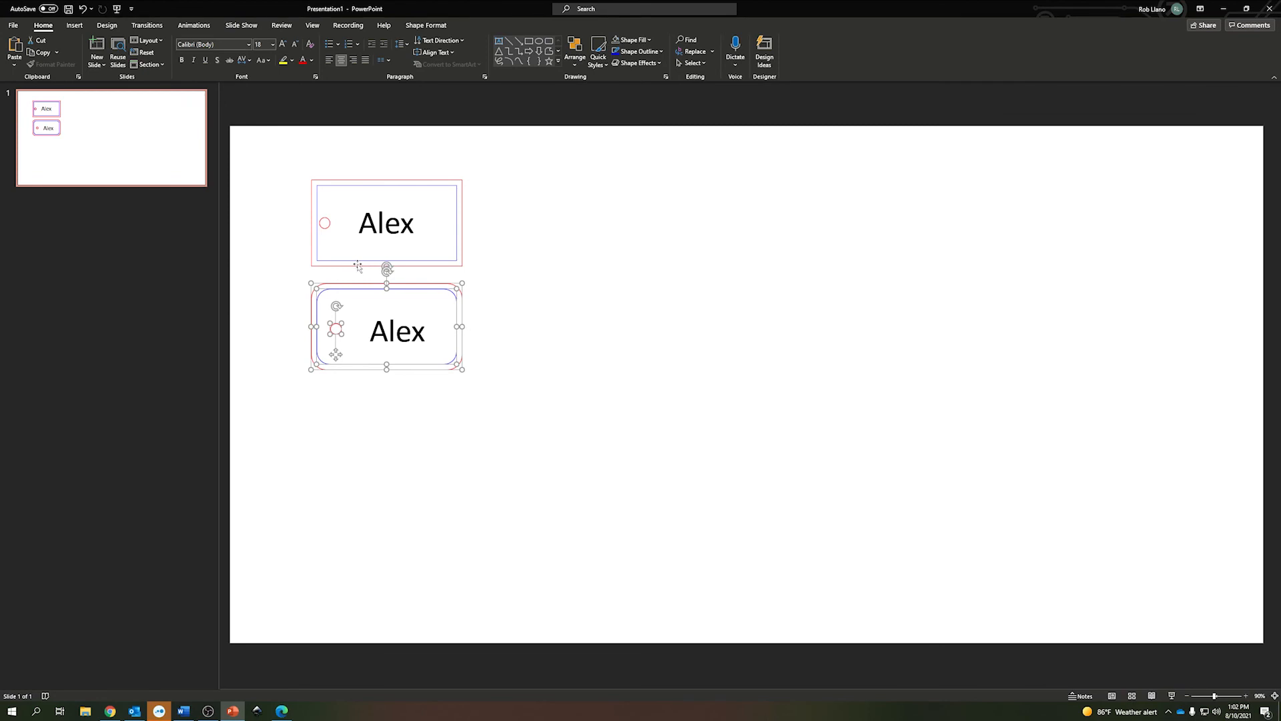
{"action": "left_click", "coordinate": [386, 223]}
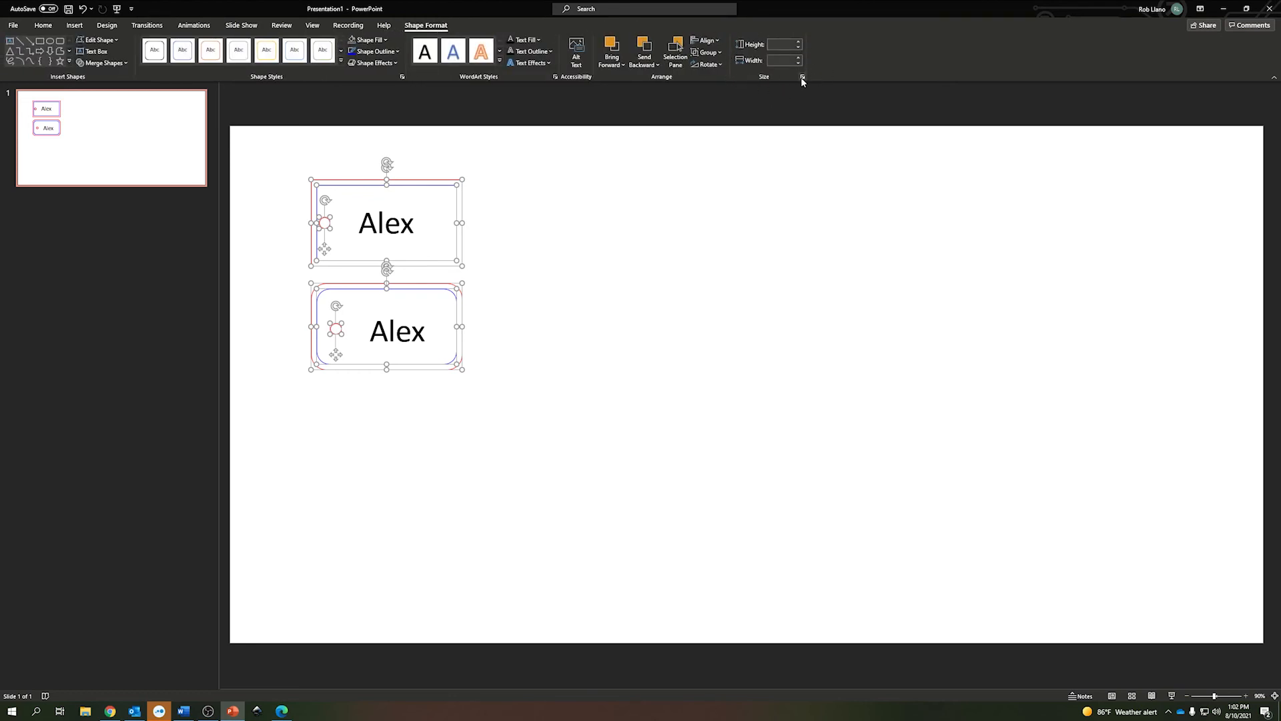
{"action": "mouse_move", "coordinate": [802, 78]}
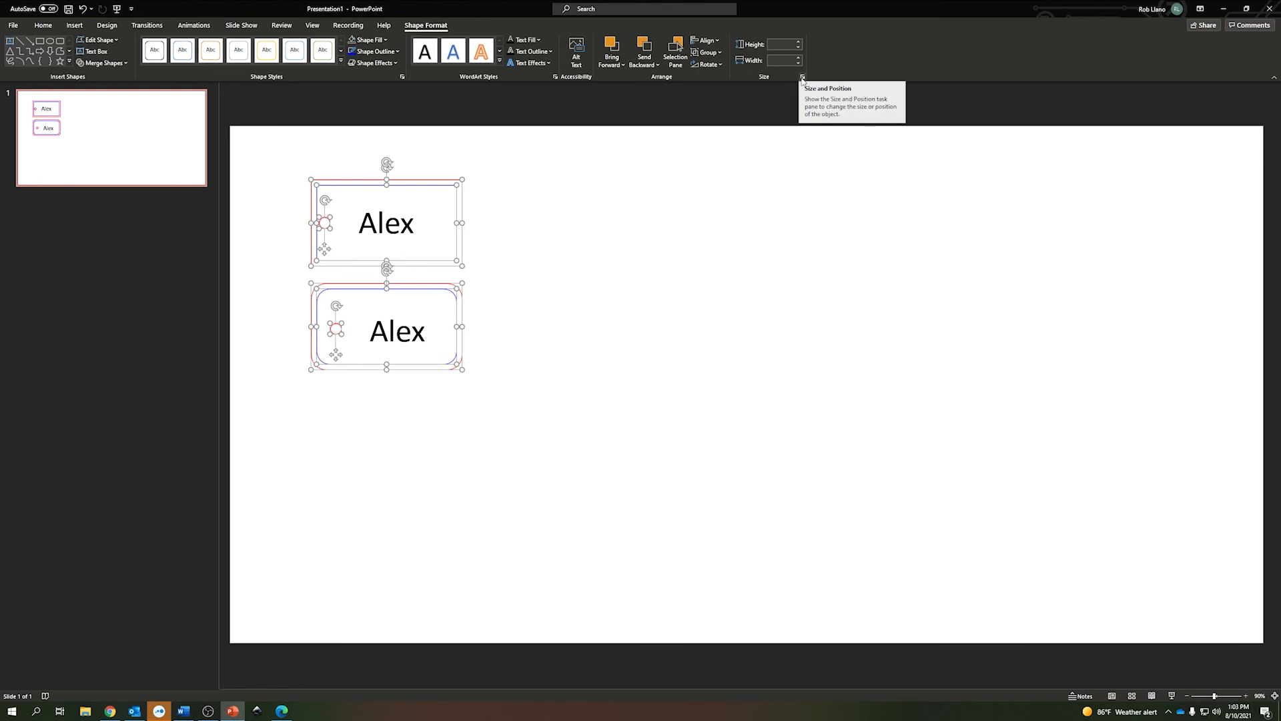
{"action": "left_click", "coordinate": [802, 76]}
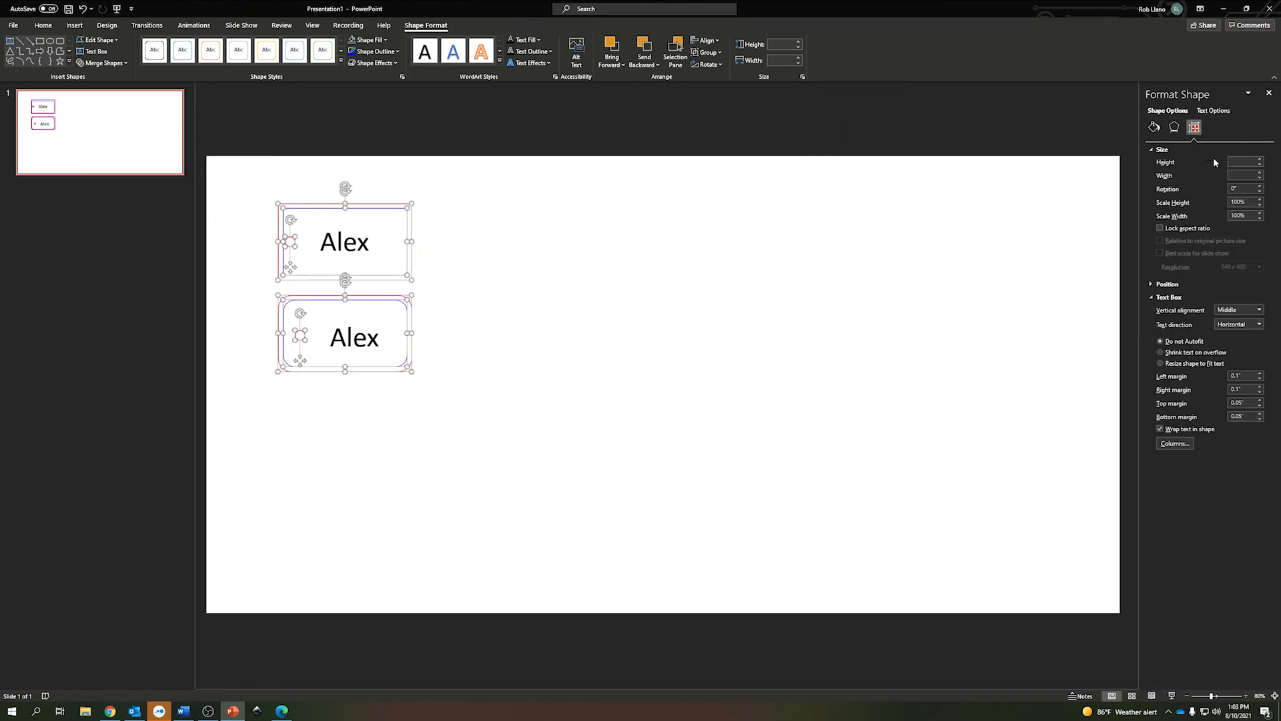
{"action": "left_click", "coordinate": [1154, 128]}
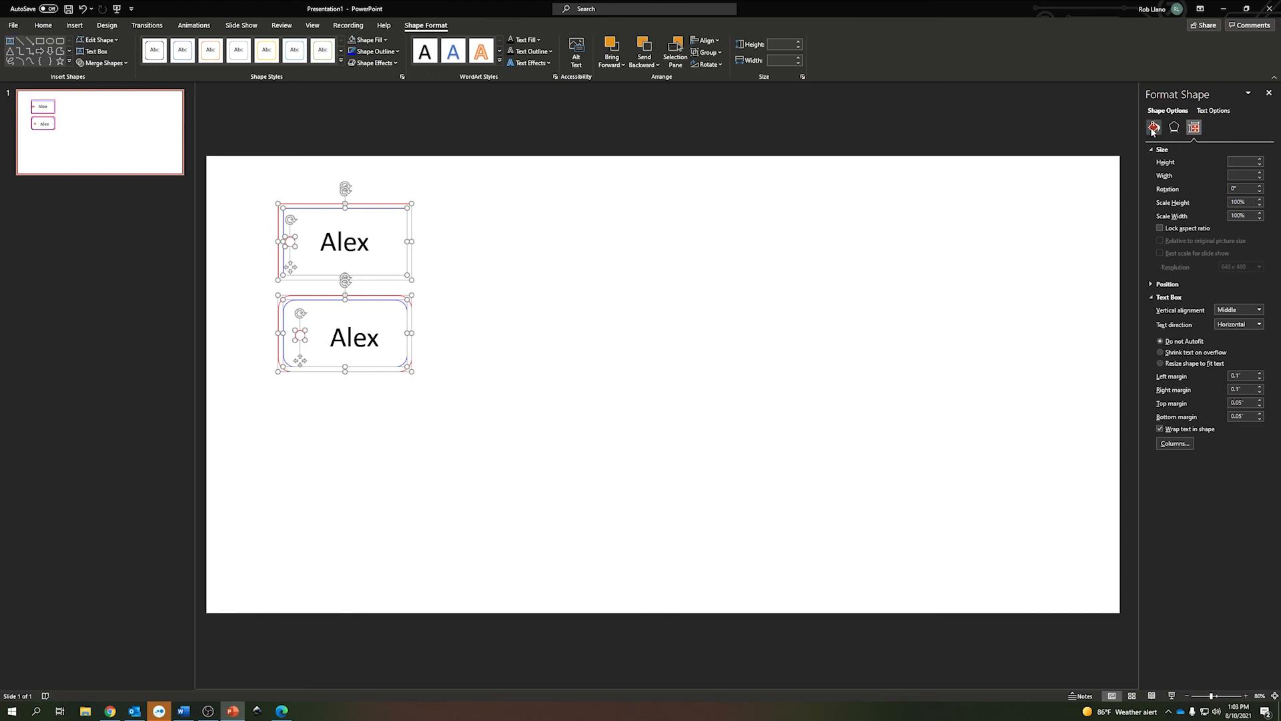
{"action": "left_click", "coordinate": [1153, 127]}
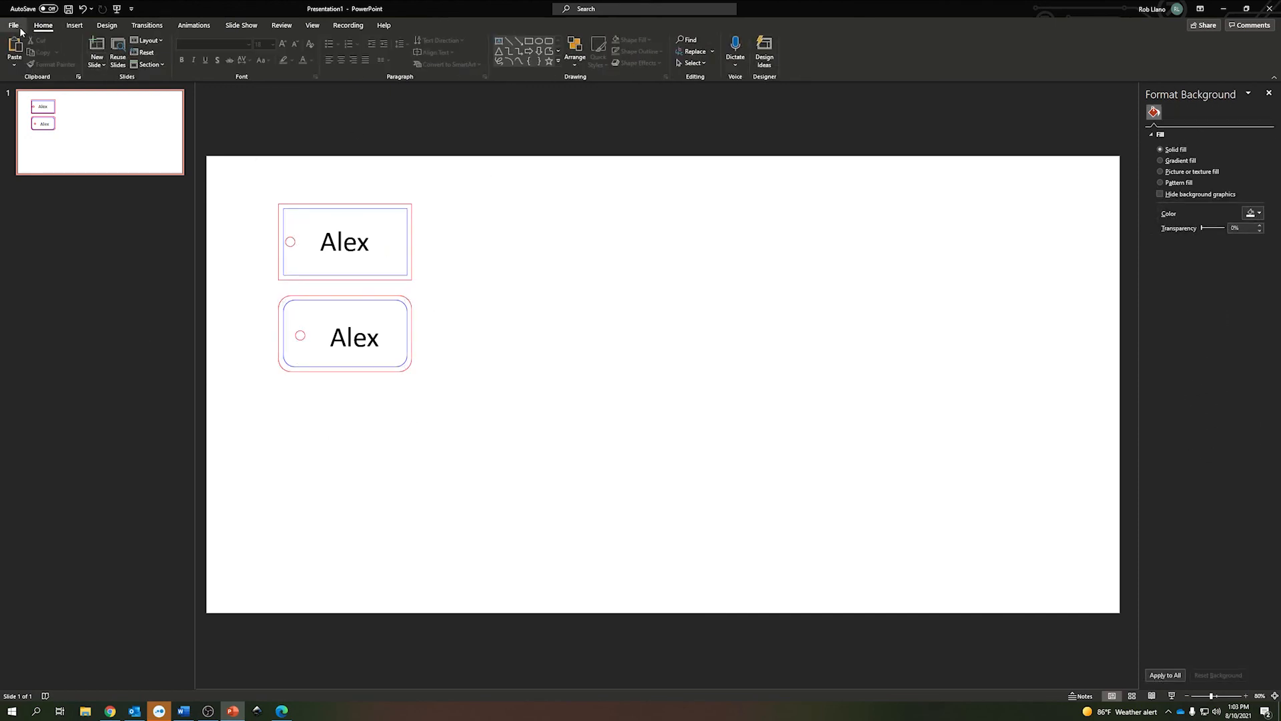
- Confirm Continuous Cast Acrylic in the laser properties and send the tag slide again
{"action": "left_click", "coordinate": [13, 26]}
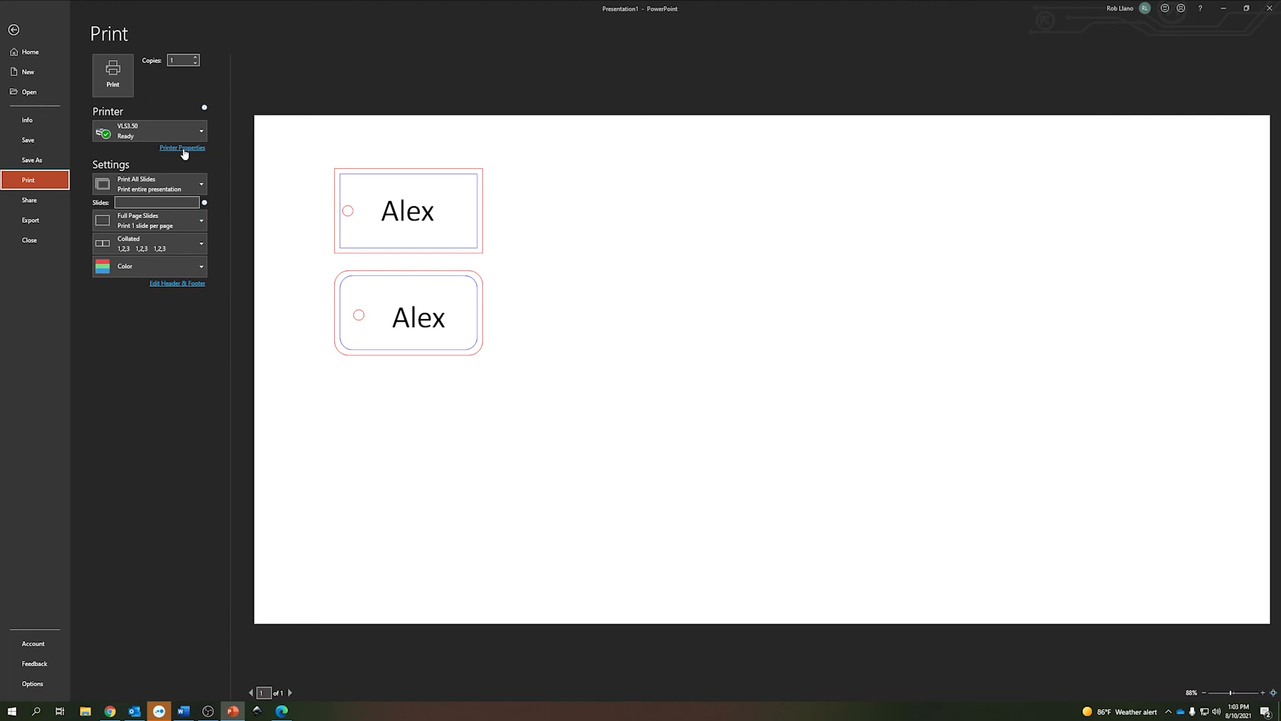
{"action": "left_click", "coordinate": [182, 148]}
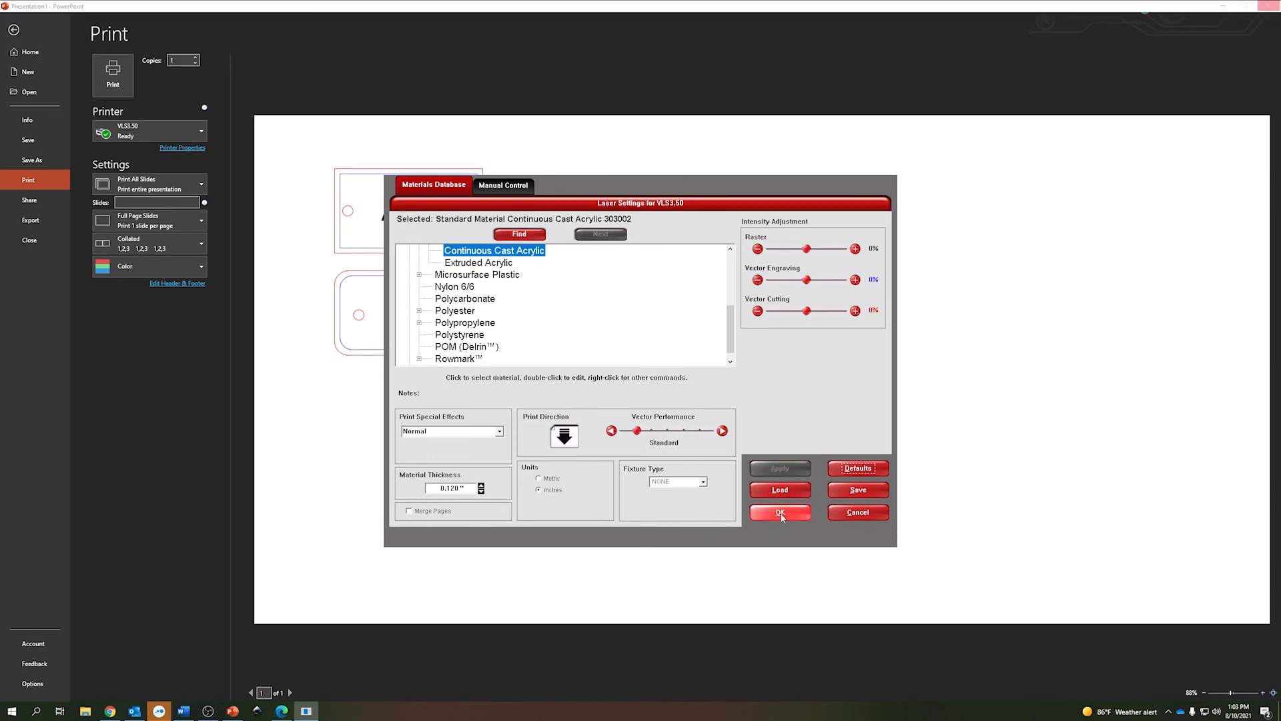
{"action": "left_click", "coordinate": [778, 512]}
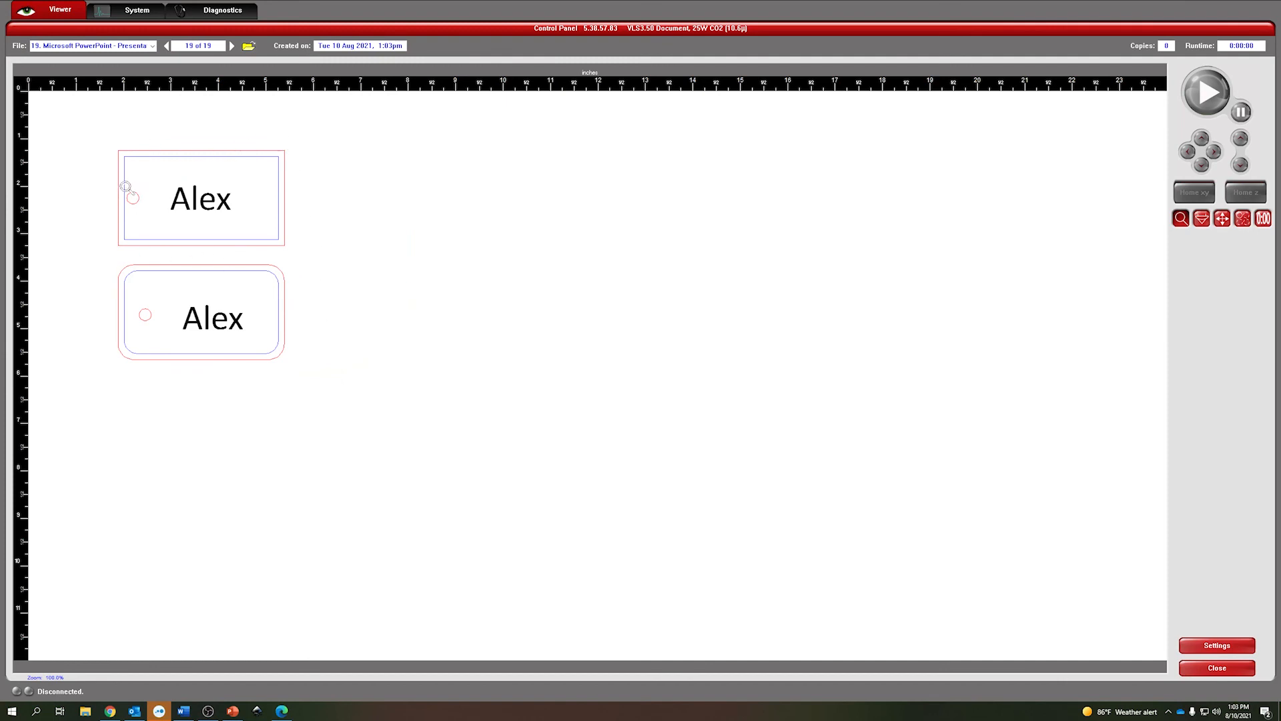
{"action": "mouse_move", "coordinate": [145, 317]}
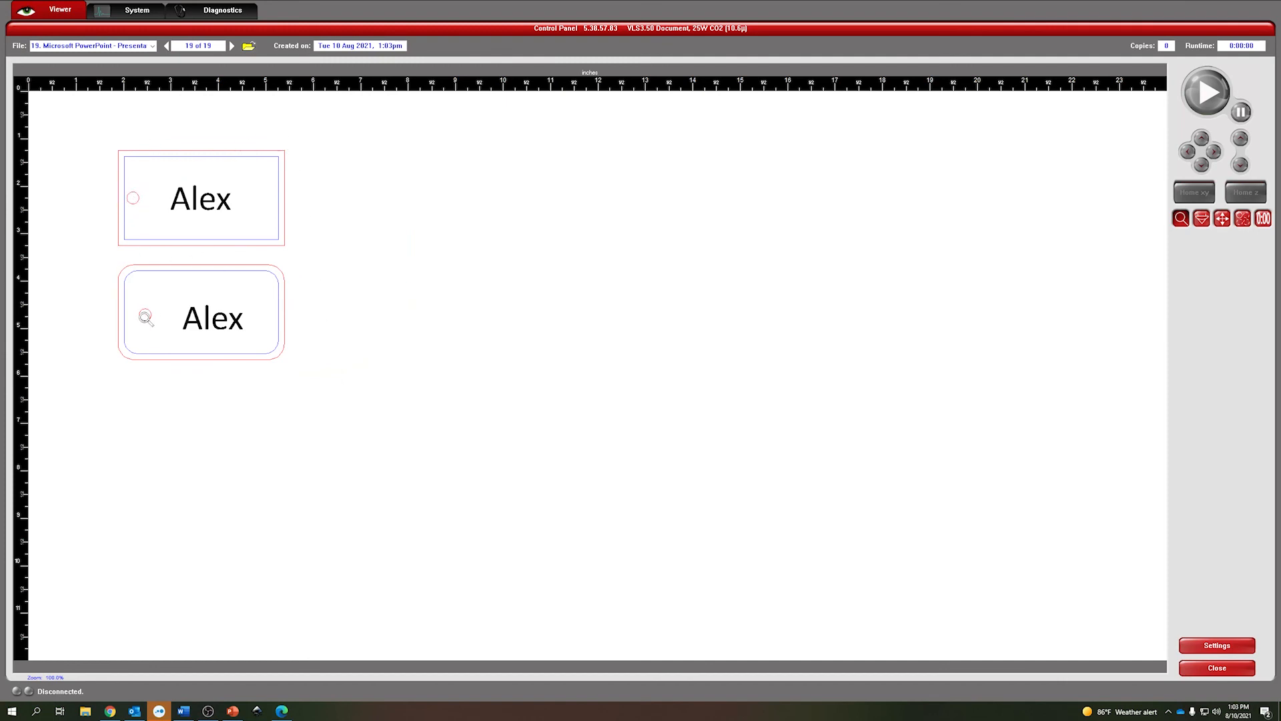
{"action": "mouse_move", "coordinate": [150, 354]}
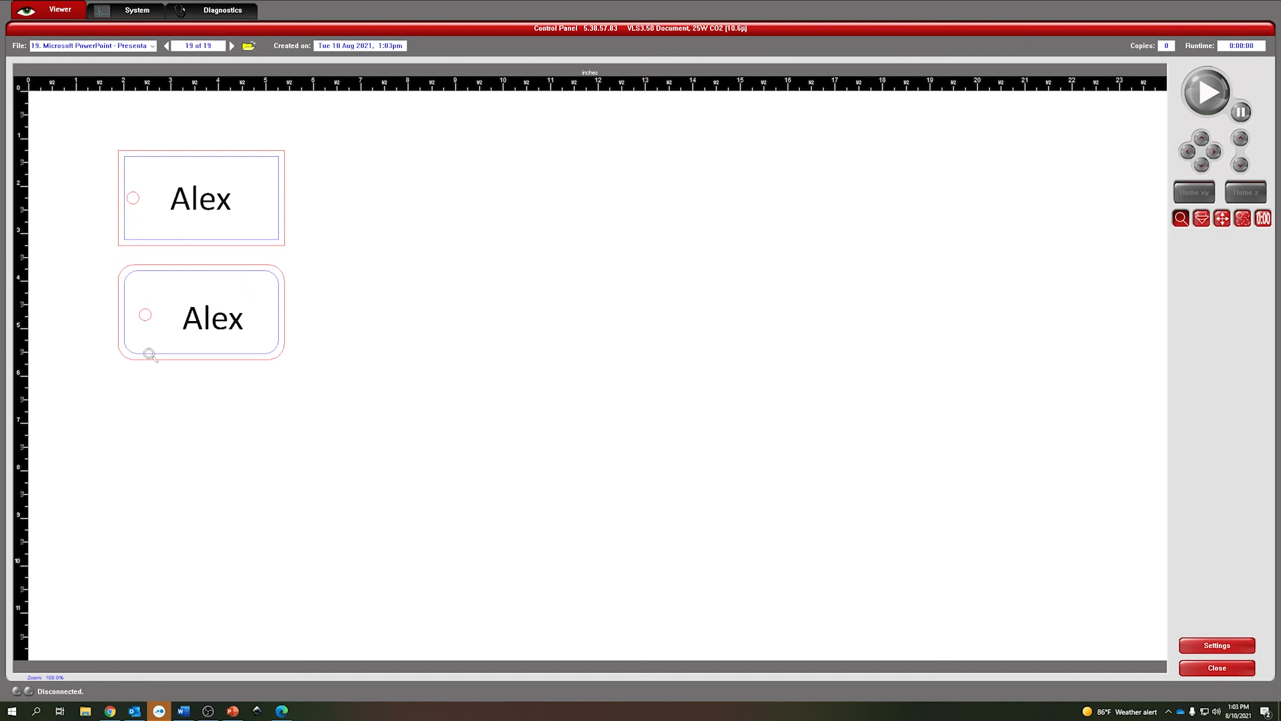
{"action": "mouse_move", "coordinate": [135, 272]}
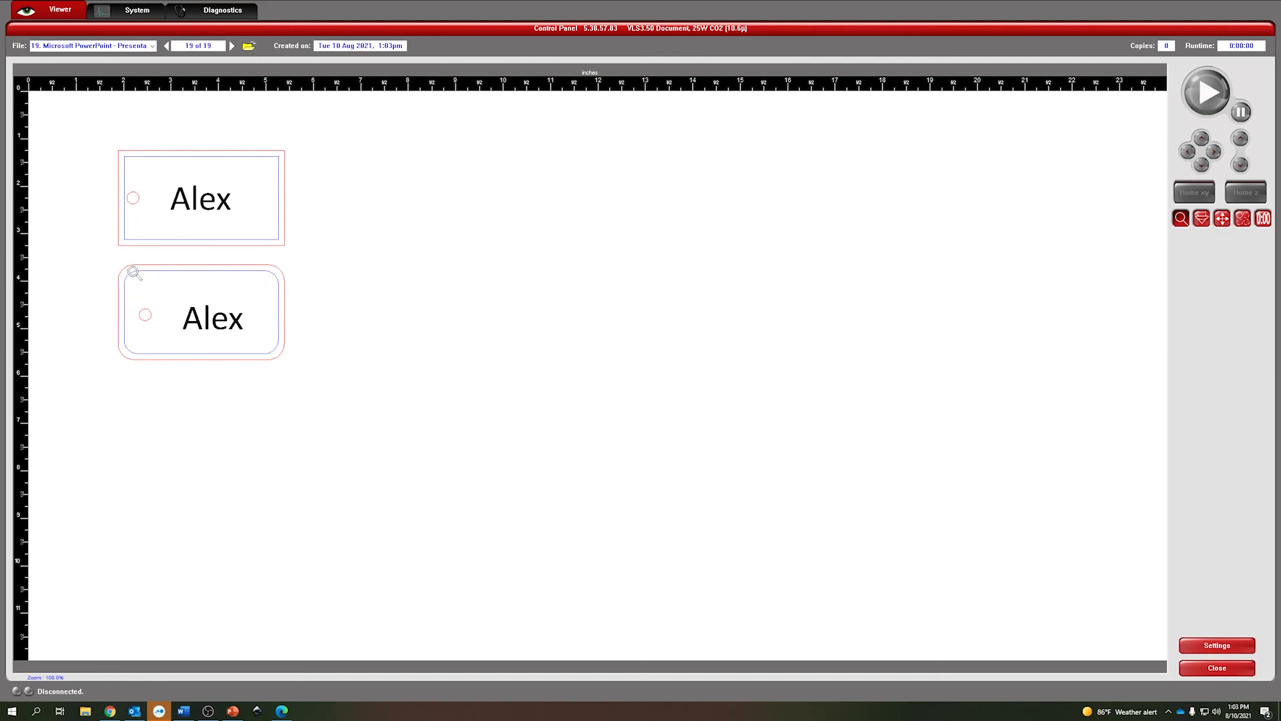
{"action": "mouse_move", "coordinate": [343, 394]}
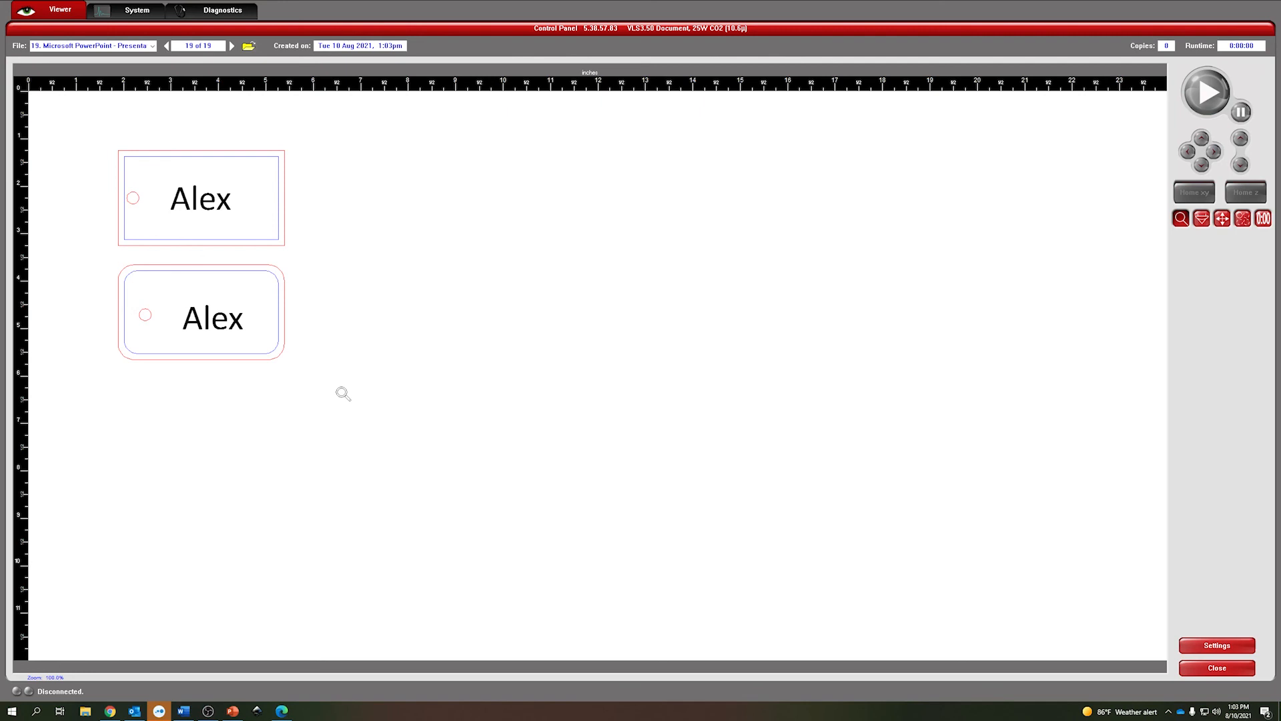
{"action": "mouse_move", "coordinate": [691, 443]}
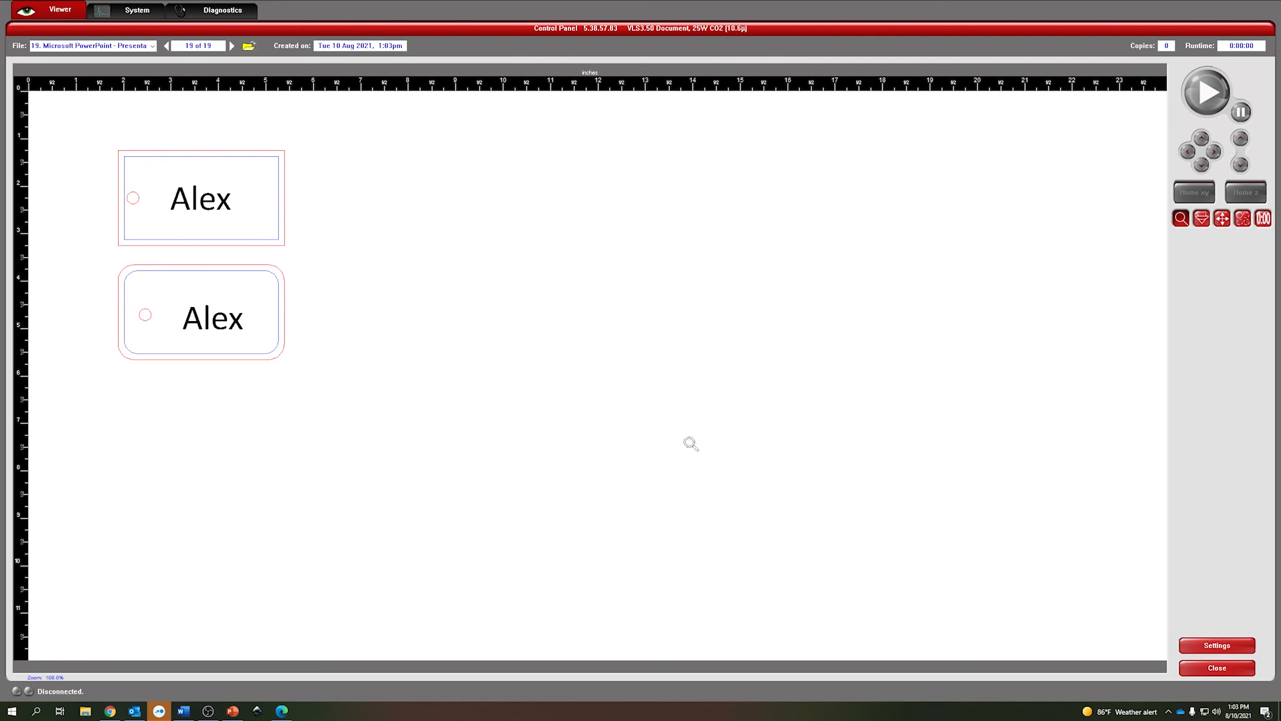